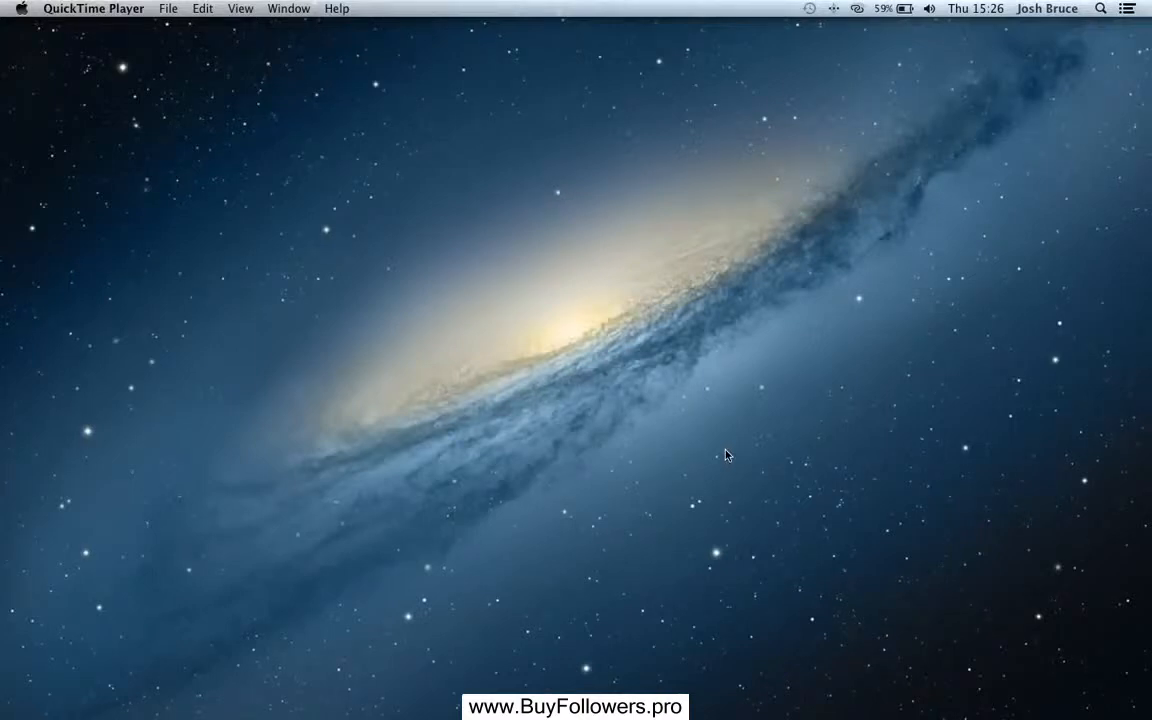
{"action": "mouse_move", "coordinate": [754, 459]}
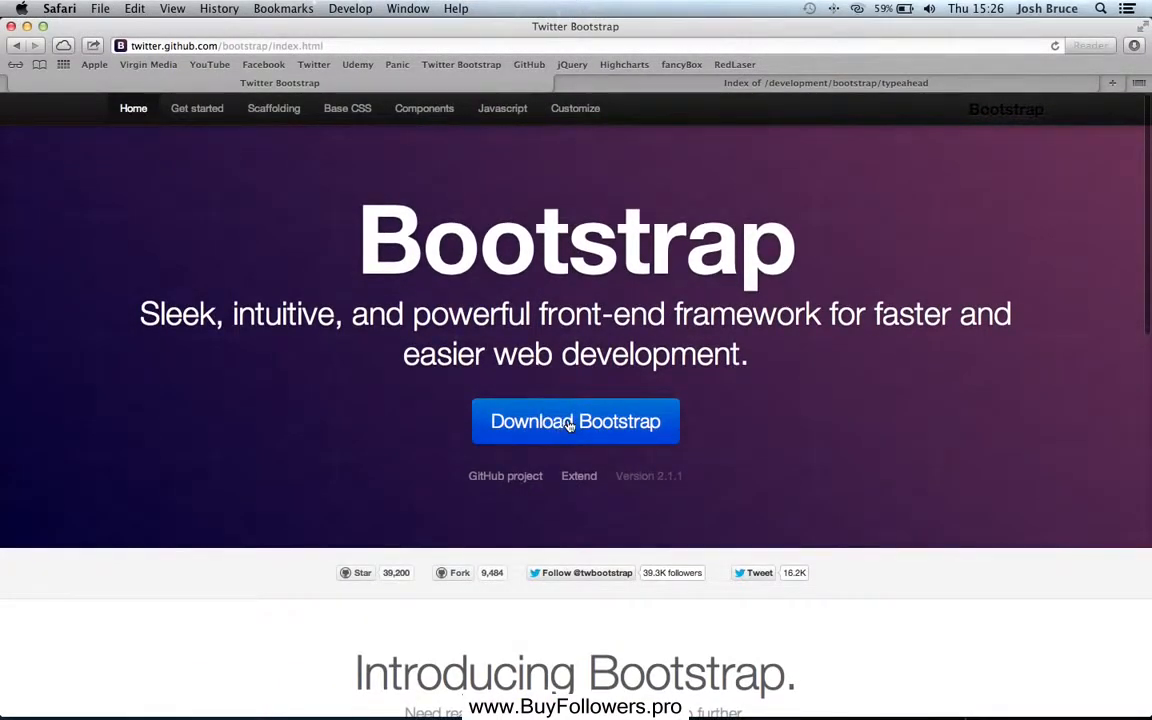
- Start the Bootstrap 2.1.1 download from the Bootstrap homepage and minimise Safari
{"action": "left_click", "coordinate": [575, 421]}
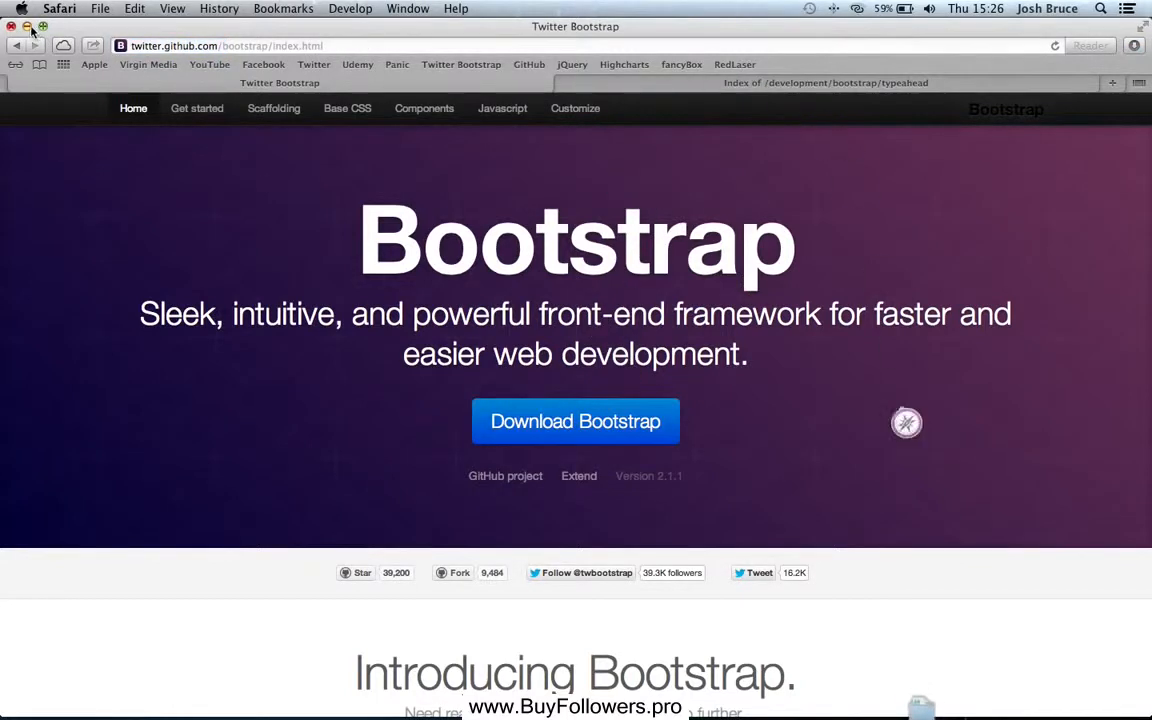
{"action": "left_click", "coordinate": [13, 26]}
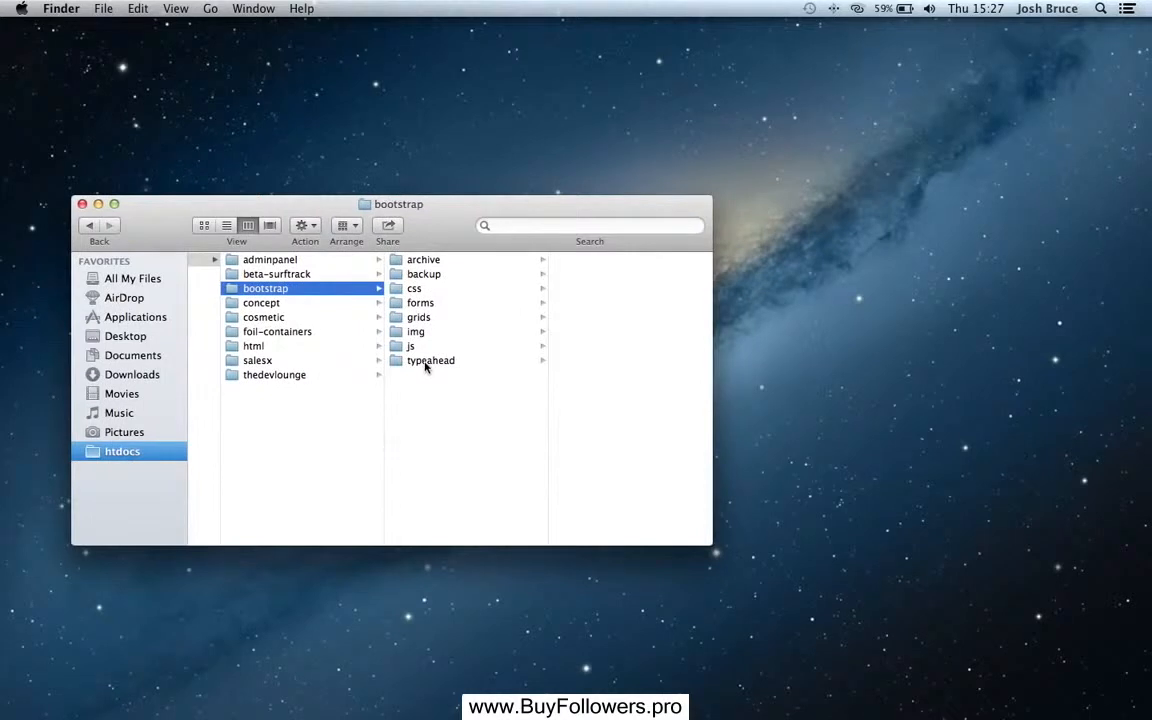
- Copy the downloaded Bootstrap css, img and js folders into htdocs/bootstrap/typeahead
{"action": "left_click", "coordinate": [430, 360]}
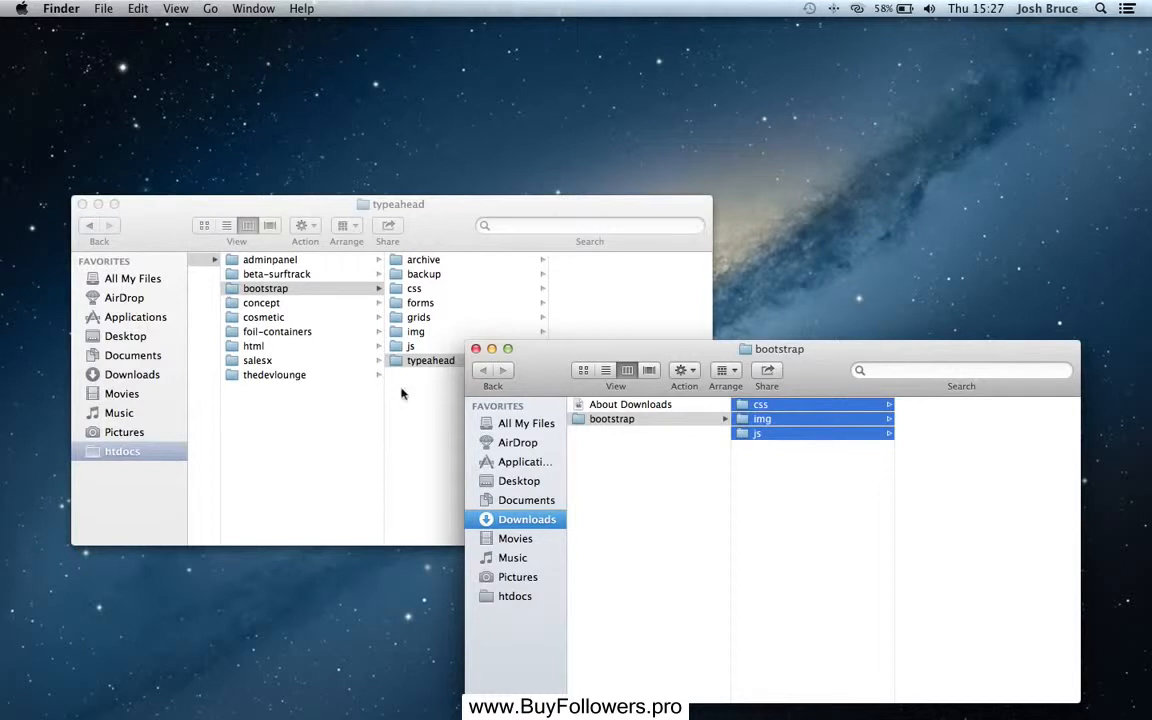
{"action": "left_click", "coordinate": [476, 348]}
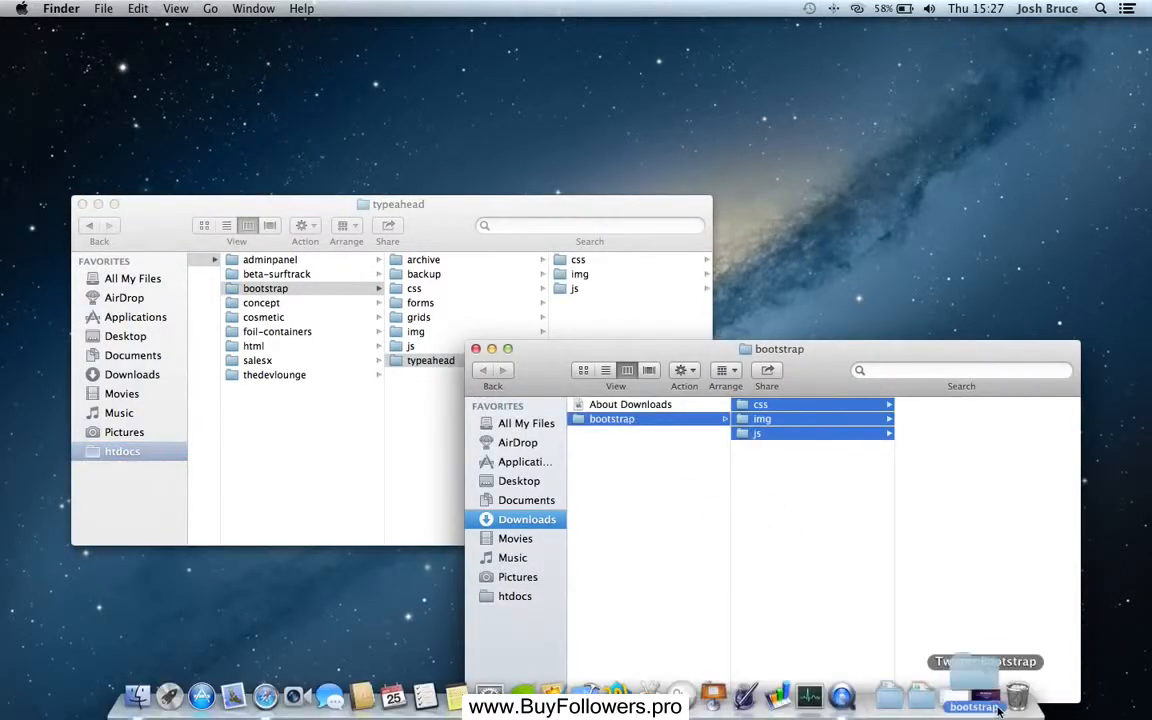
{"action": "left_click", "coordinate": [476, 348]}
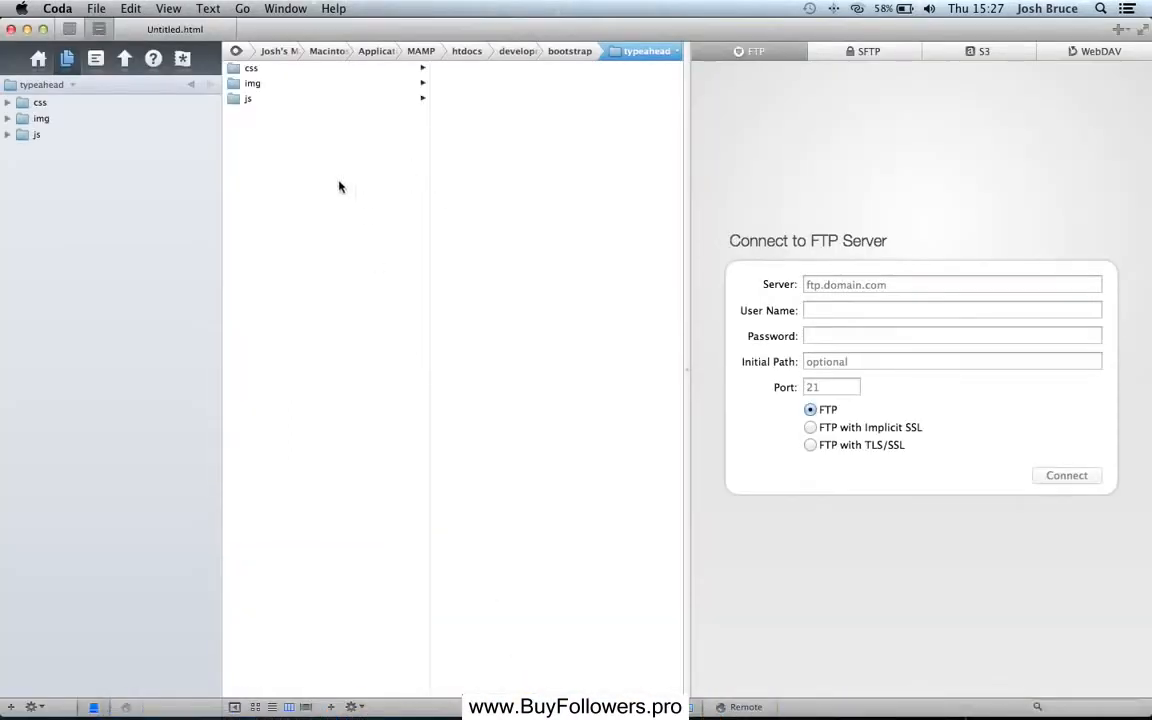
{"action": "mouse_move", "coordinate": [82, 222]}
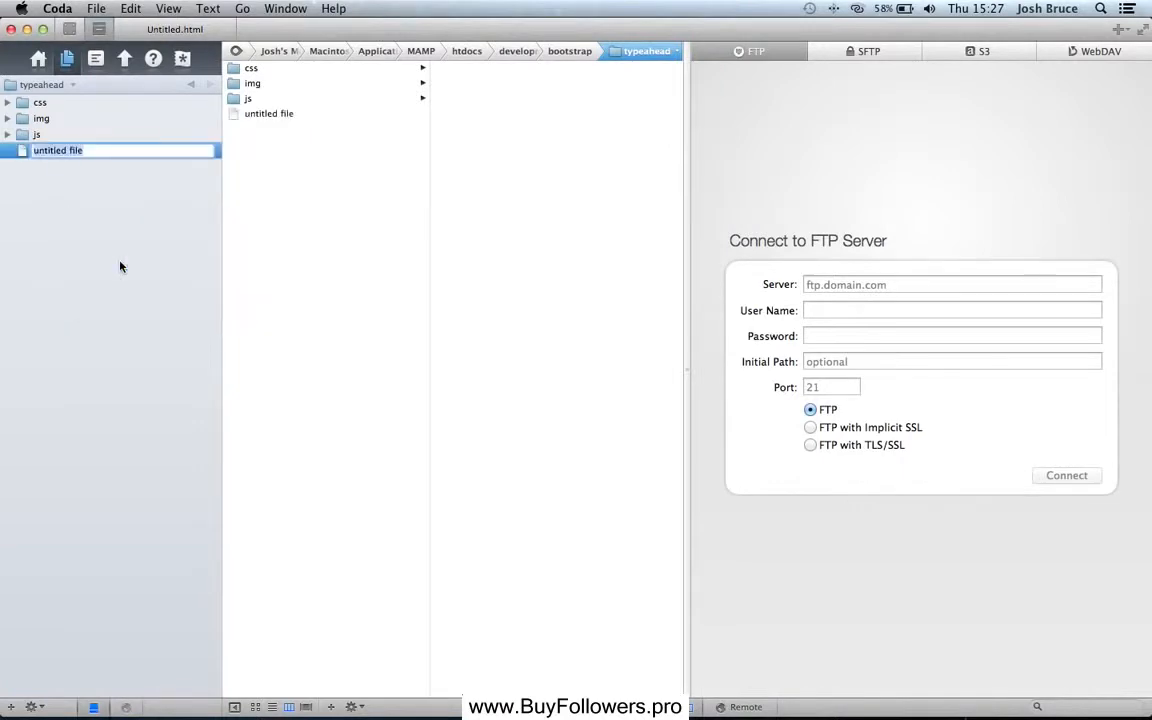
- Add index.html and source.php files to the typeahead site and open index.html
{"action": "type", "text": "index.html"}
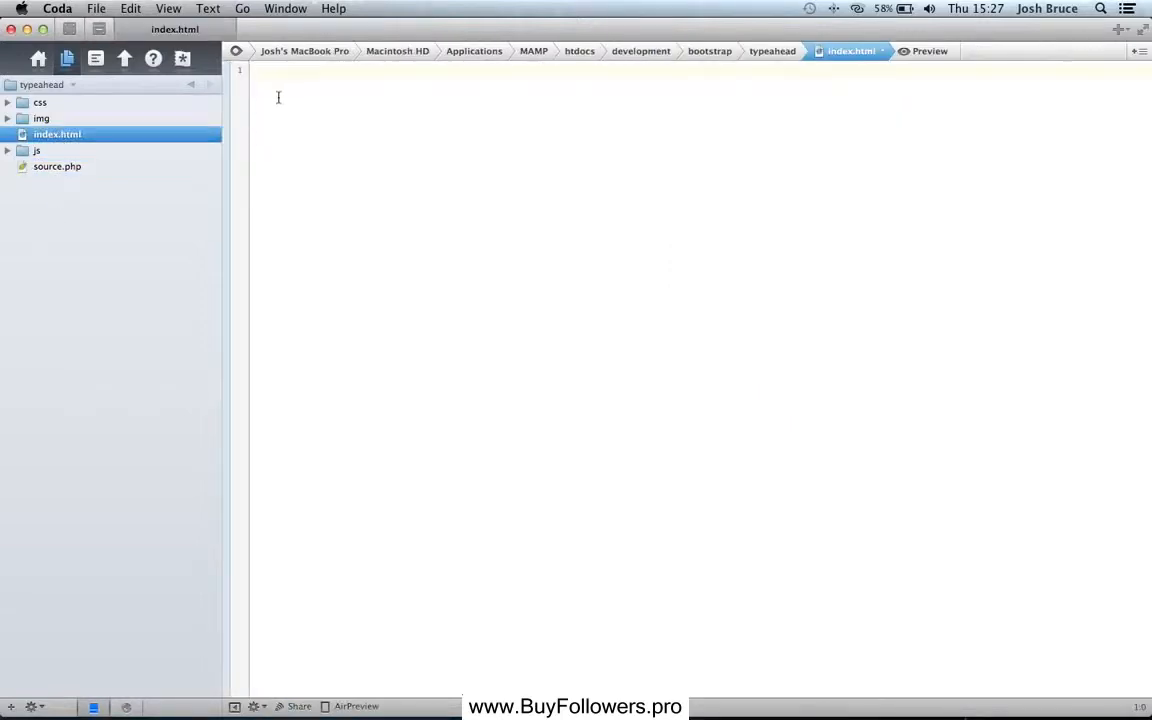
- Insert the html5 snippet and title the page 'Twitter Bootstrap - Typeahead'
{"action": "type", "text": "html5"}
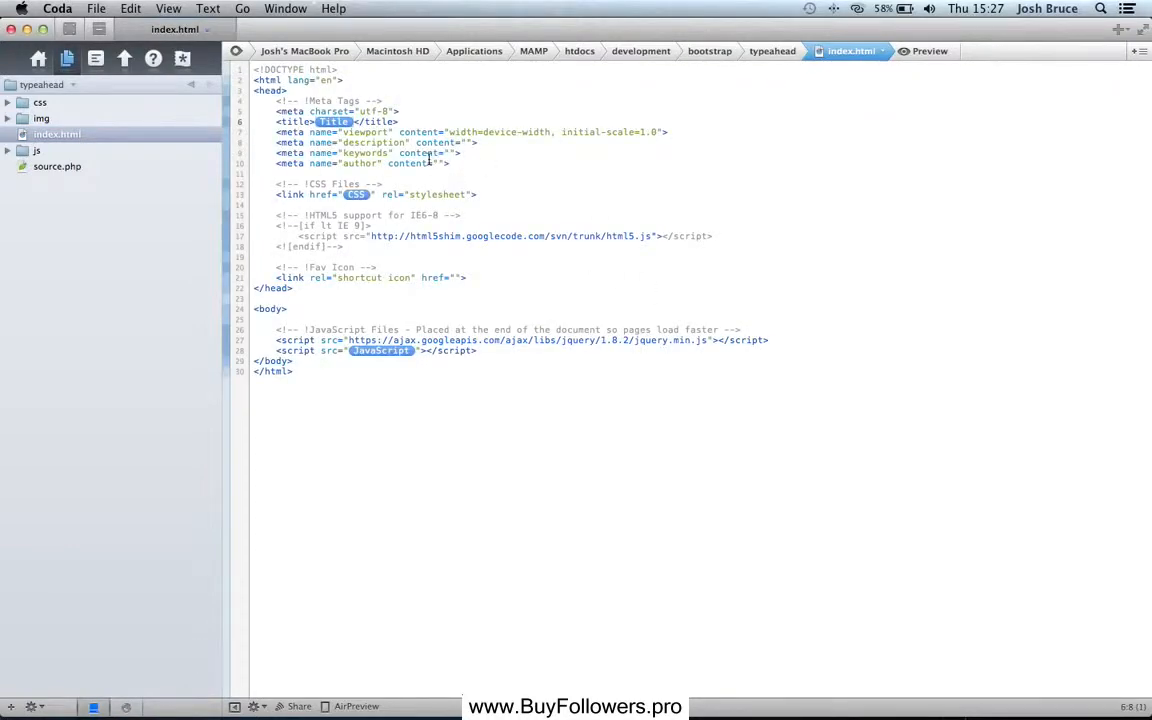
{"action": "type", "text": "Twitter"}
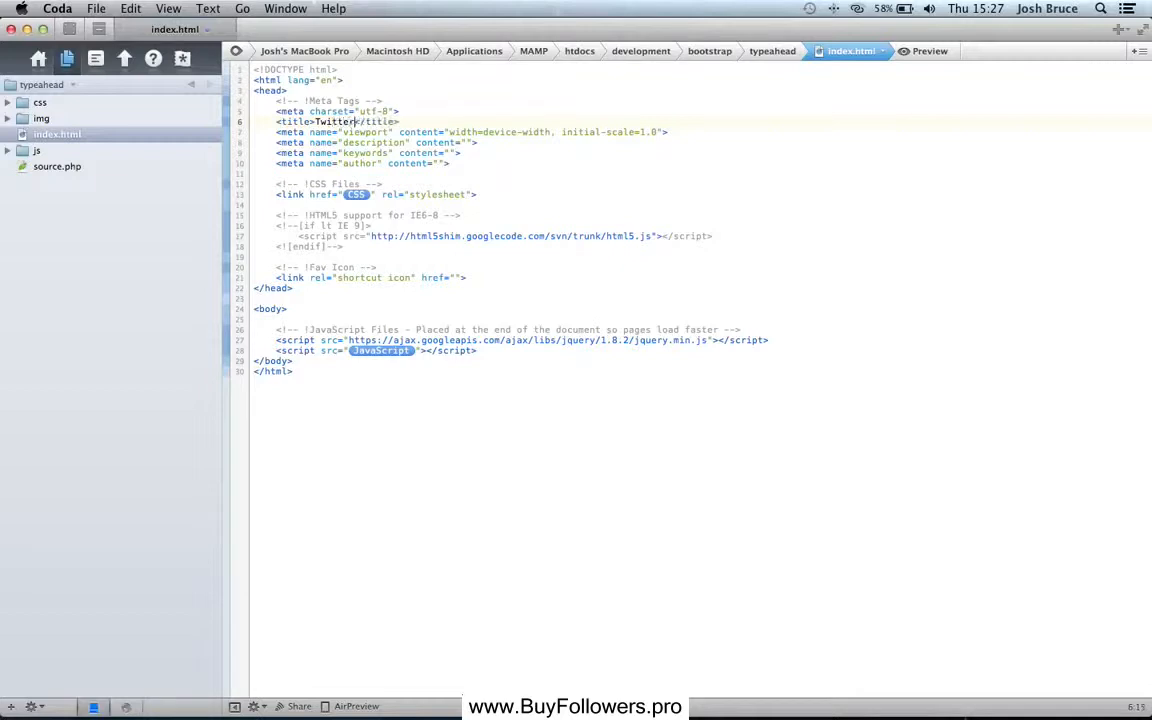
{"action": "type", "text": "Bootstrap"}
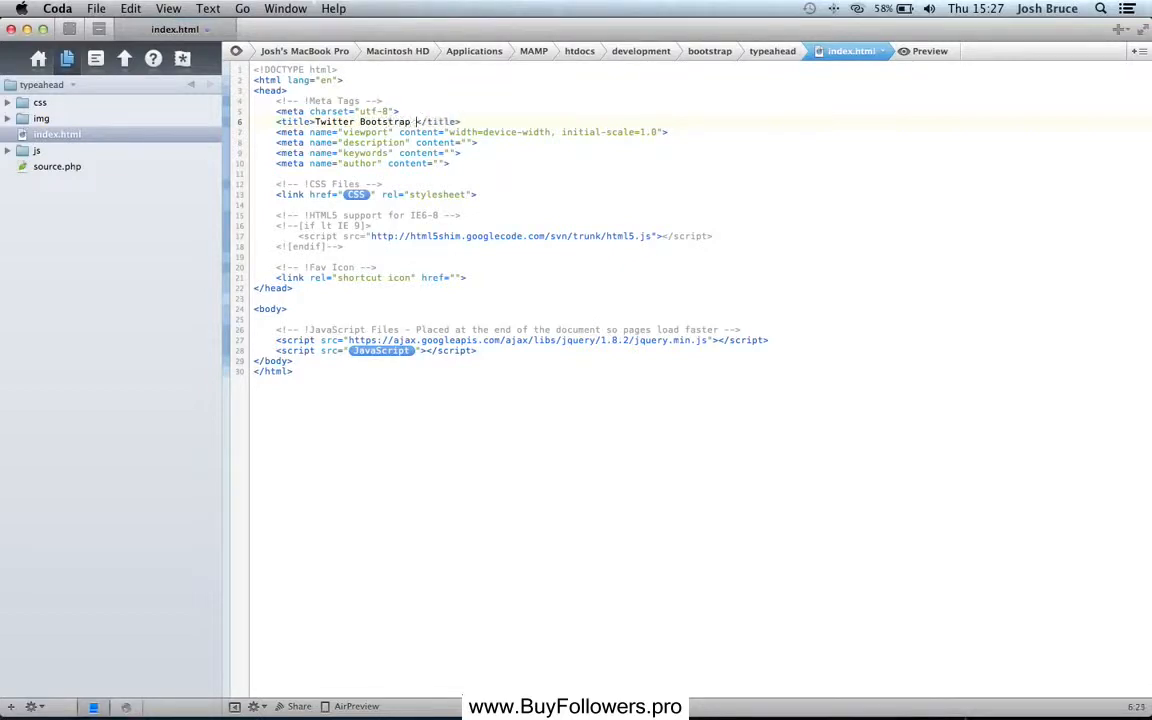
{"action": "type", "text": "- Typeahead"}
{"action": "type", "text": "<div class=\""}
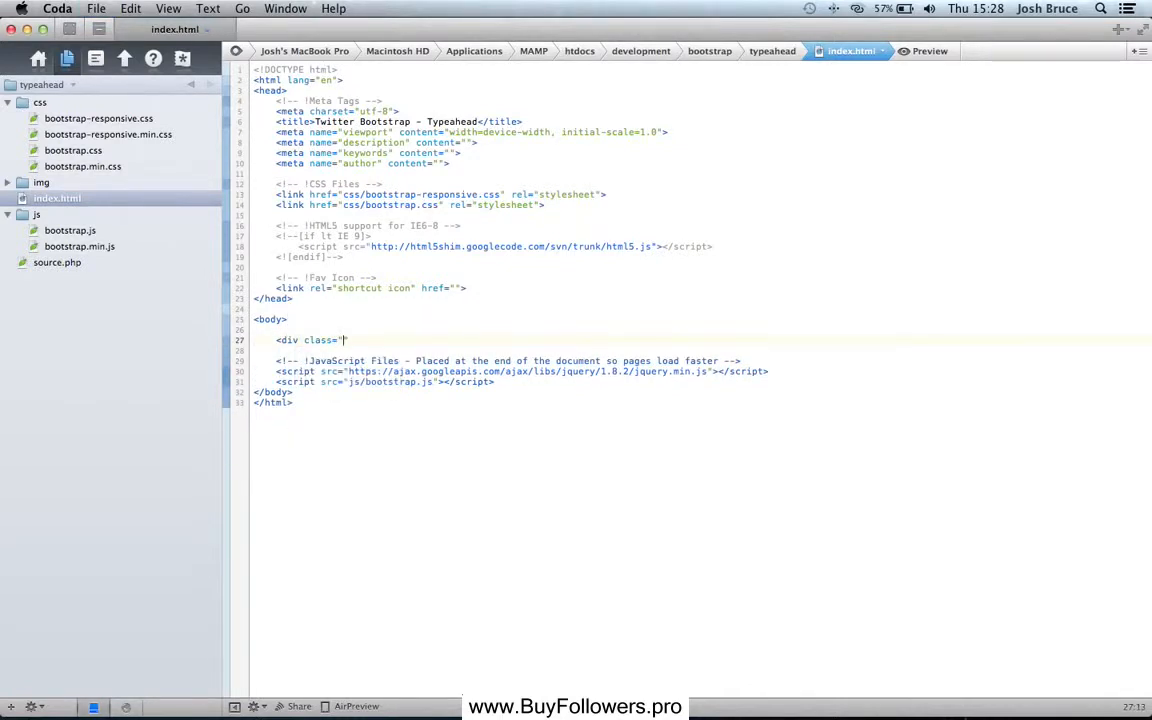
- Add a div.well holding a span3 text input with id and data-provide 'typeahead'
{"action": "type", "text": "well\">"}
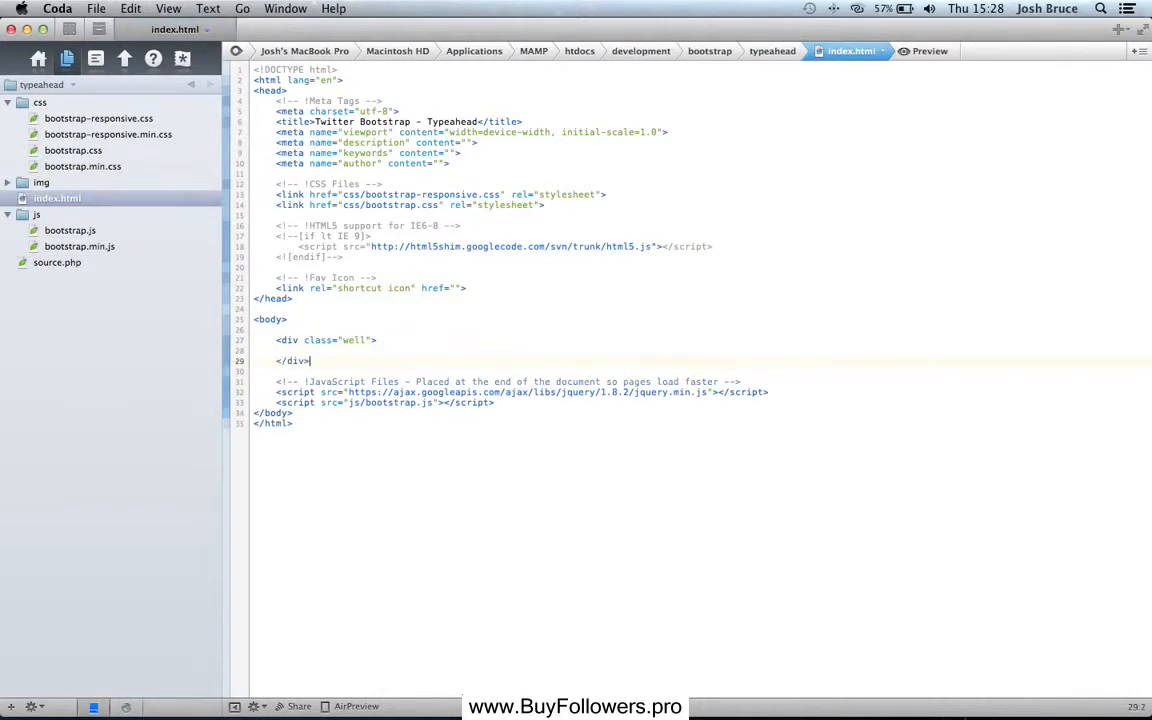
{"action": "type", "text": "<input"}
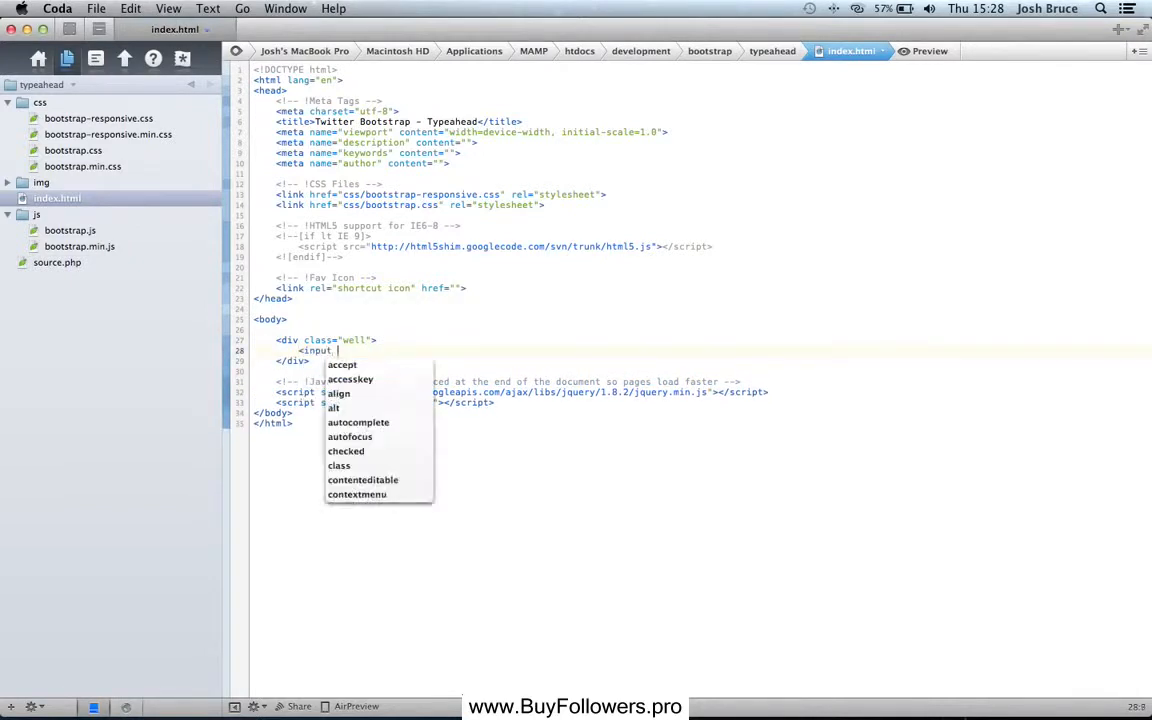
{"action": "type", "text": "type=\"text\""}
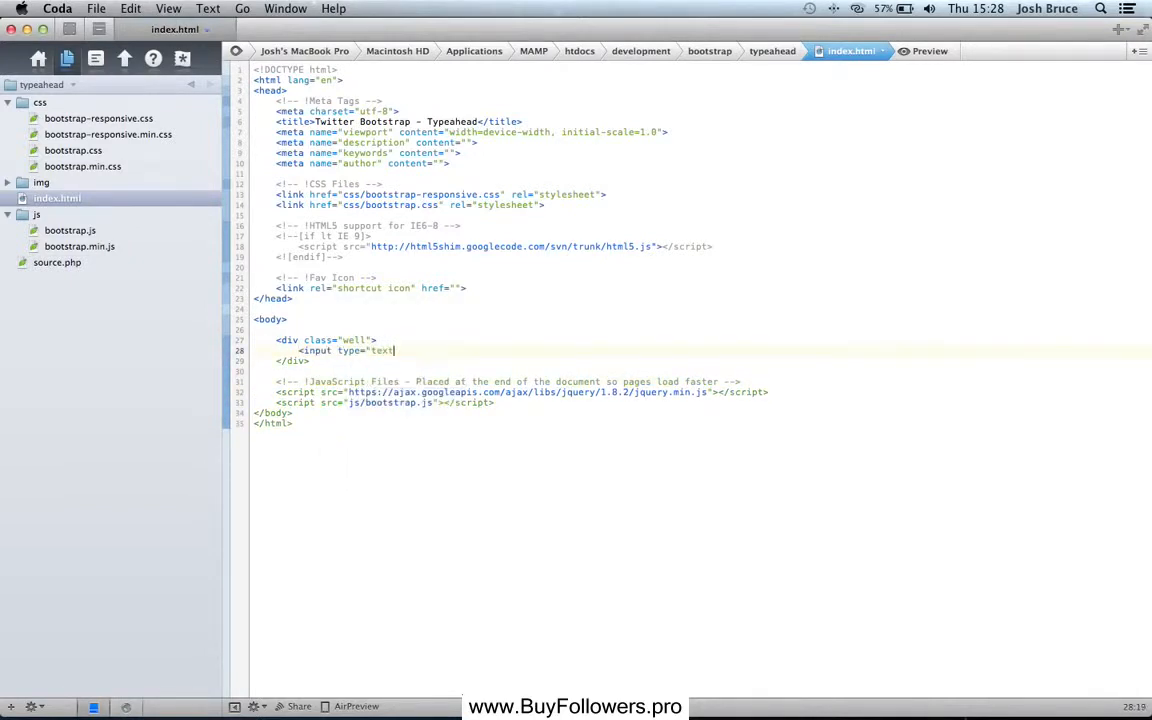
{"action": "type", "text": "\" class"}
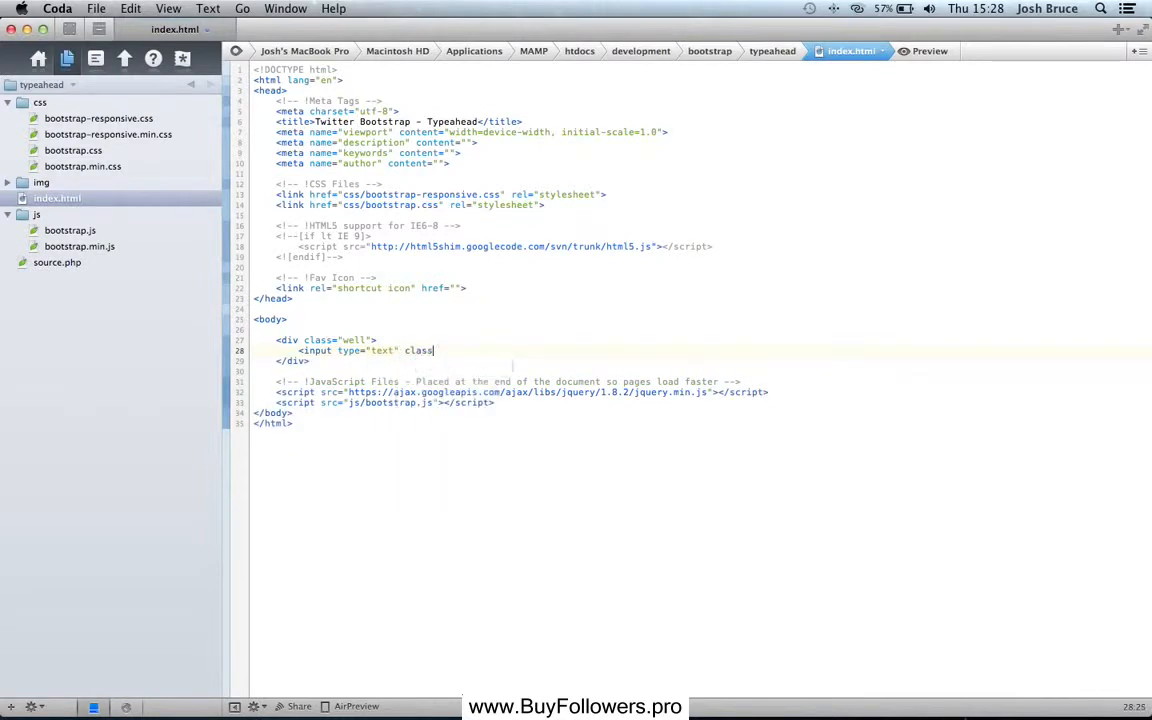
{"action": "type", "text": "=\"space\""}
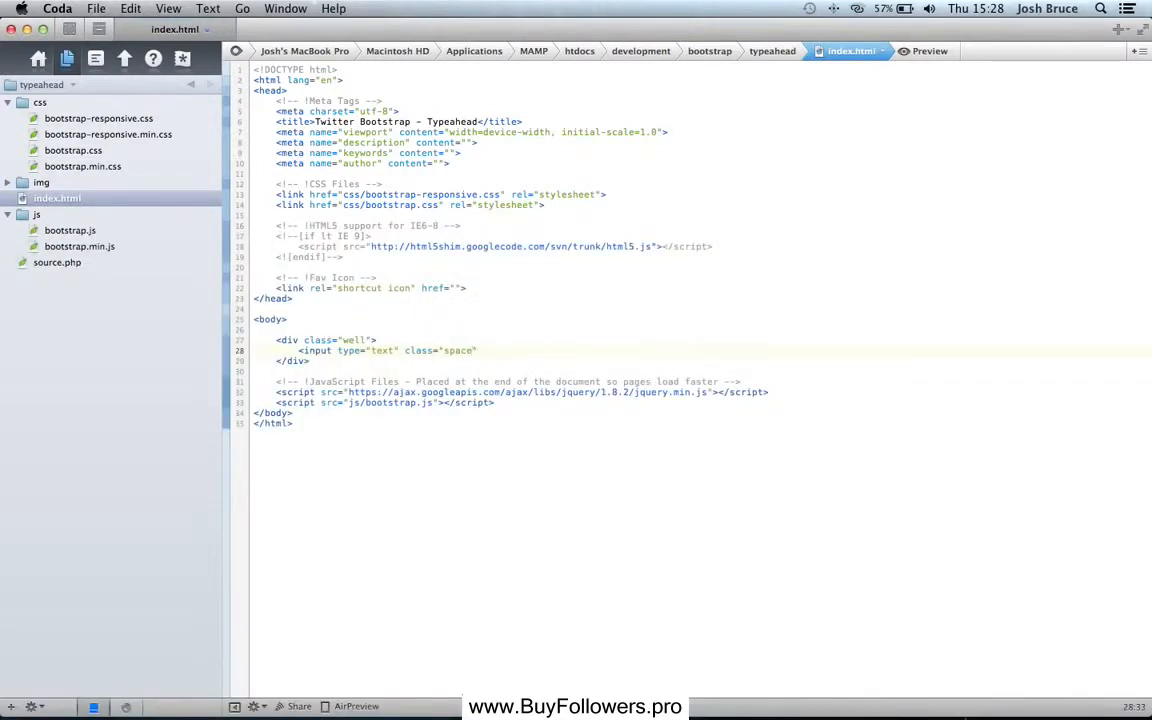
{"action": "type", "text": "span3"}
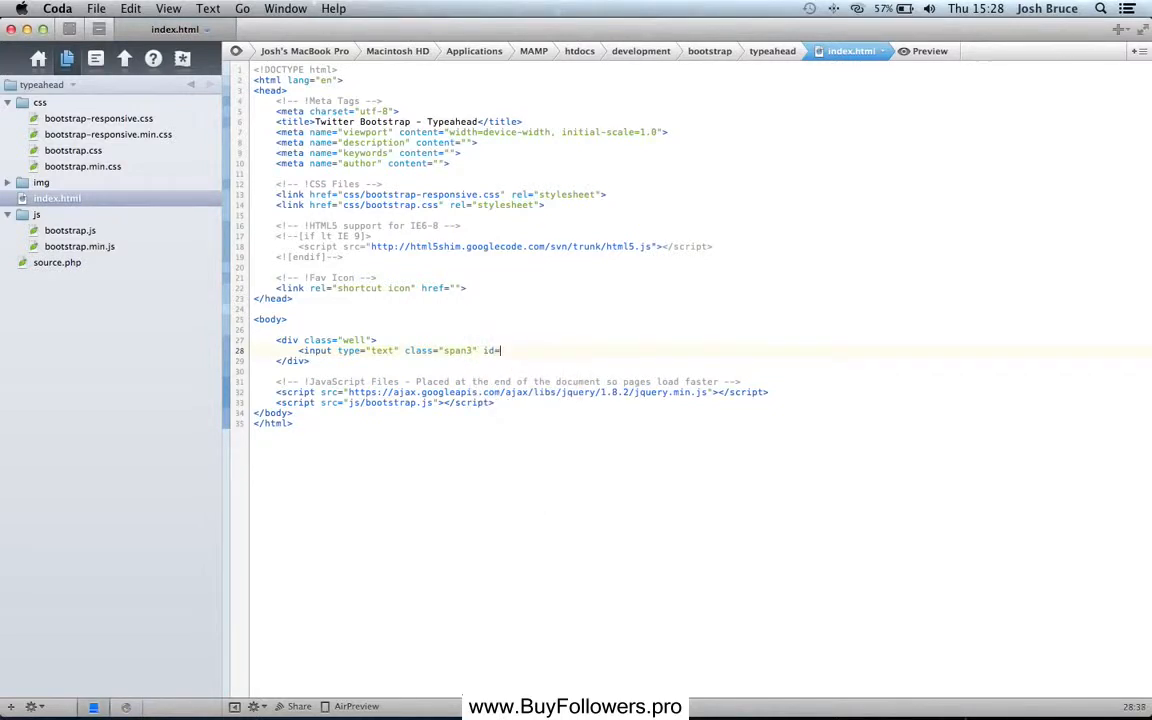
{"action": "type", "text": "\"typeahead\""}
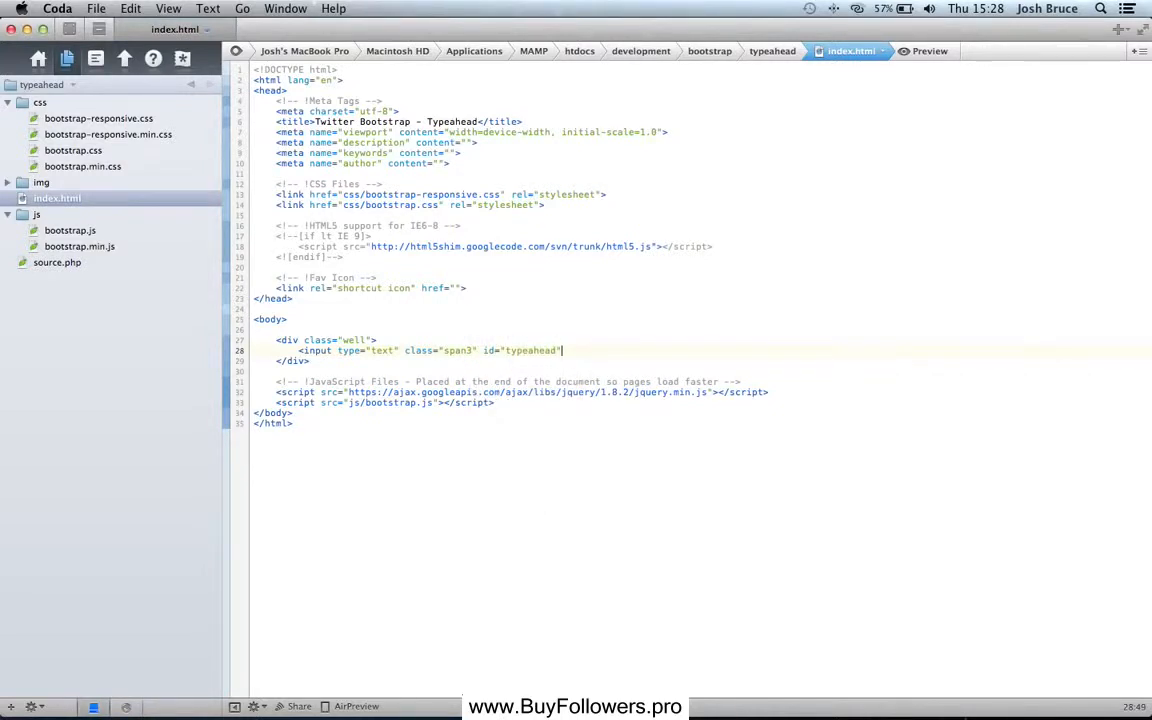
{"action": "type", "text": "data-pr"}
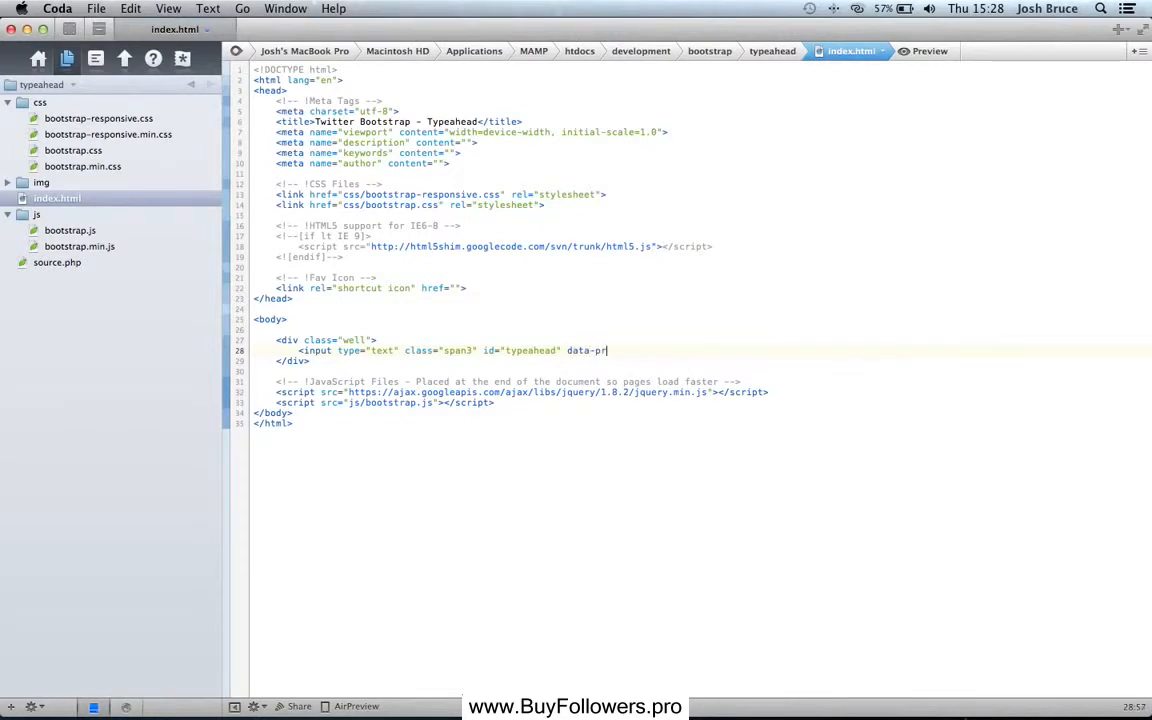
{"action": "type", "text": "ovide=\"typ"}
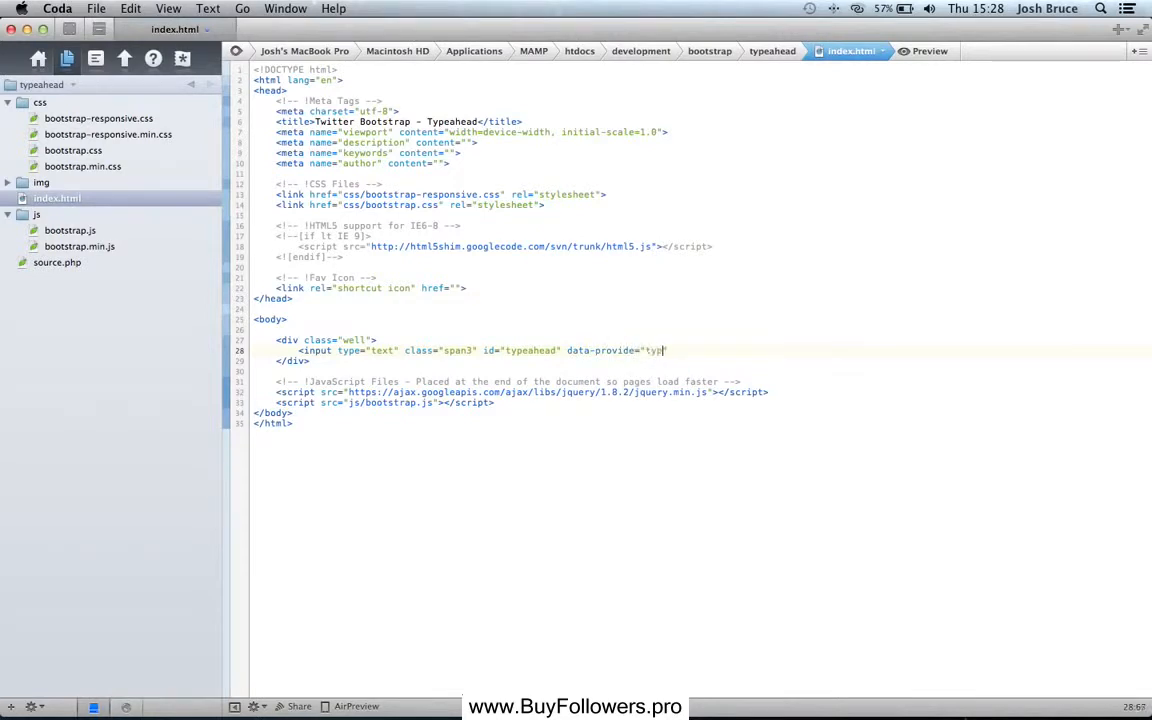
{"action": "type", "text": "eahead\""}
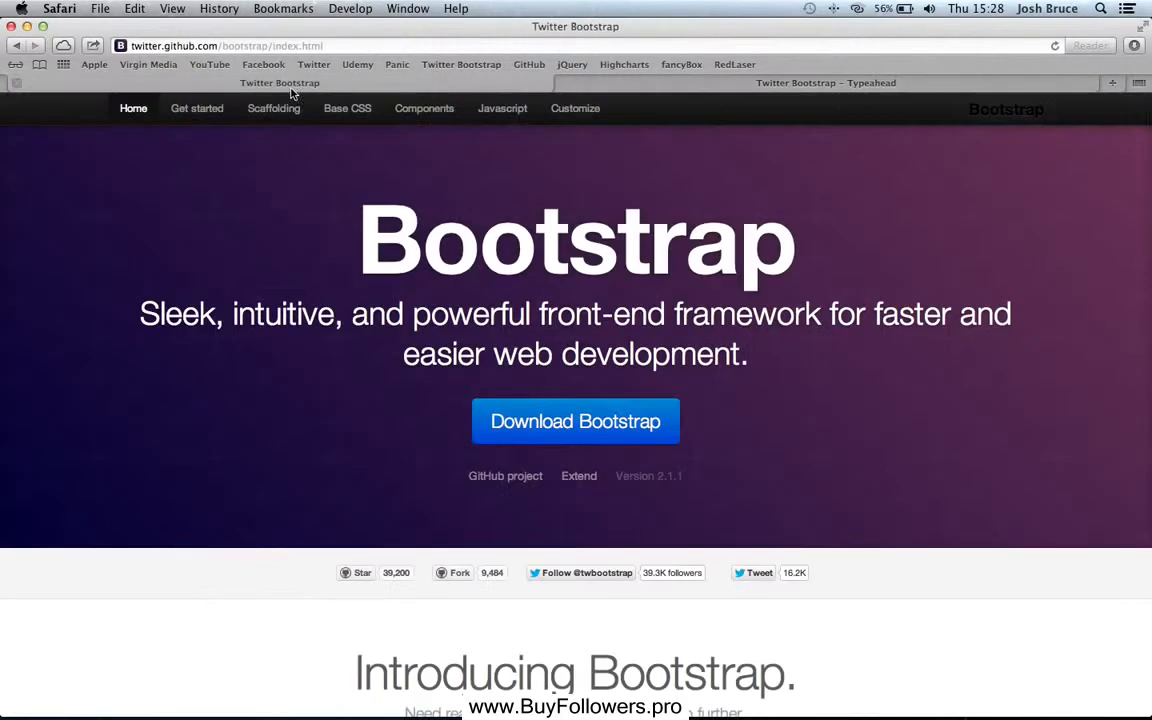
{"action": "mouse_move", "coordinate": [755, 85]}
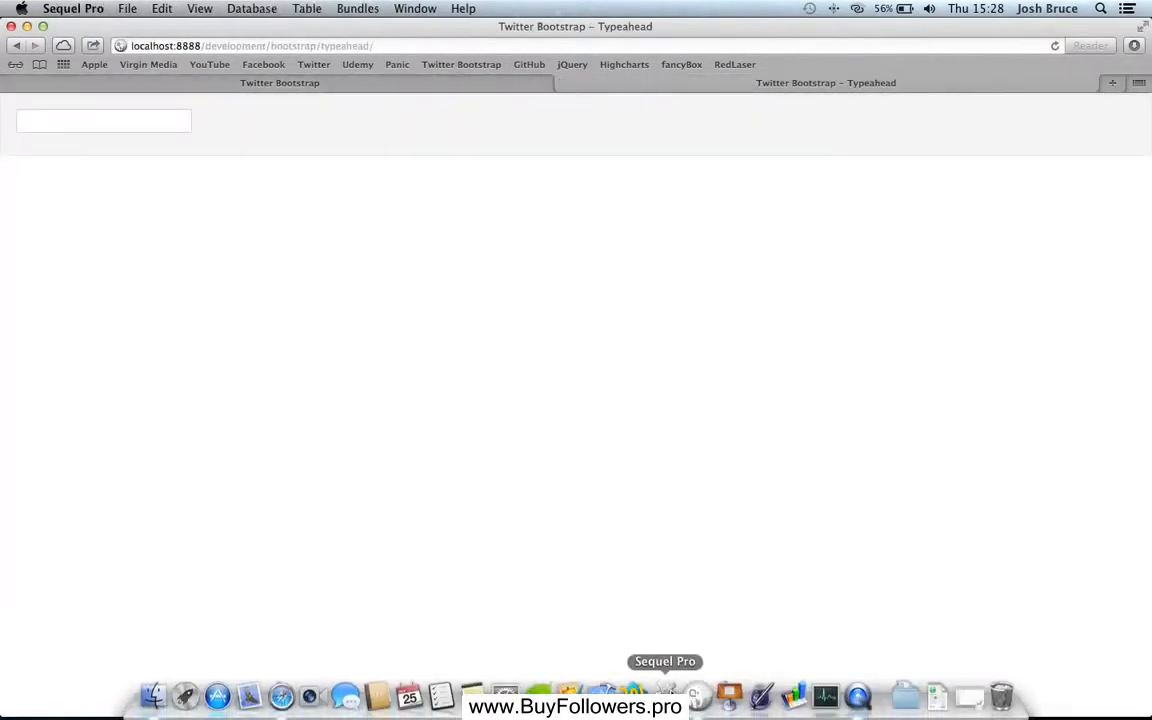
- View the Bootstrap database's typeahead table in Sequel Pro: ten names, YouTube through HTML
{"action": "left_click", "coordinate": [665, 694]}
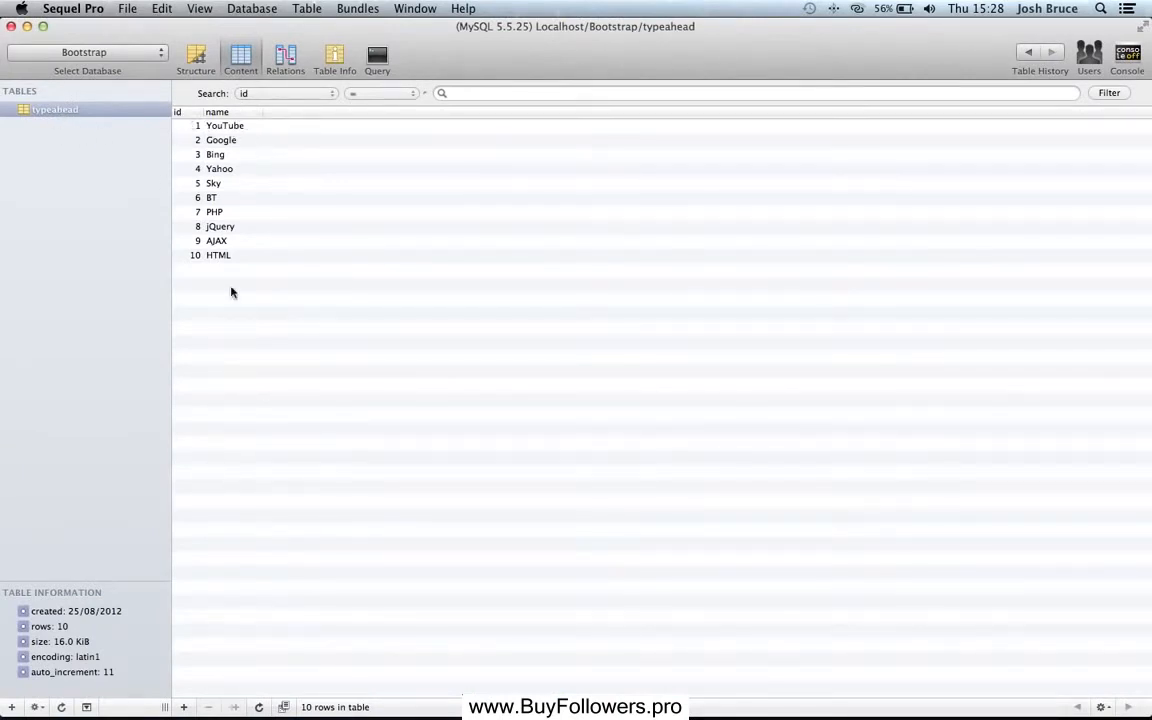
{"action": "mouse_move", "coordinate": [238, 300]}
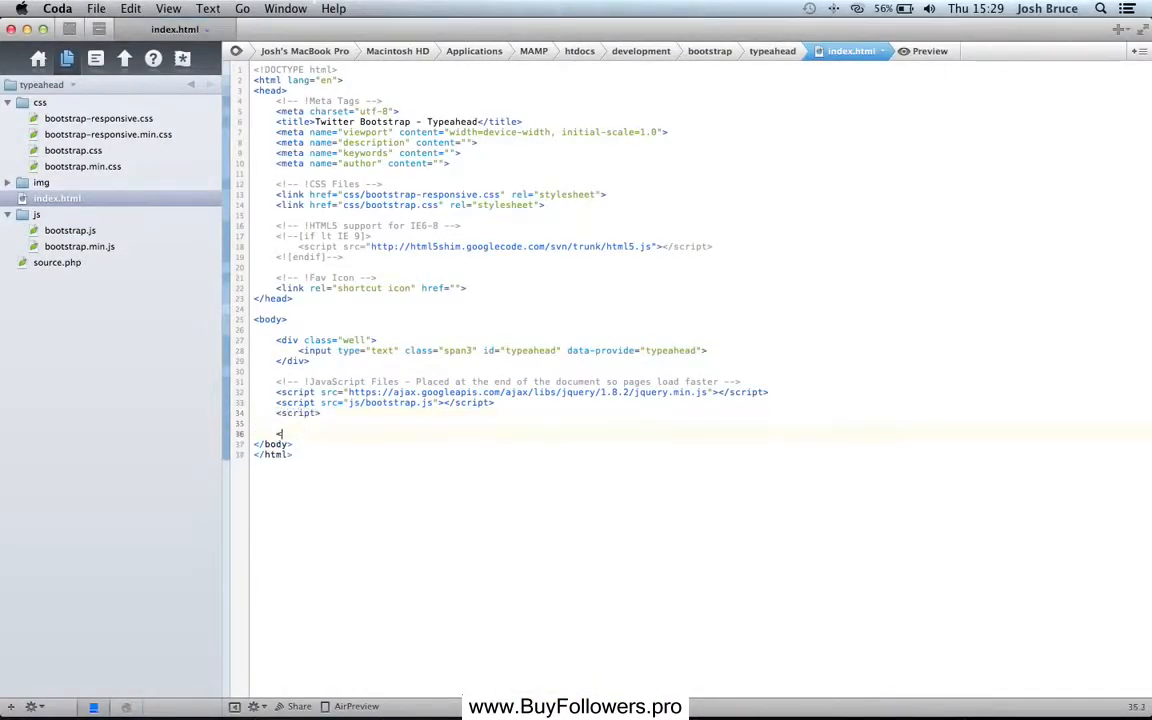
- Add a script block calling $('#typeahead').typeahead() in index.html
{"action": "type", "text": "/script>"}
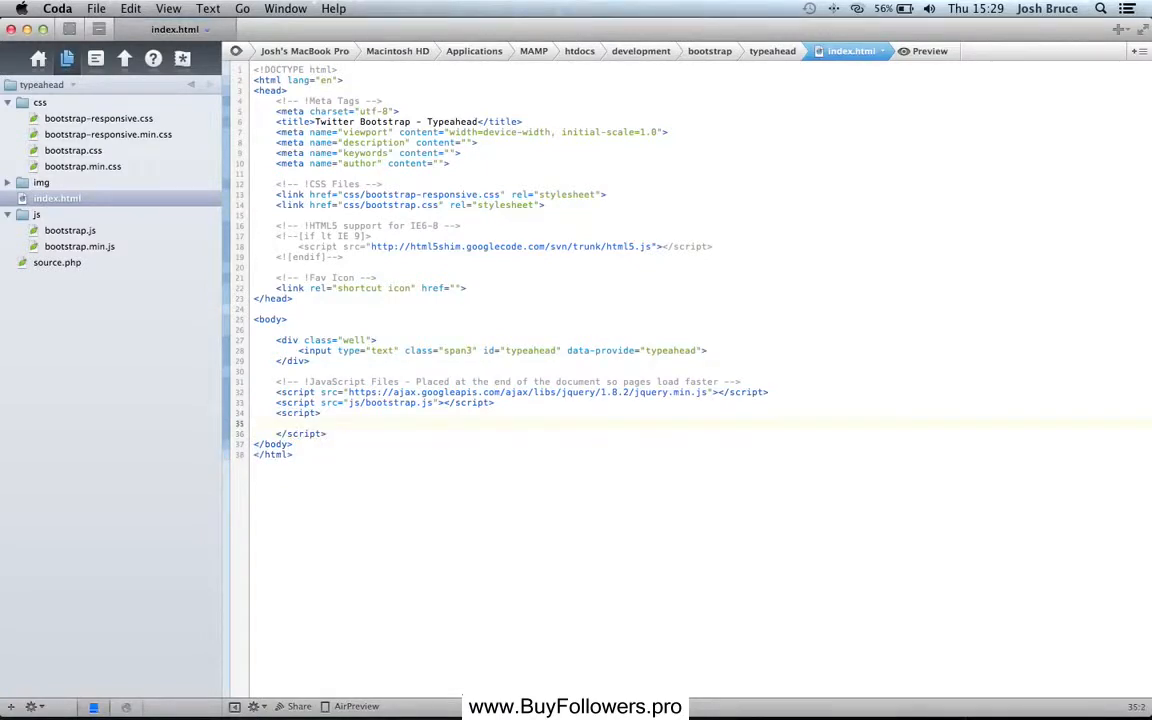
{"action": "type", "text": "$(function() {"}
{"action": "type", "text": "});"}
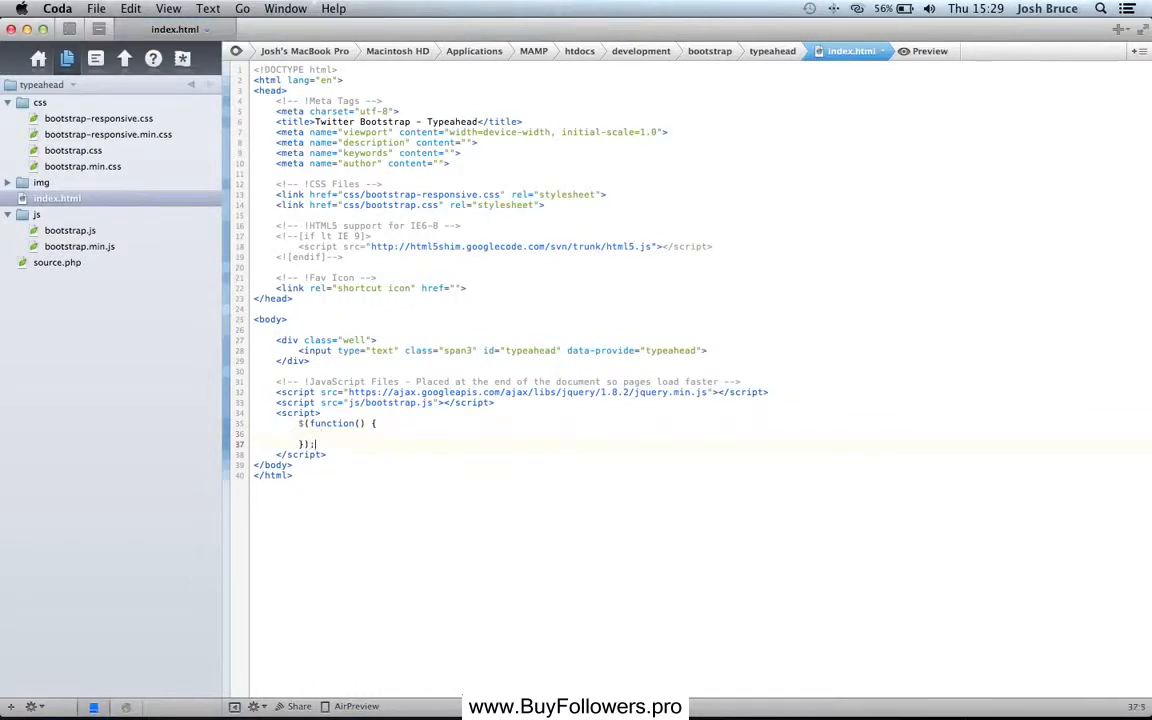
{"action": "type", "text": "$()"}
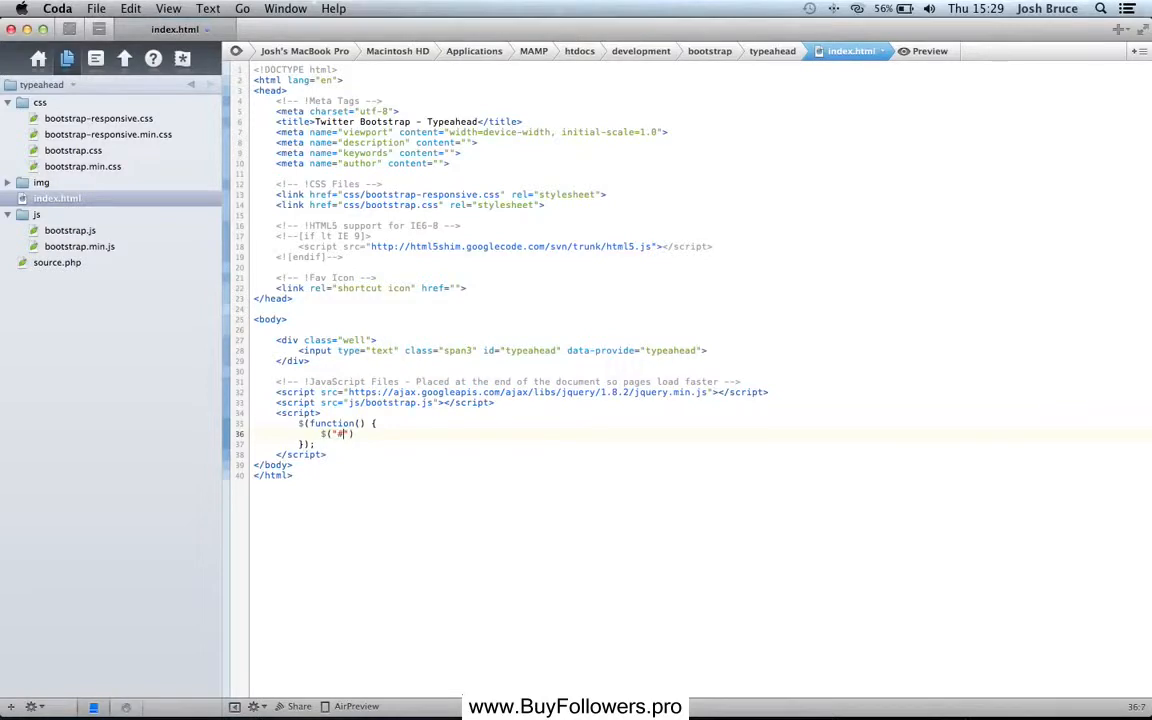
{"action": "type", "text": "typeh"}
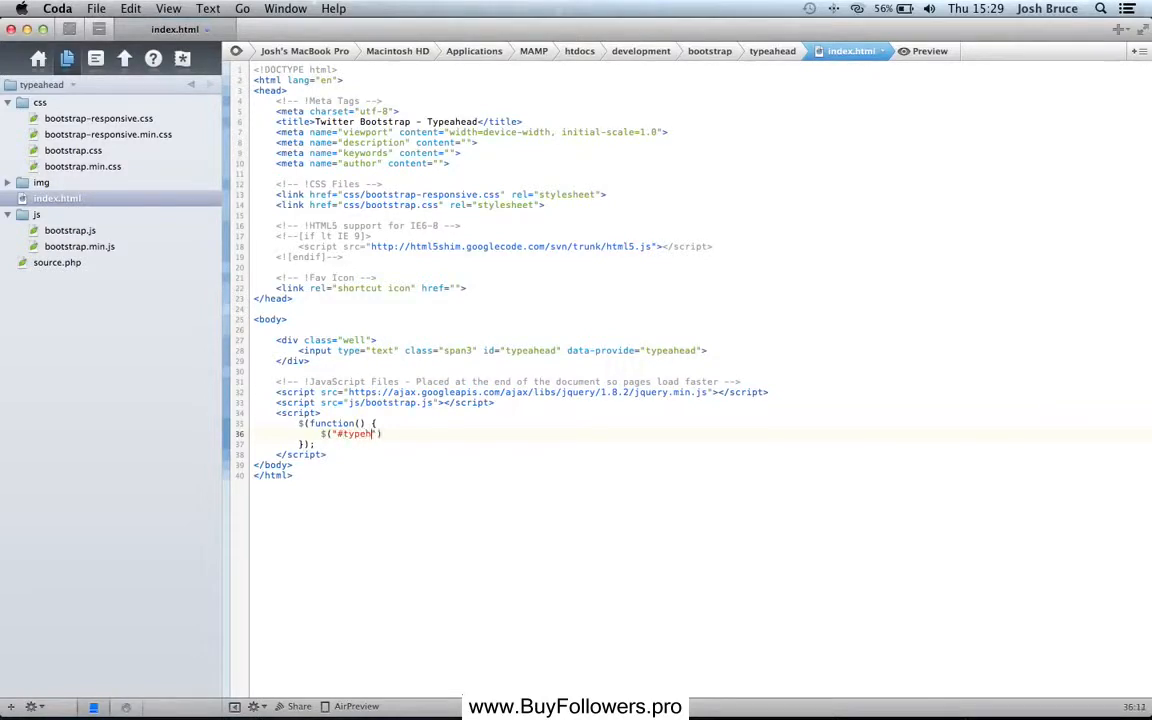
{"action": "type", "text": "ead"}
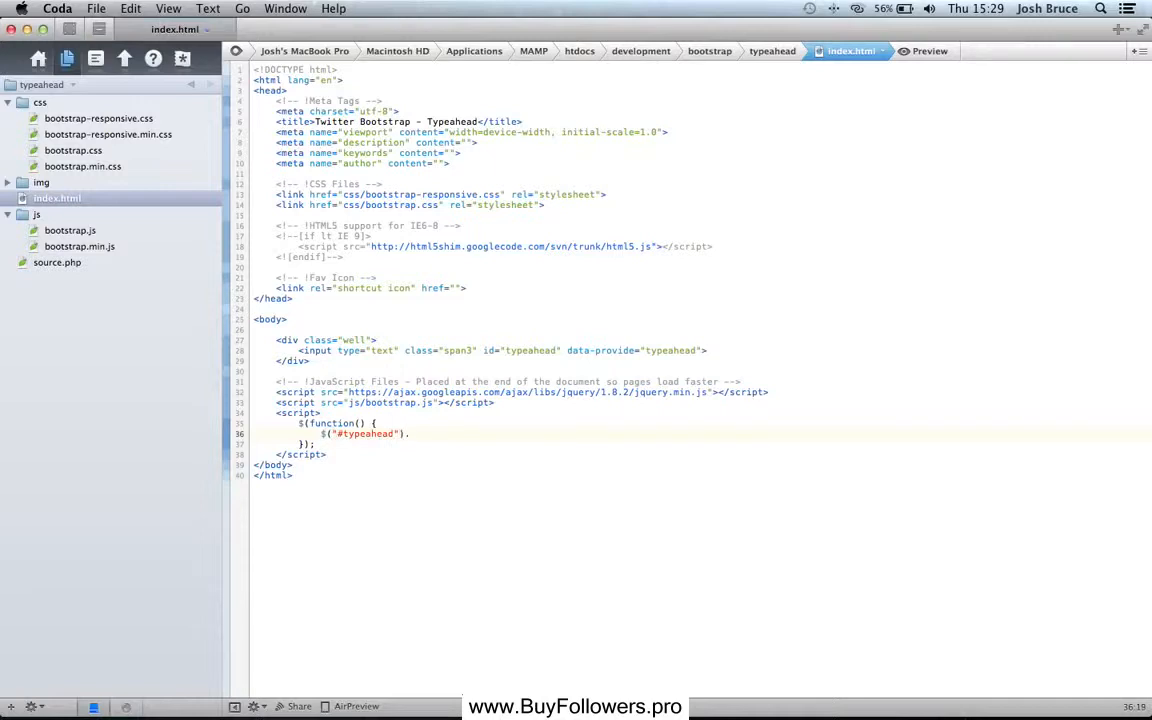
{"action": "type", "text": "type"}
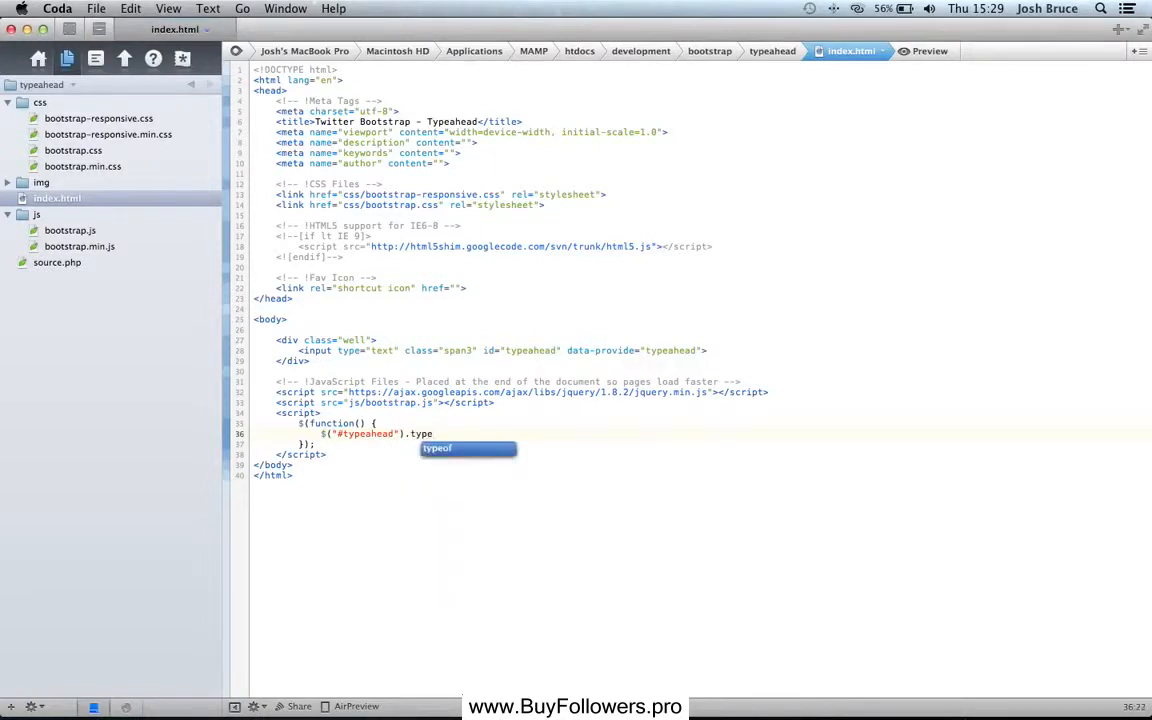
{"action": "type", "text": "ahead();"}
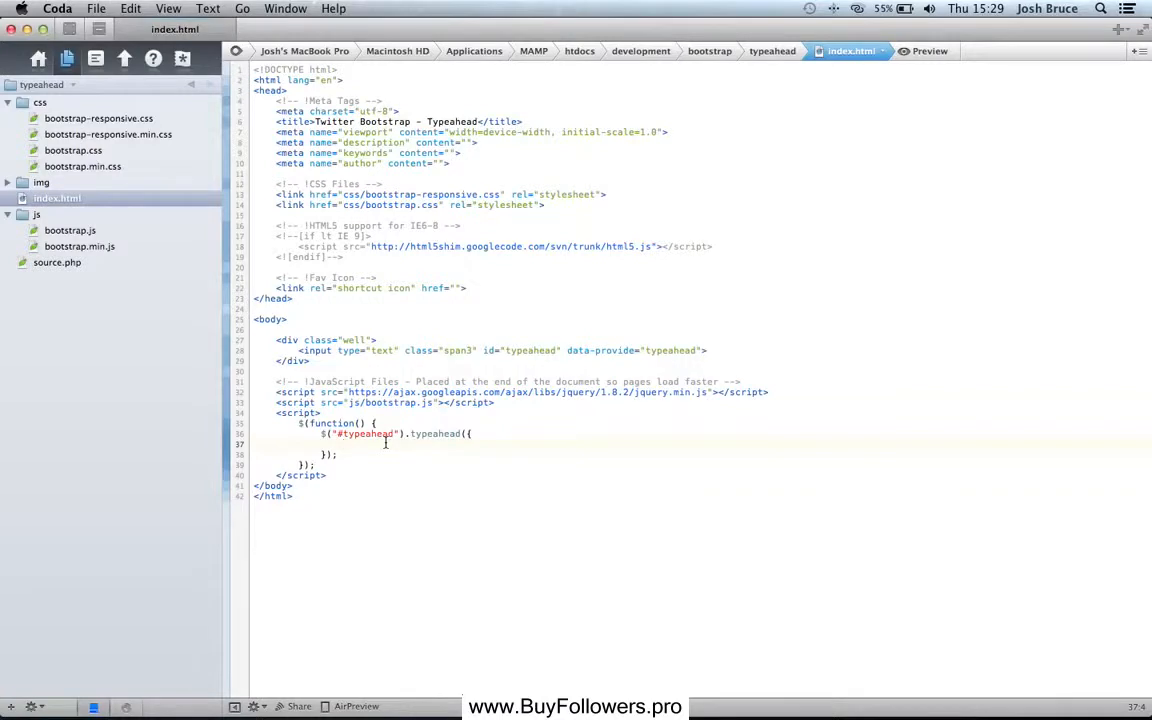
- Give typeahead a source function that POSTs the query to source.php and logs JSON
{"action": "type", "text": "source:"}
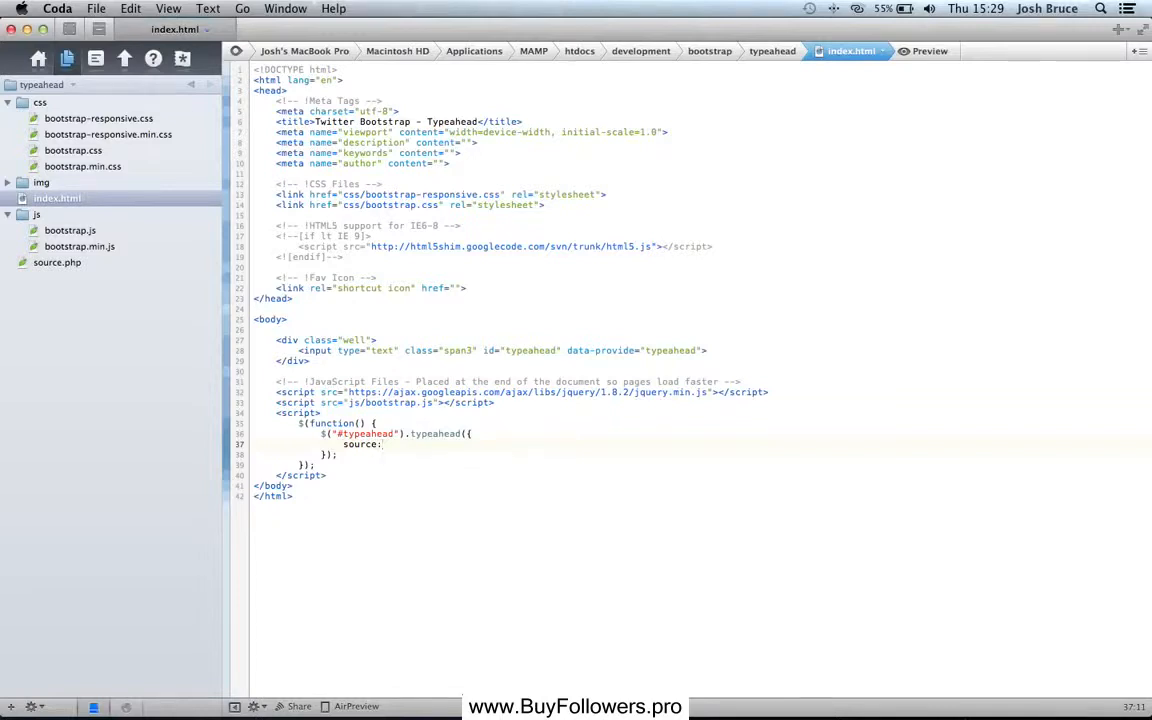
{"action": "type", "text": "function("}
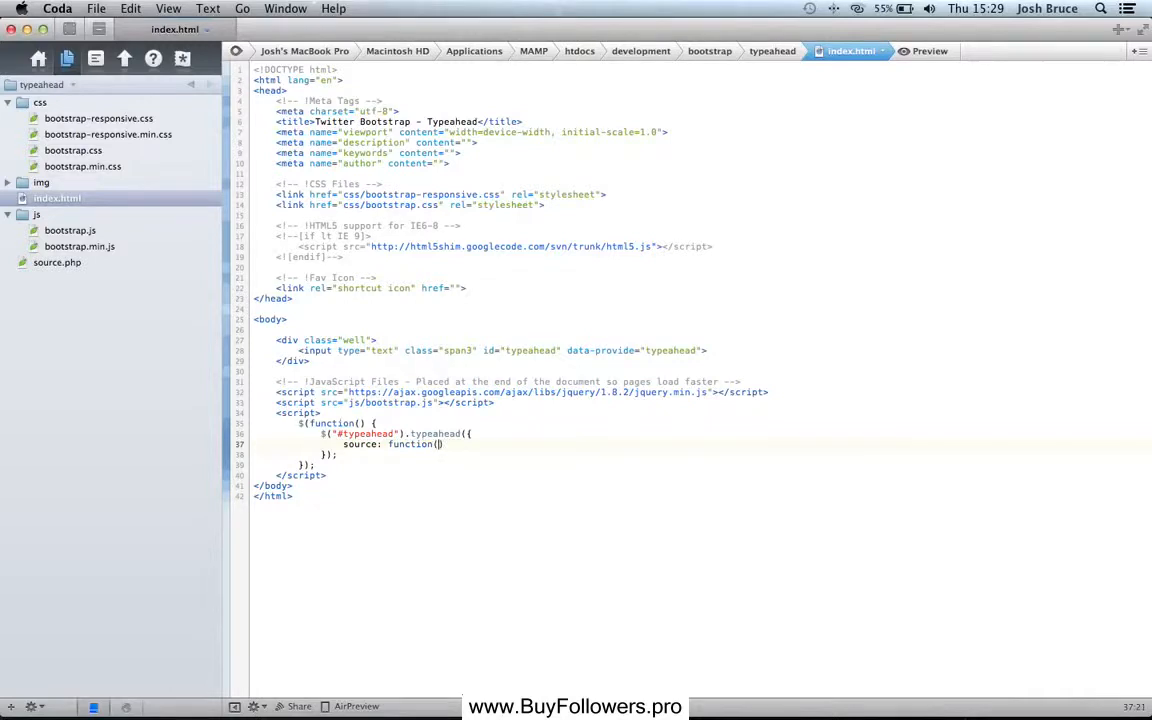
{"action": "type", "text": "query, process"}
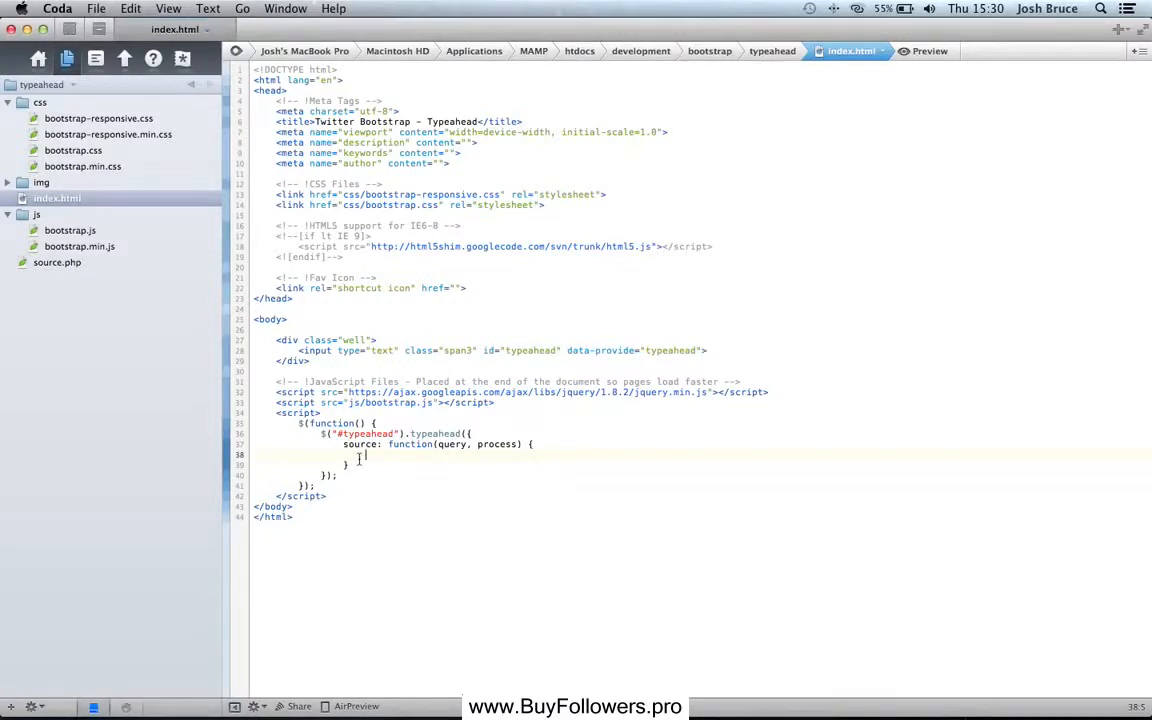
{"action": "type", "text": "$.ajax({"}
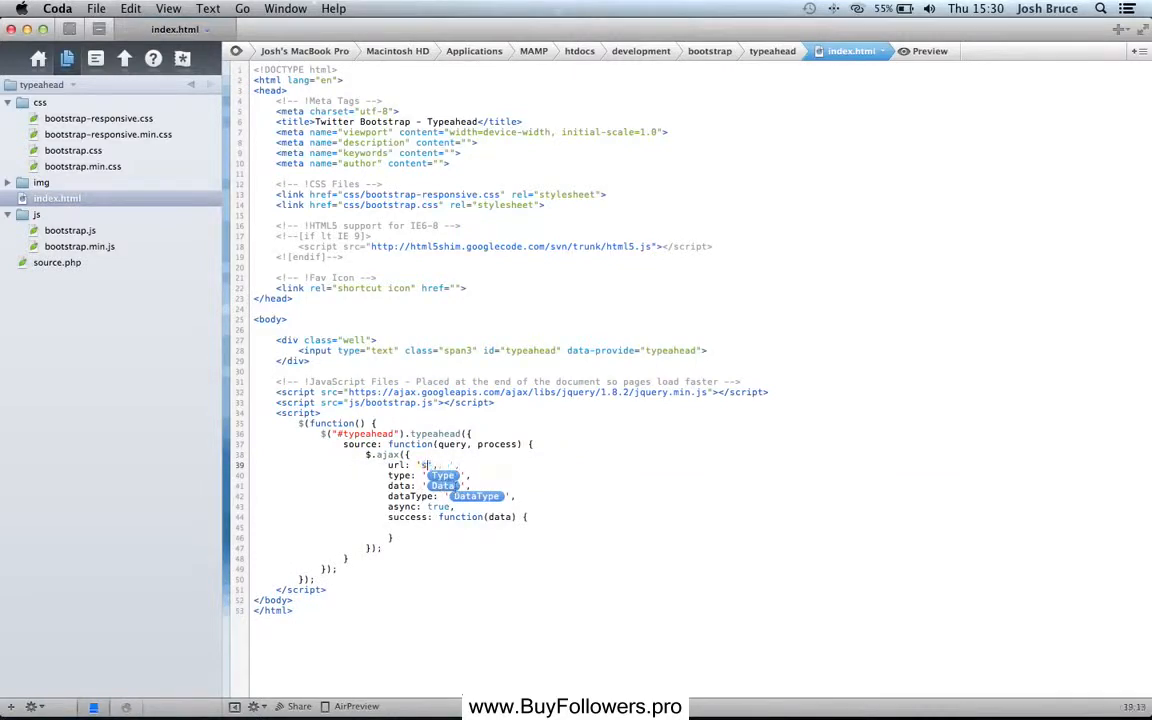
{"action": "type", "text": "source.php"}
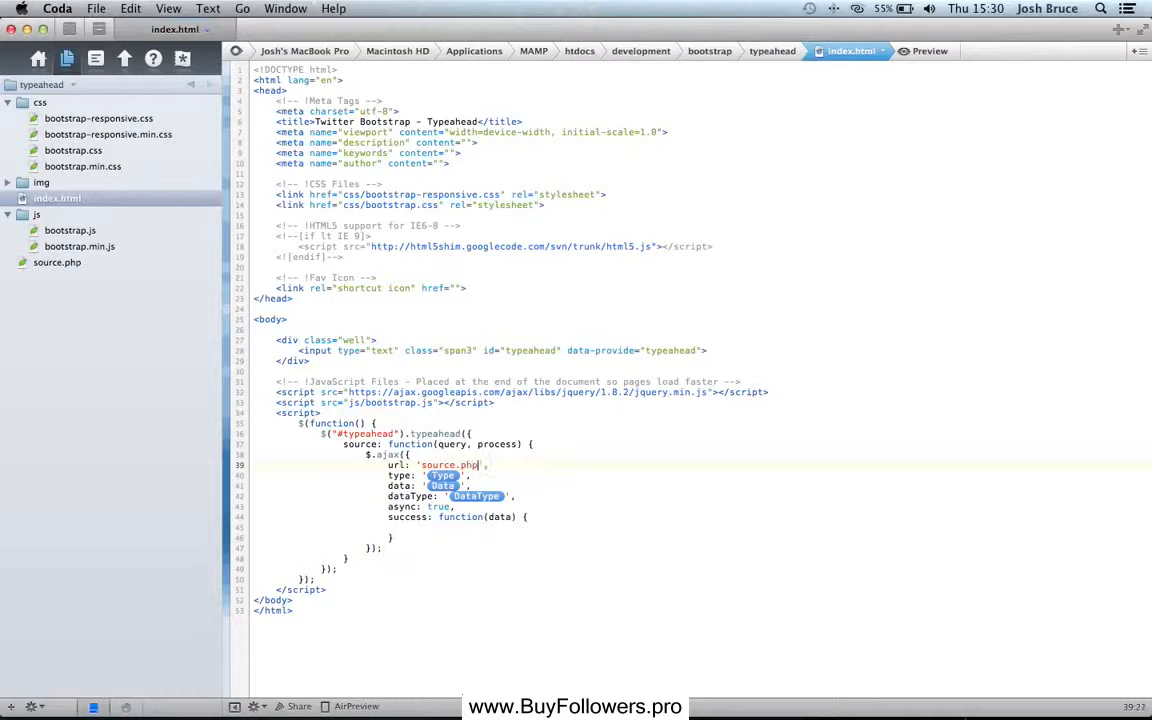
{"action": "type", "text": "POST"}
{"action": "left_click", "coordinate": [453, 485]}
{"action": "type", "text": "query="}
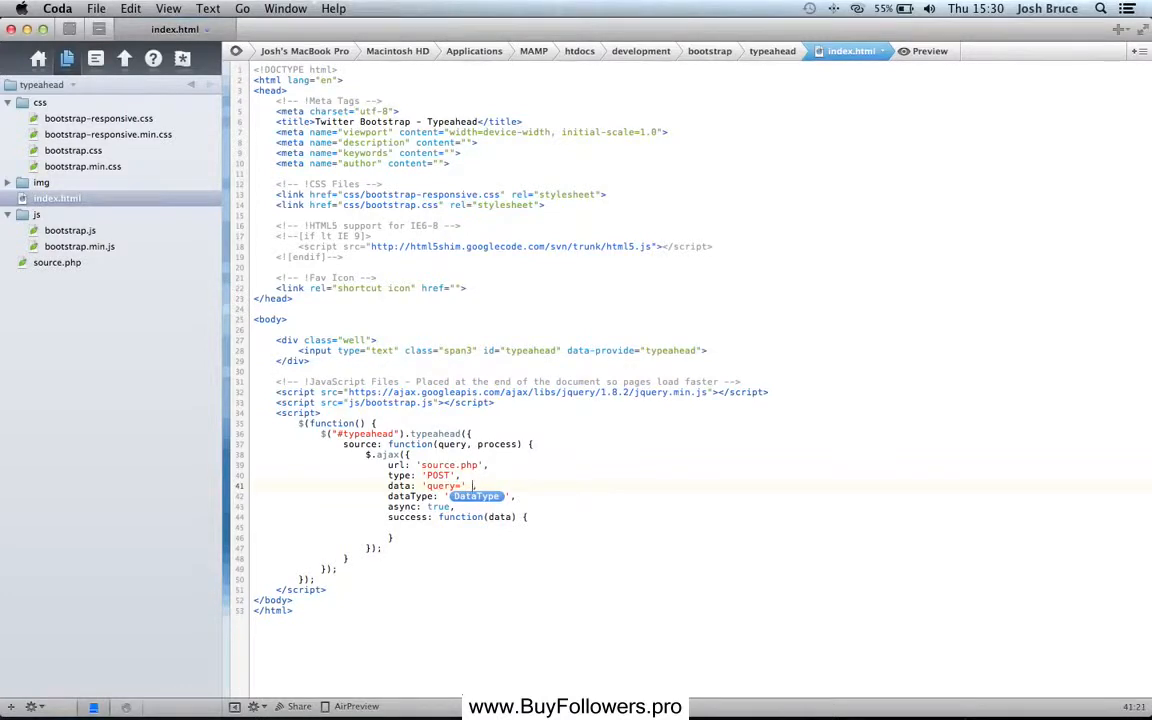
{"action": "type", "text": "+ query,"}
{"action": "left_click", "coordinate": [452, 496]}
{"action": "type", "text": "JSON"}
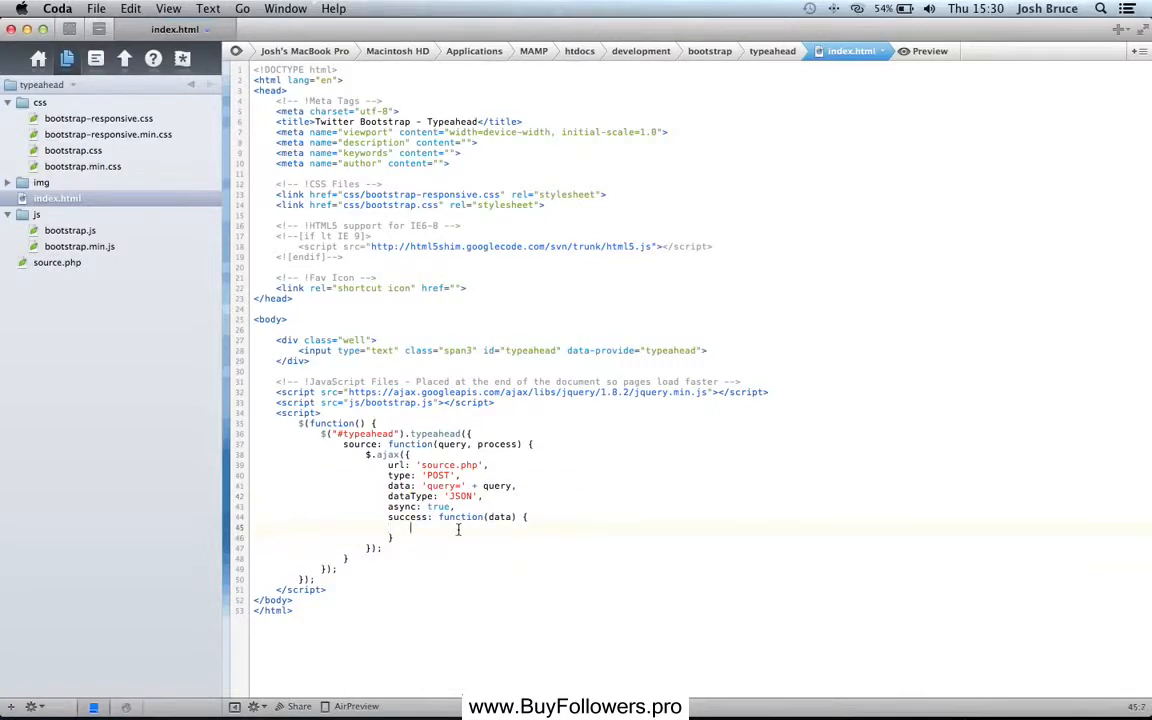
{"action": "type", "text": "console.log(data"}
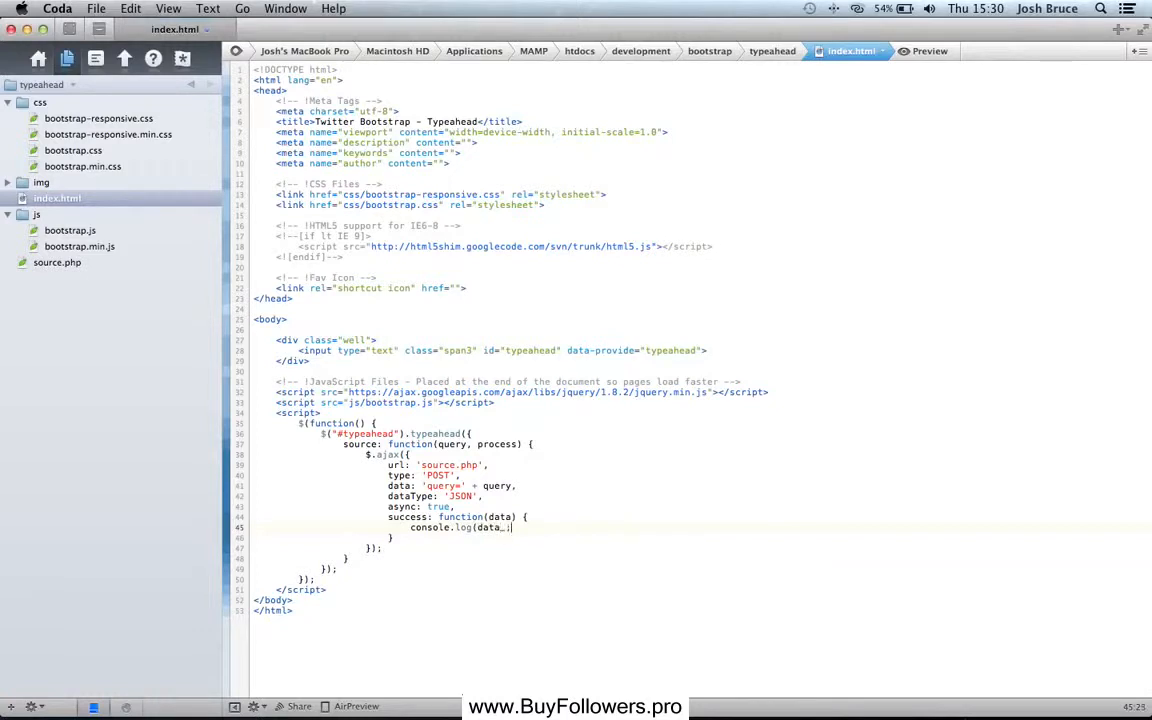
{"action": "type", "text": ");"}
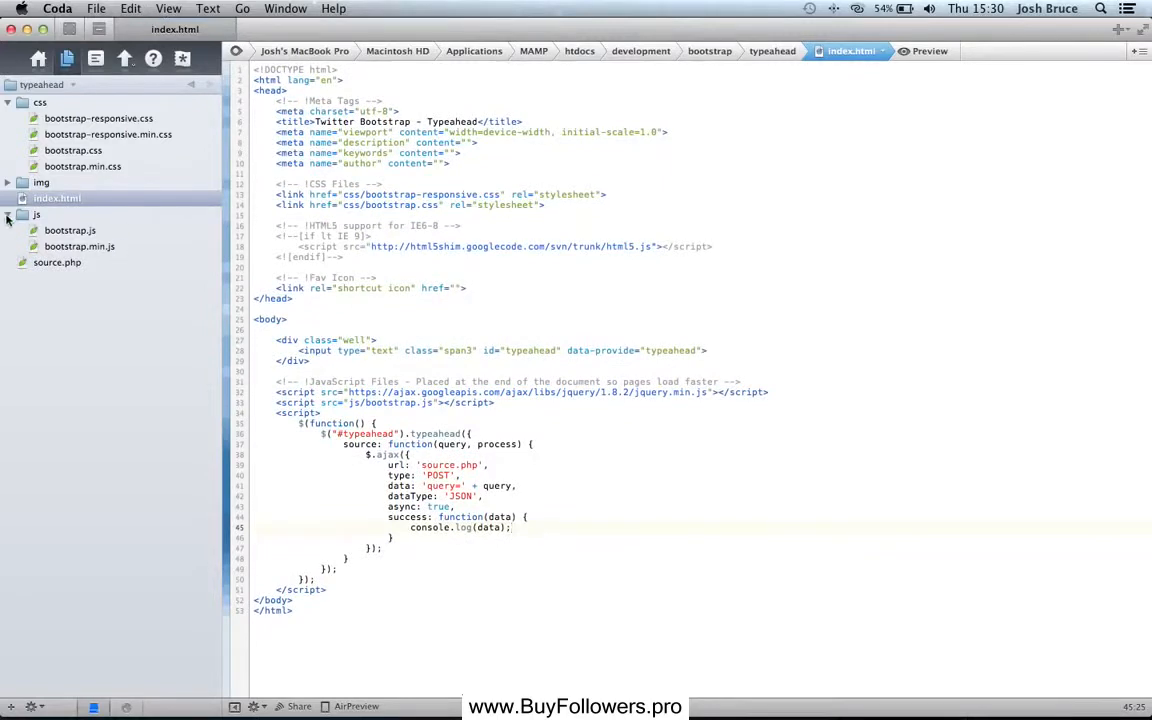
{"action": "left_click", "coordinate": [8, 102]}
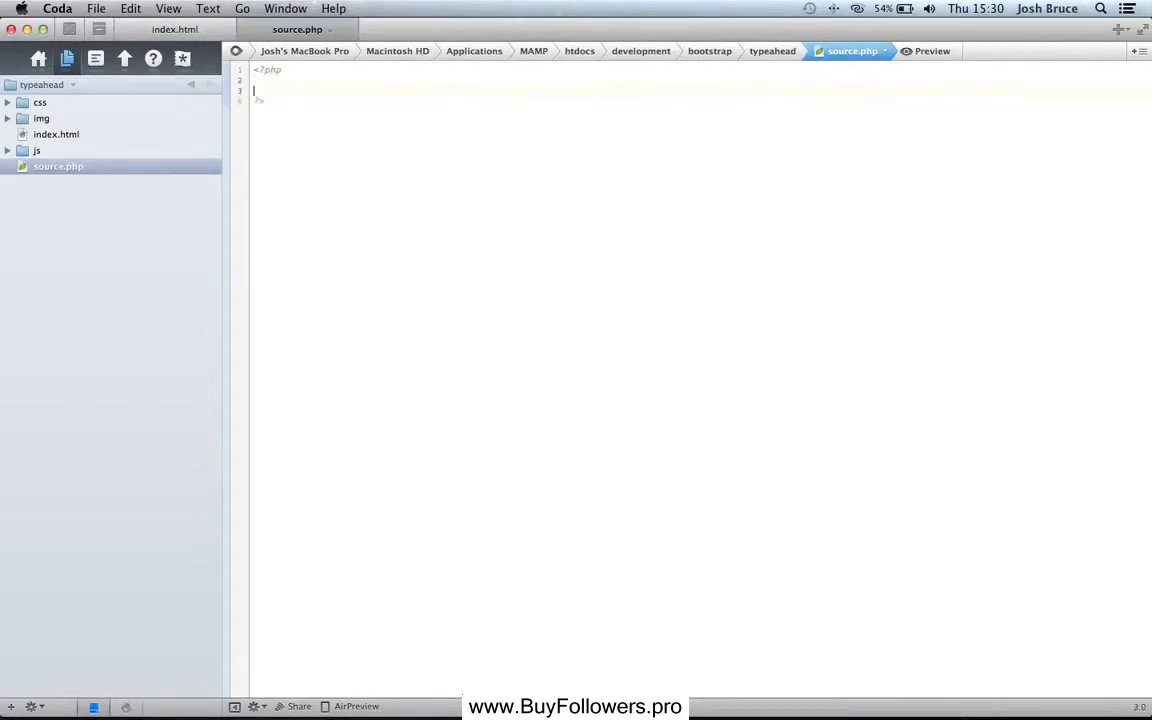
- Add an if (isset($_POST['query'])) block to source.php
{"action": "type", "text": "if ()"}
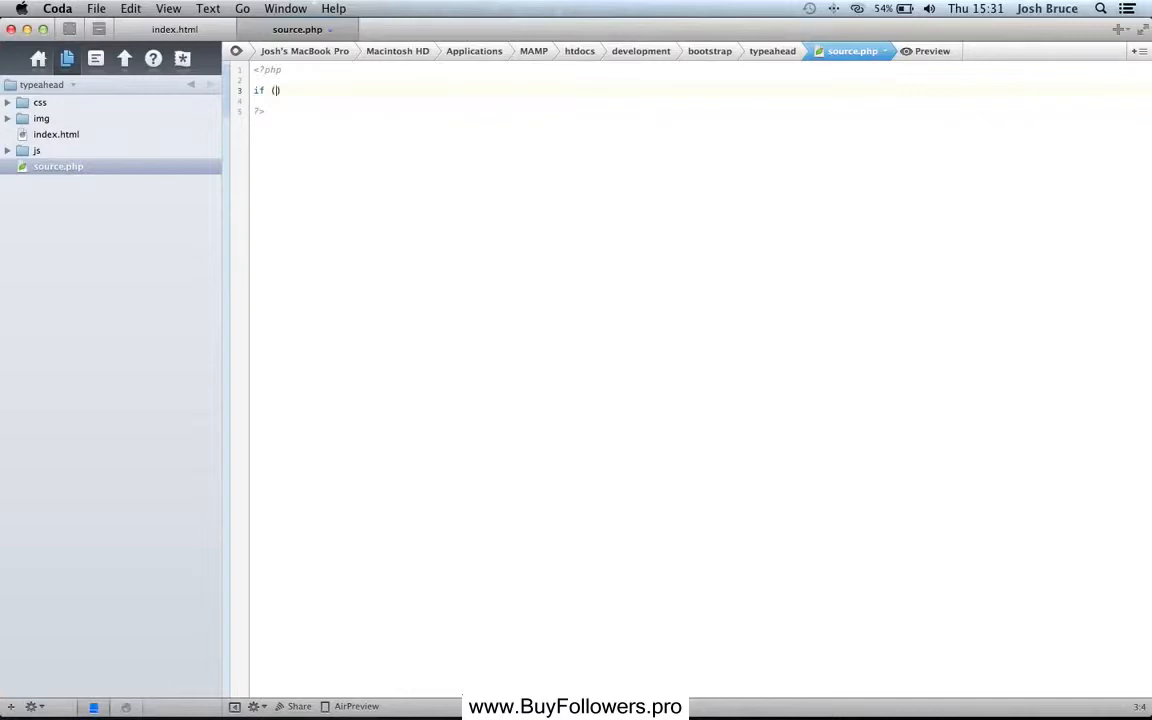
{"action": "type", "text": "isset($_POST["}
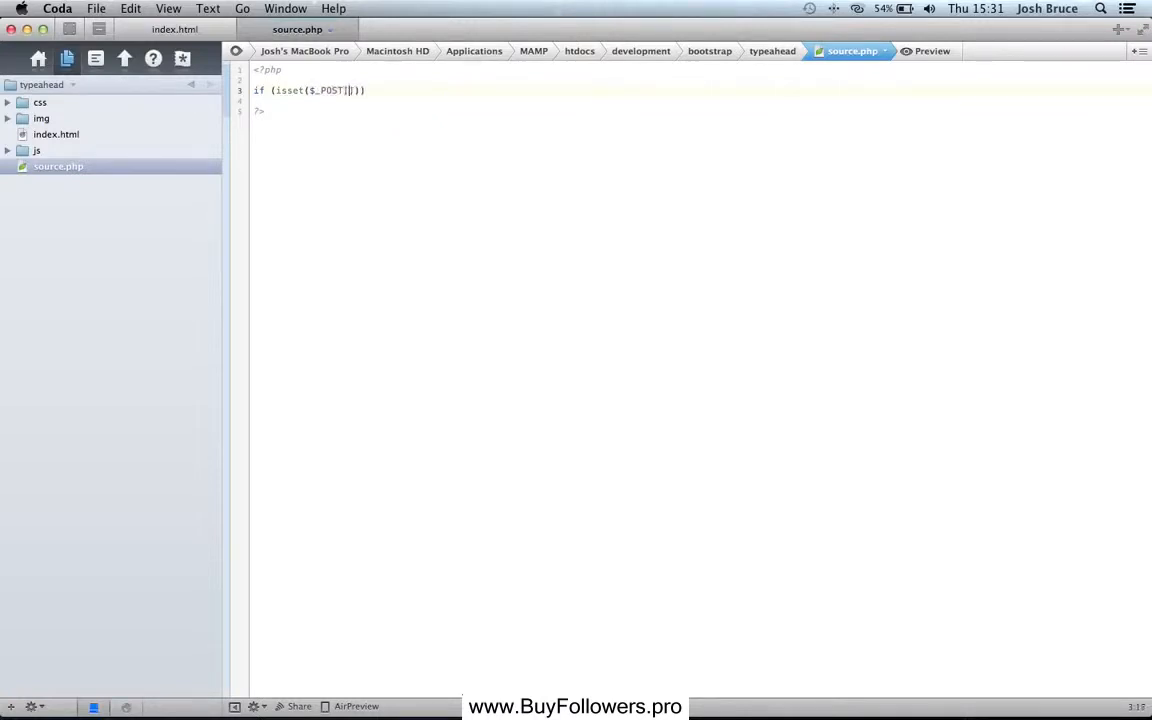
{"action": "type", "text": "'query'"}
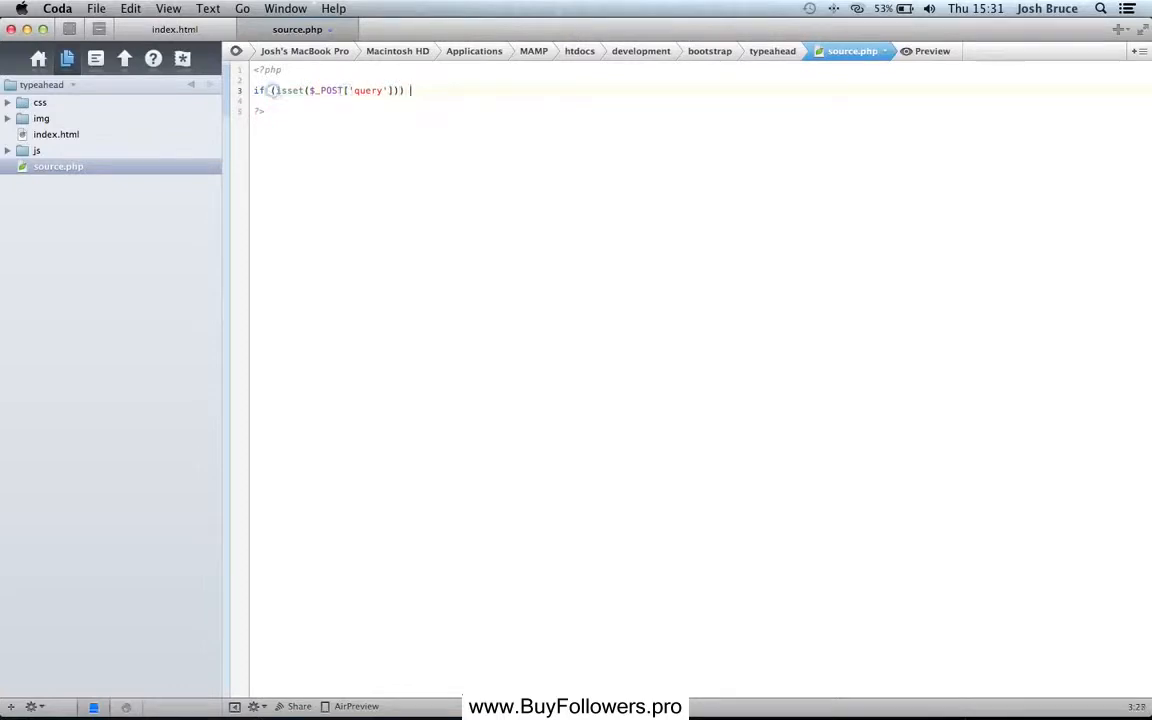
{"action": "type", "text": "{"}
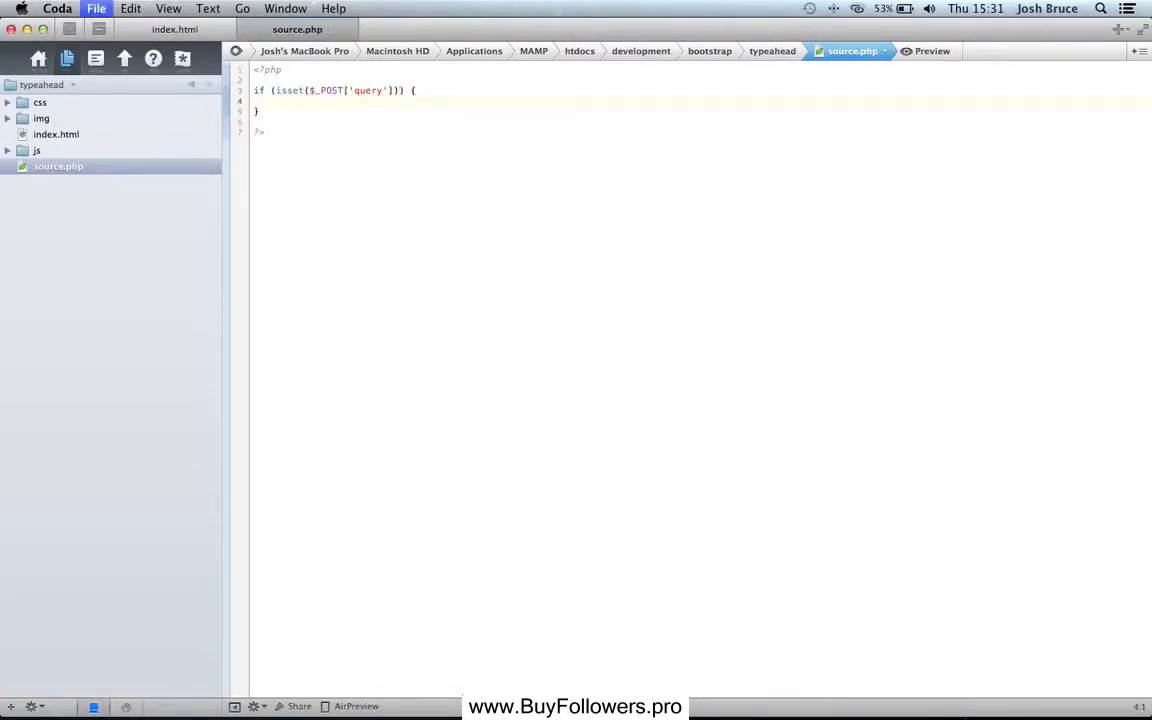
- Outline the block with comments: connect, retrieve query, search items, return JSON
{"action": "type", "text": "// t"}
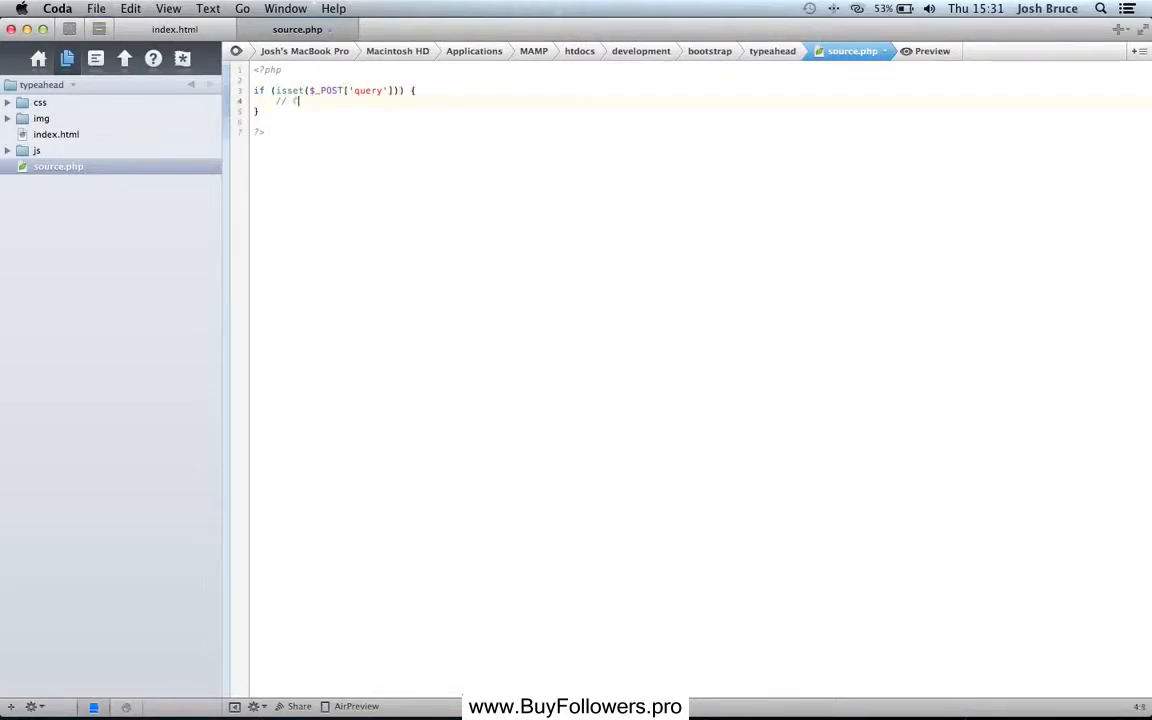
{"action": "type", "text": "Connect to our database"}
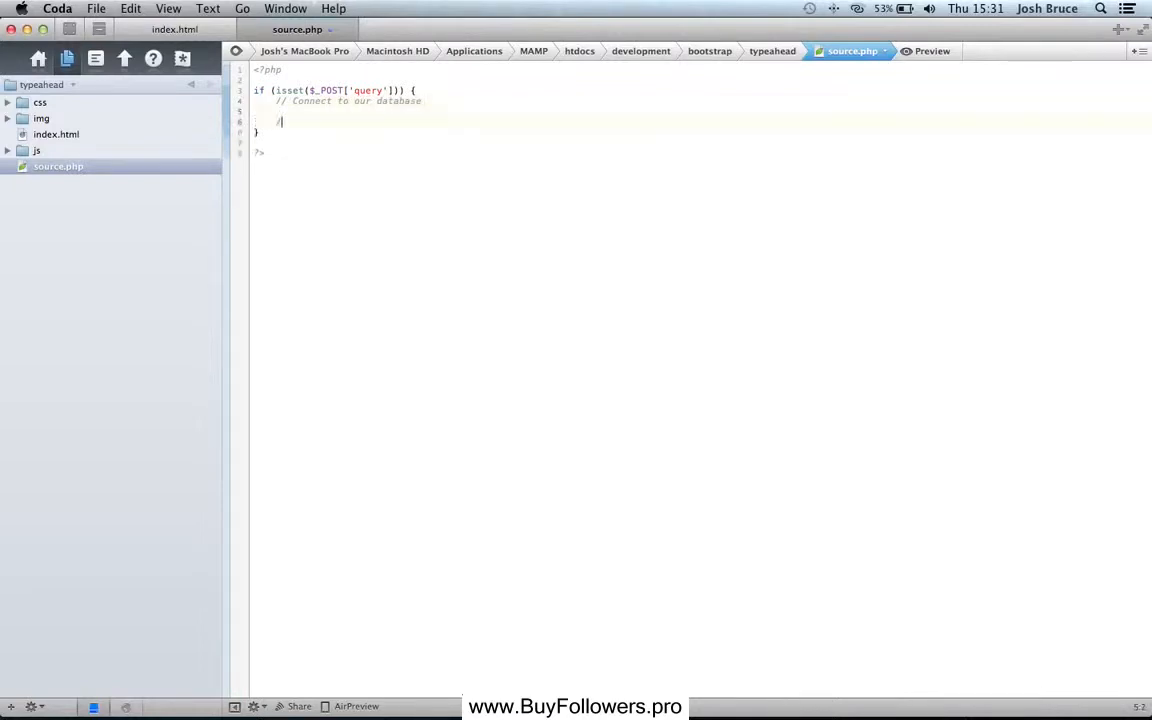
{"action": "type", "text": "// Retrieve the query"}
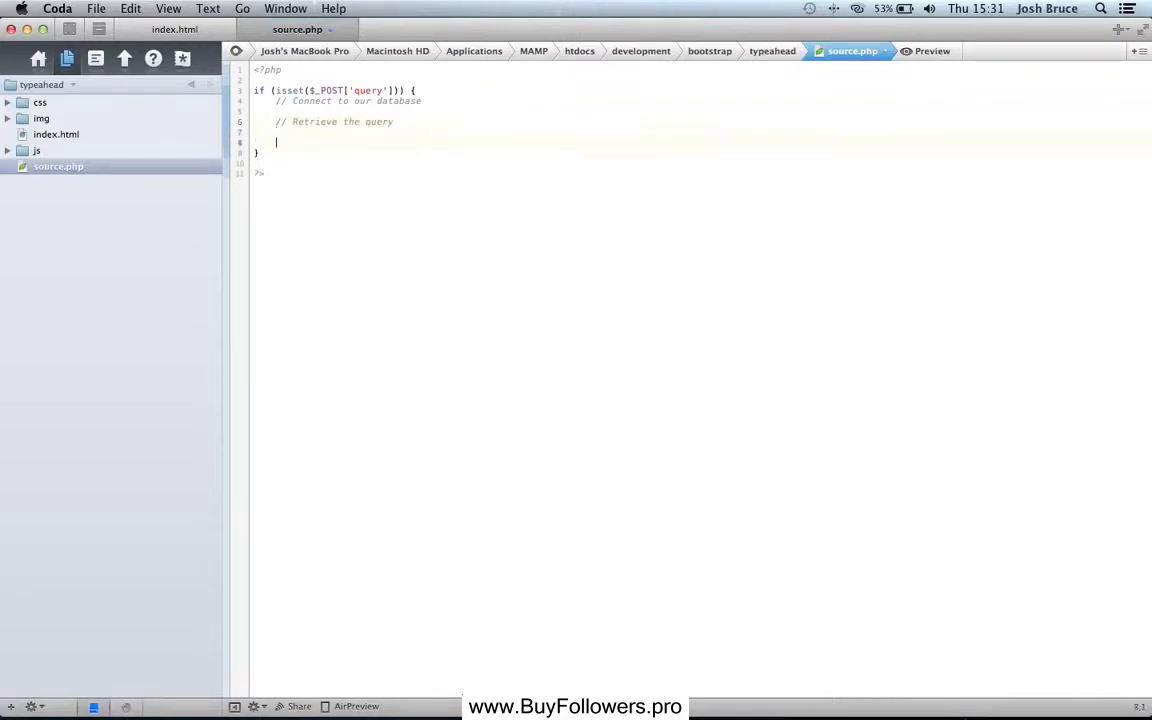
{"action": "type", "text": "//"}
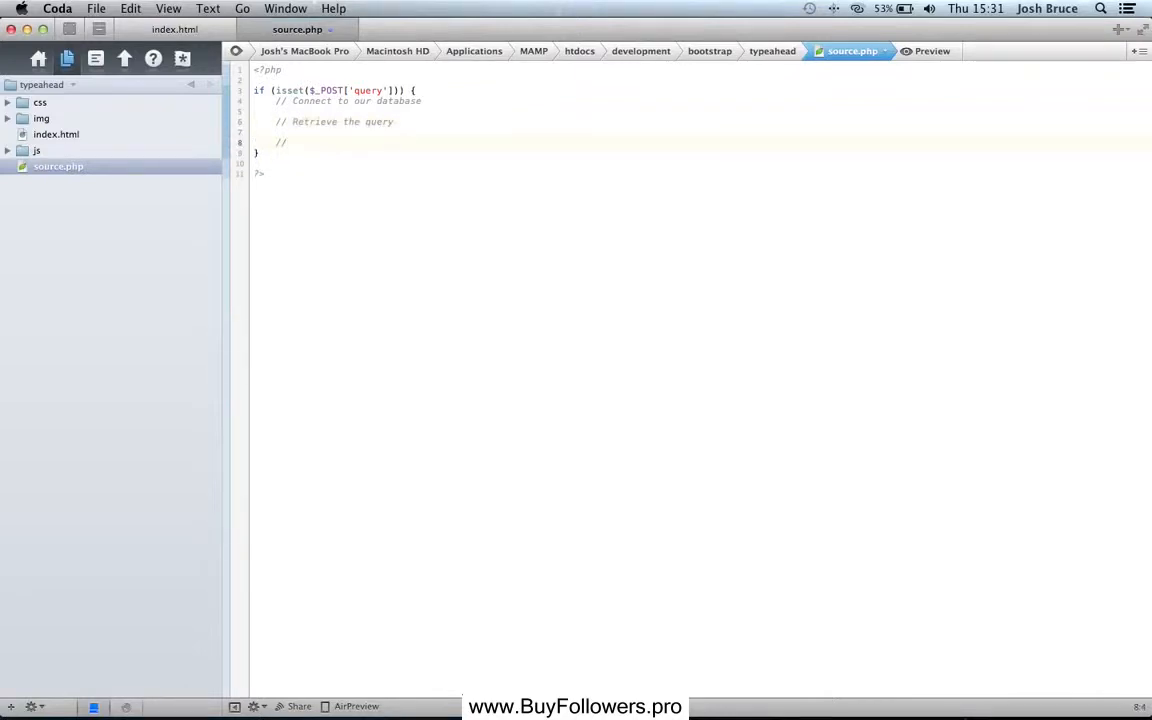
{"action": "type", "text": "Search the database for all similar it"}
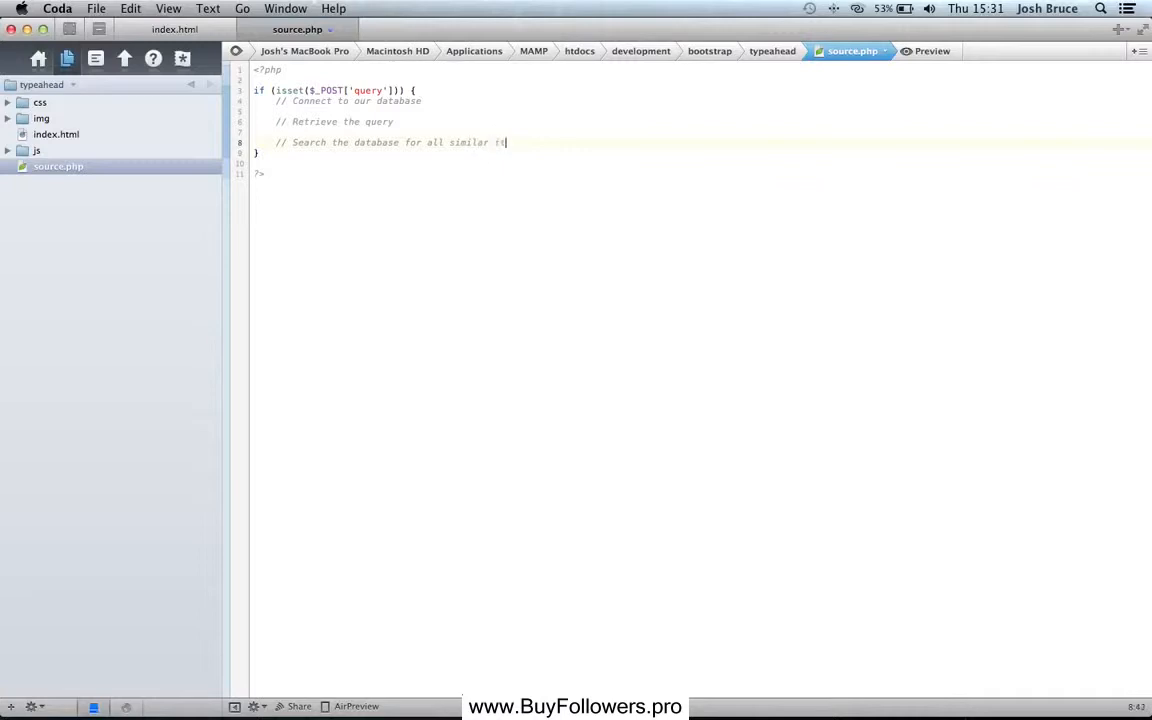
{"action": "type", "text": "ems"}
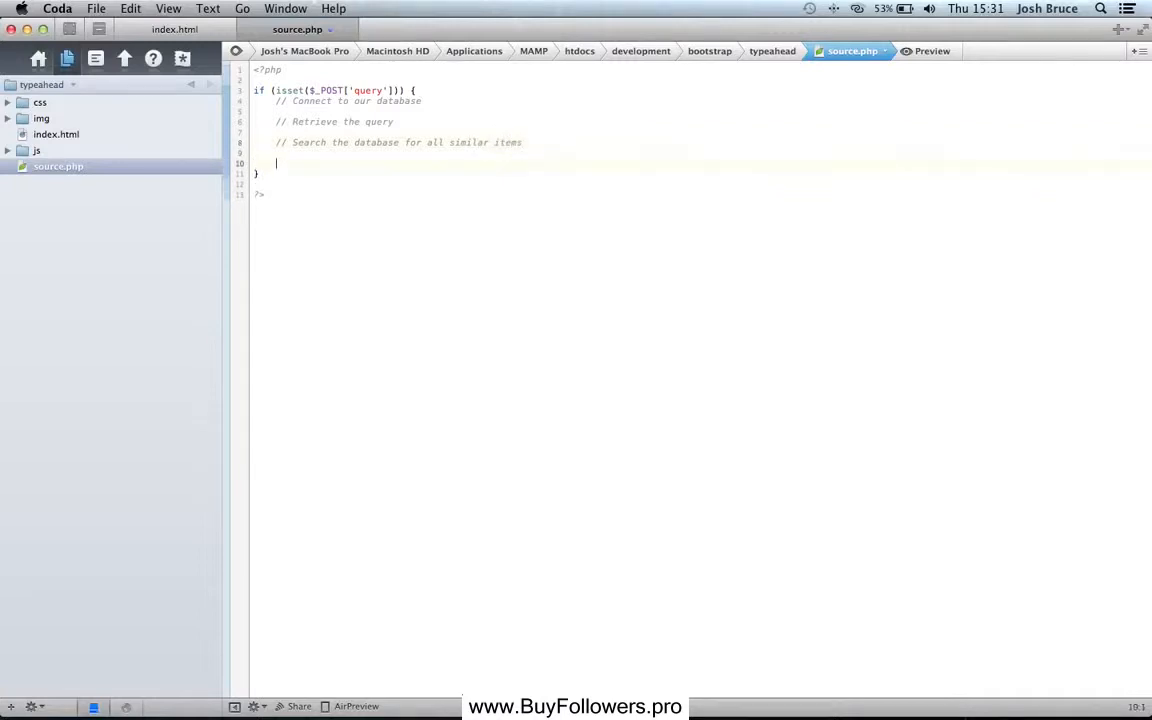
{"action": "type", "text": "//"}
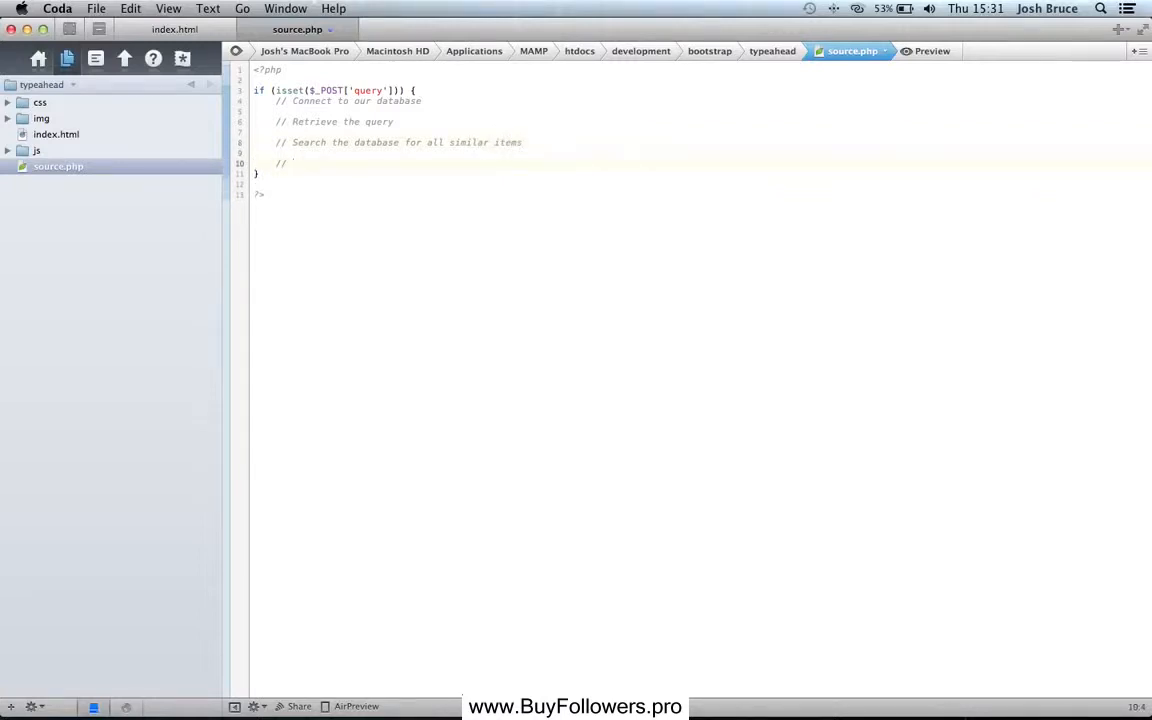
{"action": "type", "text": "Return the json array"}
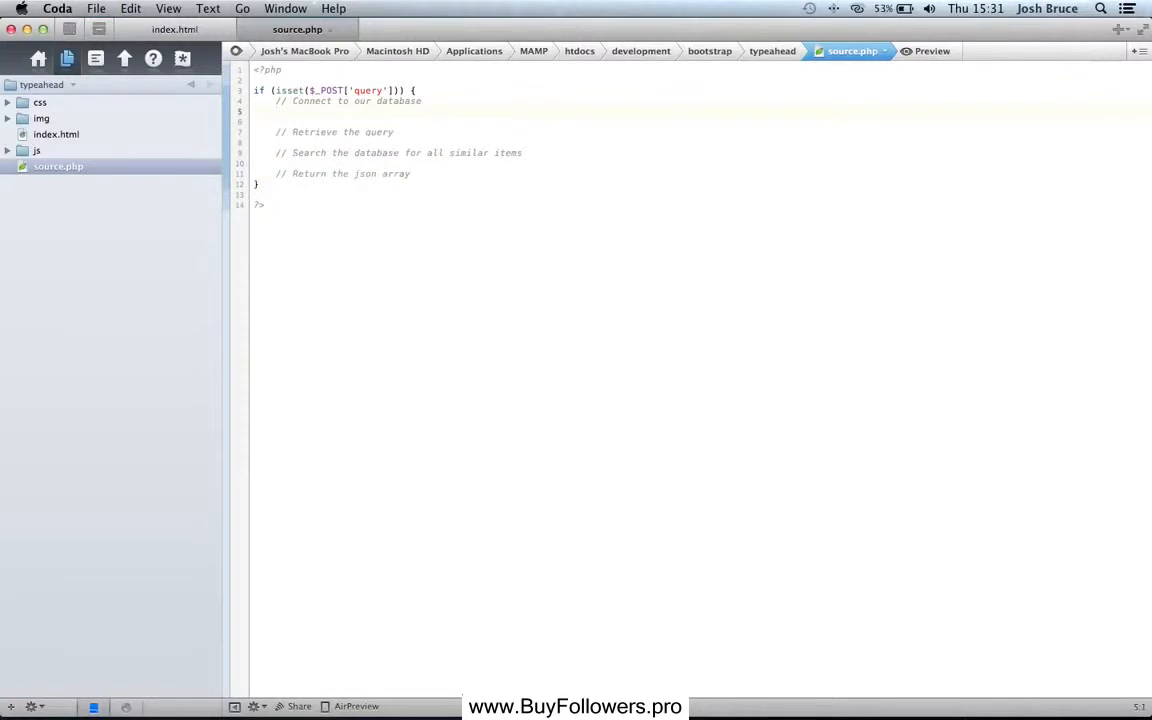
- Connect to localhost as root, select the Bootstrap database, and store $_POST['query'] in $query
{"action": "type", "text": "mysql_connect(\""}
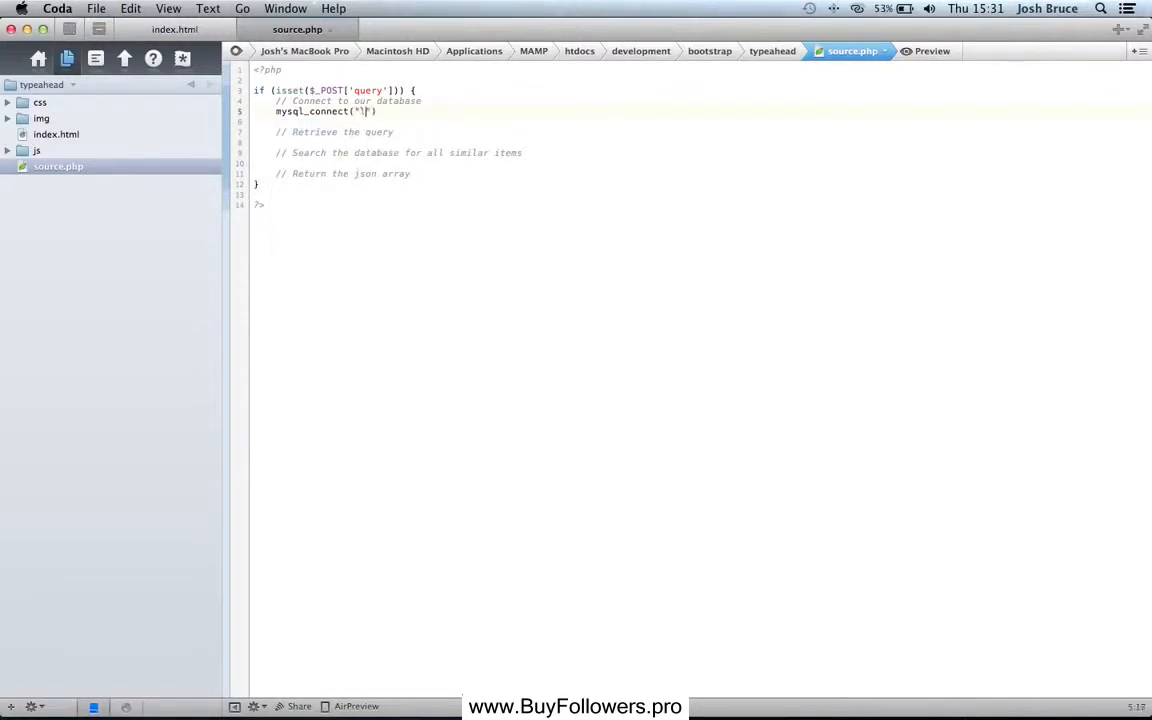
{"action": "type", "text": "localhost\","}
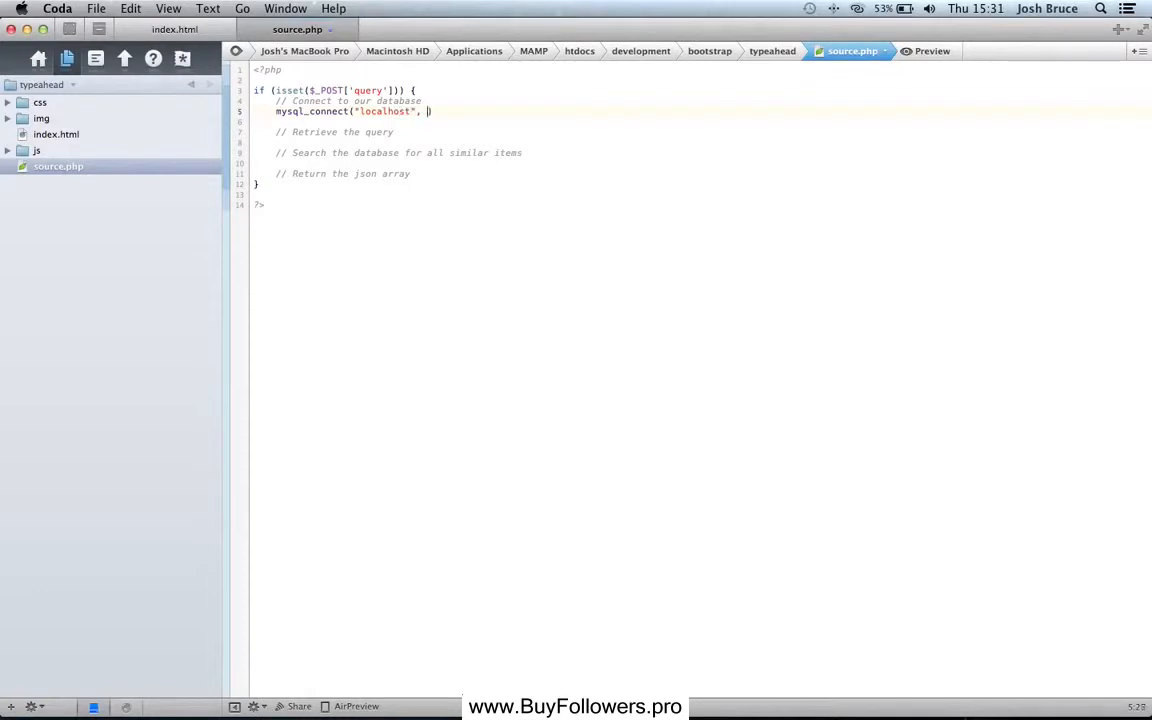
{"action": "type", "text": "\"root\", \"r\""}
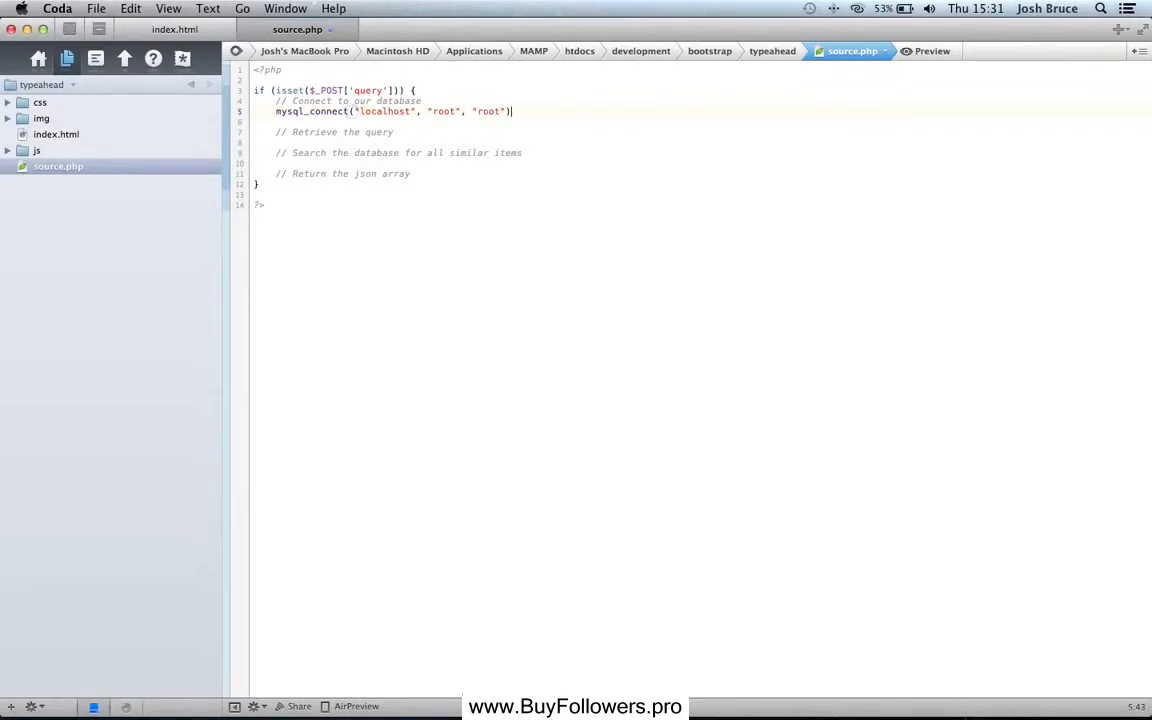
{"action": "type", "text": "mysql_select_db(\"\""}
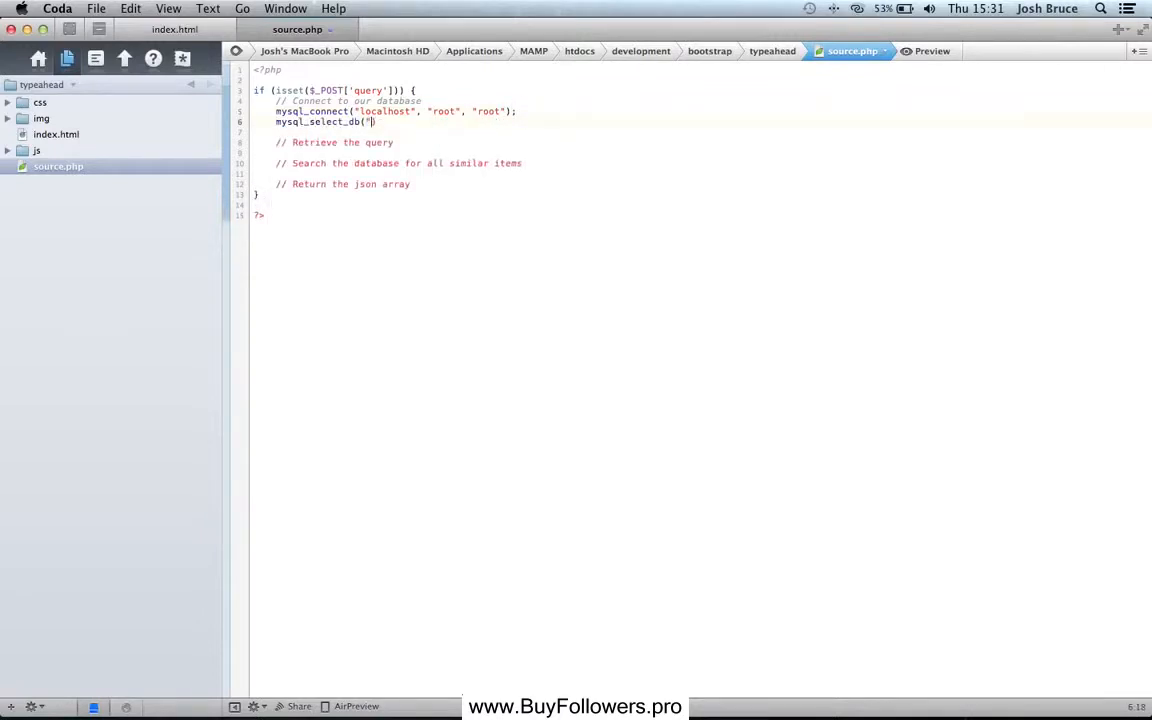
{"action": "type", "text": "Bootstrap"}
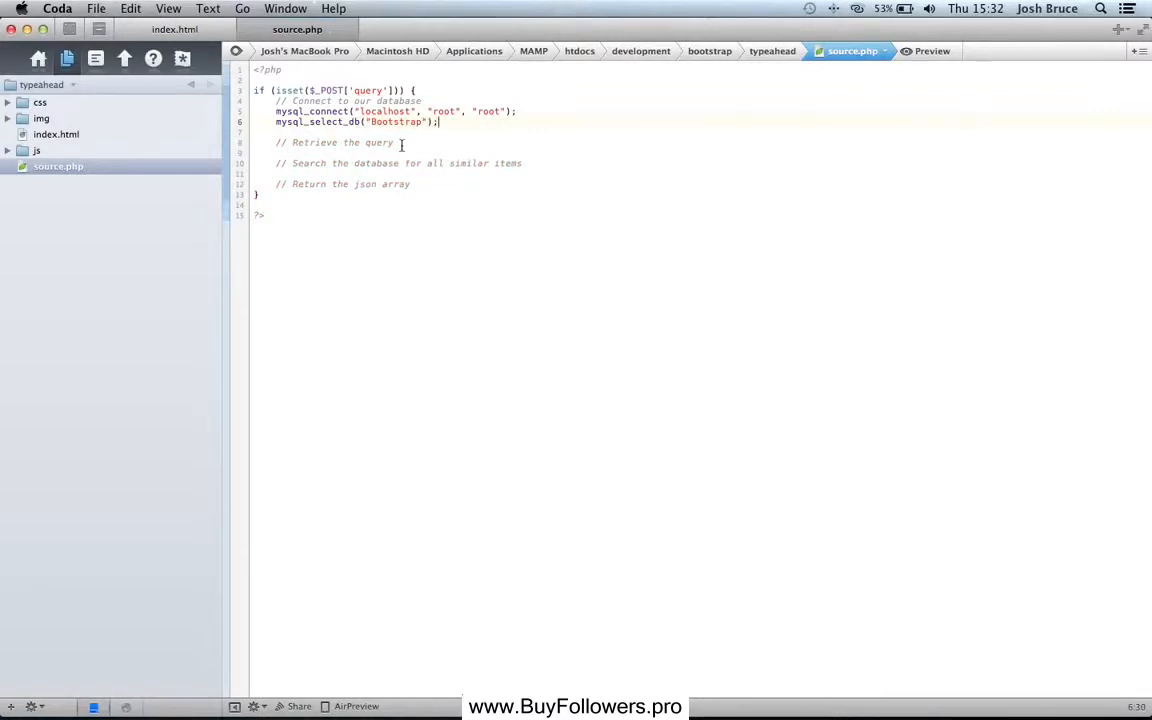
{"action": "type", "text": "$"}
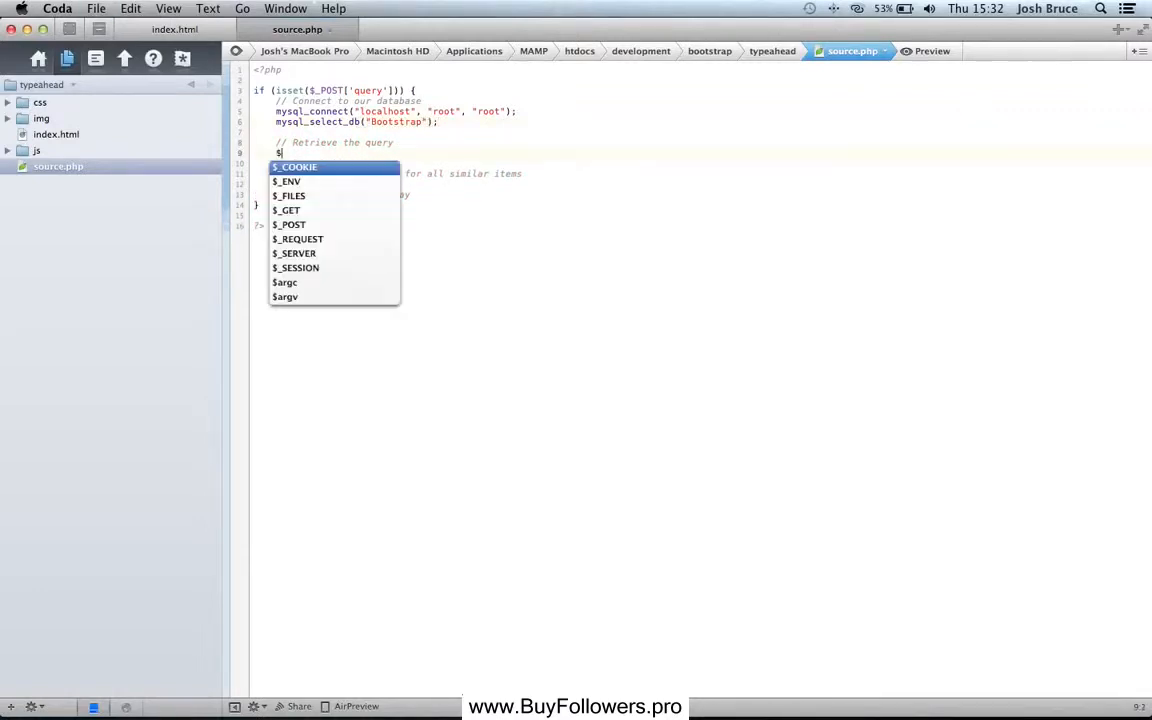
{"action": "type", "text": "query ="}
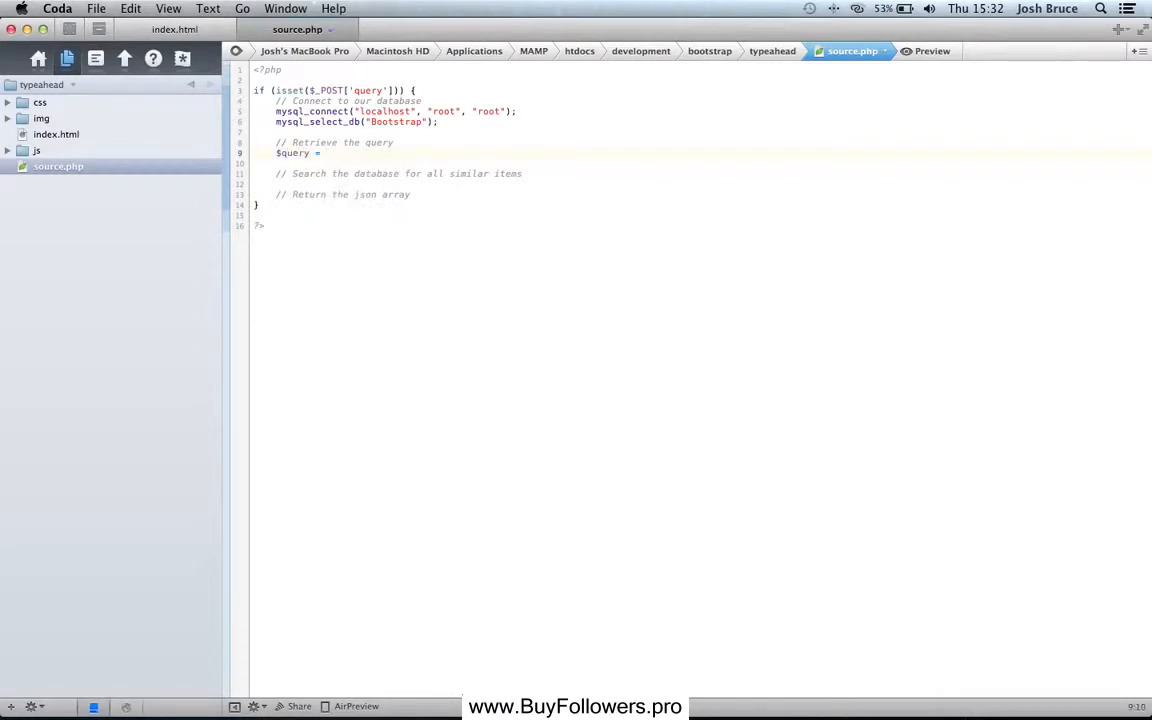
{"action": "type", "text": "$_POST['query'];"}
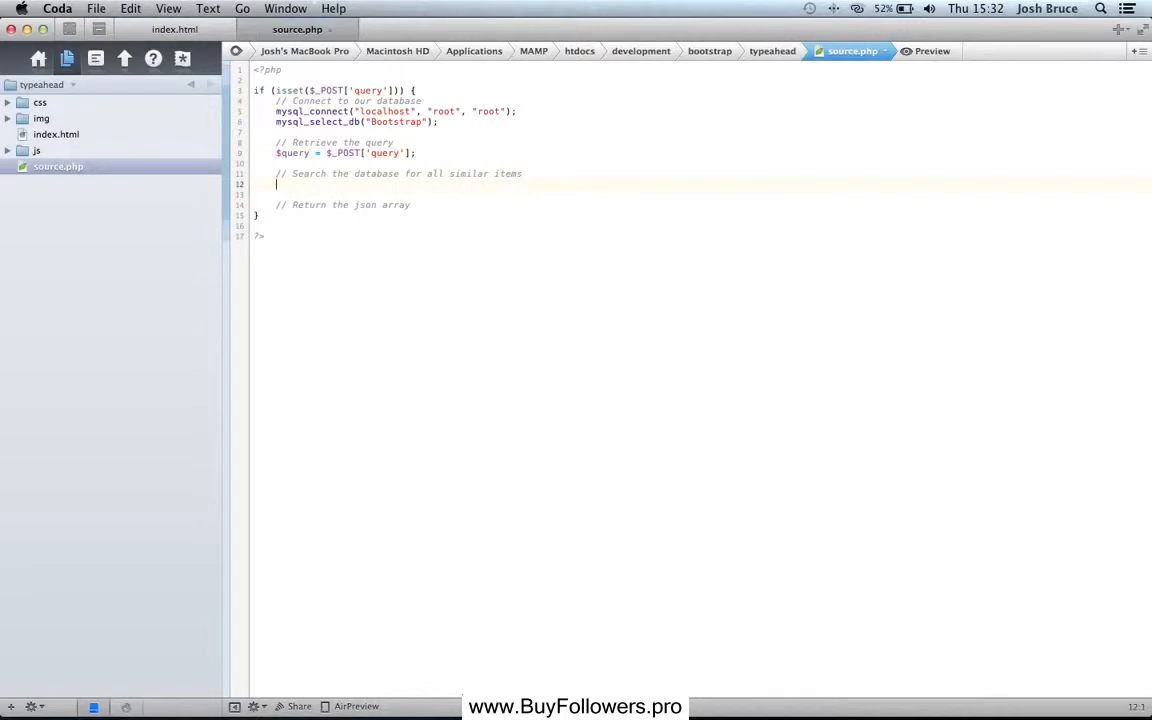
- Run SELECT * FROM typeahead WHERE name LIKE '%$query%' into $sql and begin $array
{"action": "type", "text": "$s"}
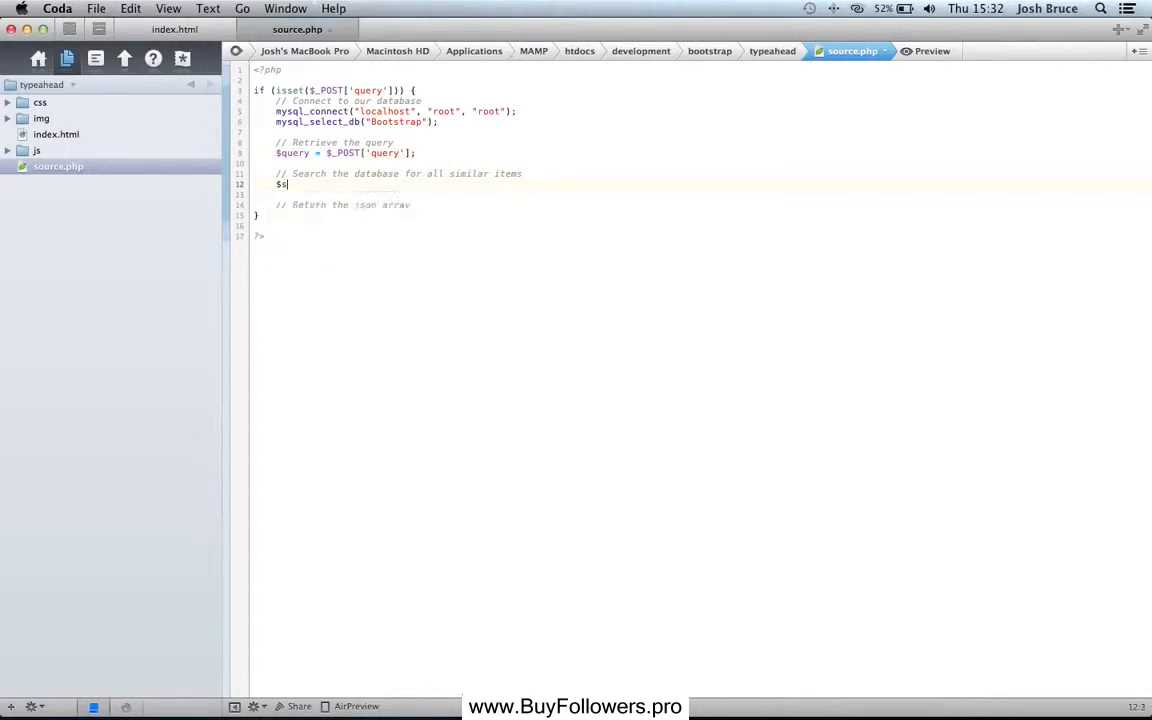
{"action": "type", "text": "sql = mysql_query(\"\""}
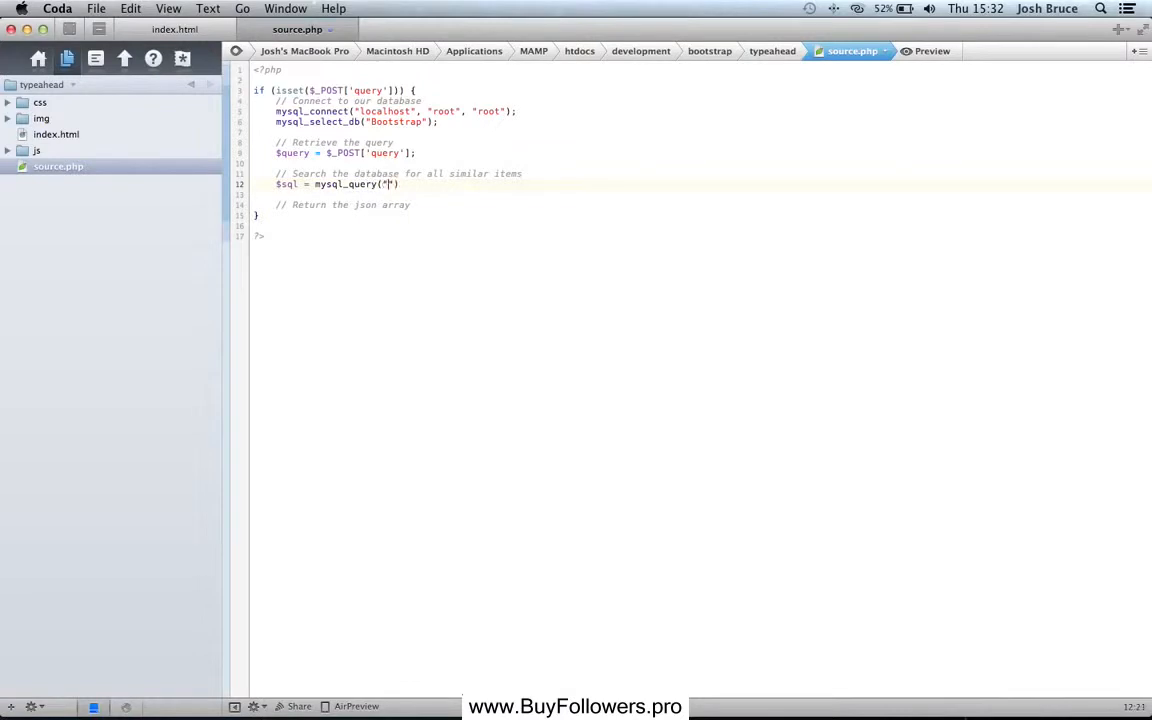
{"action": "type", "text": "SELECT *"}
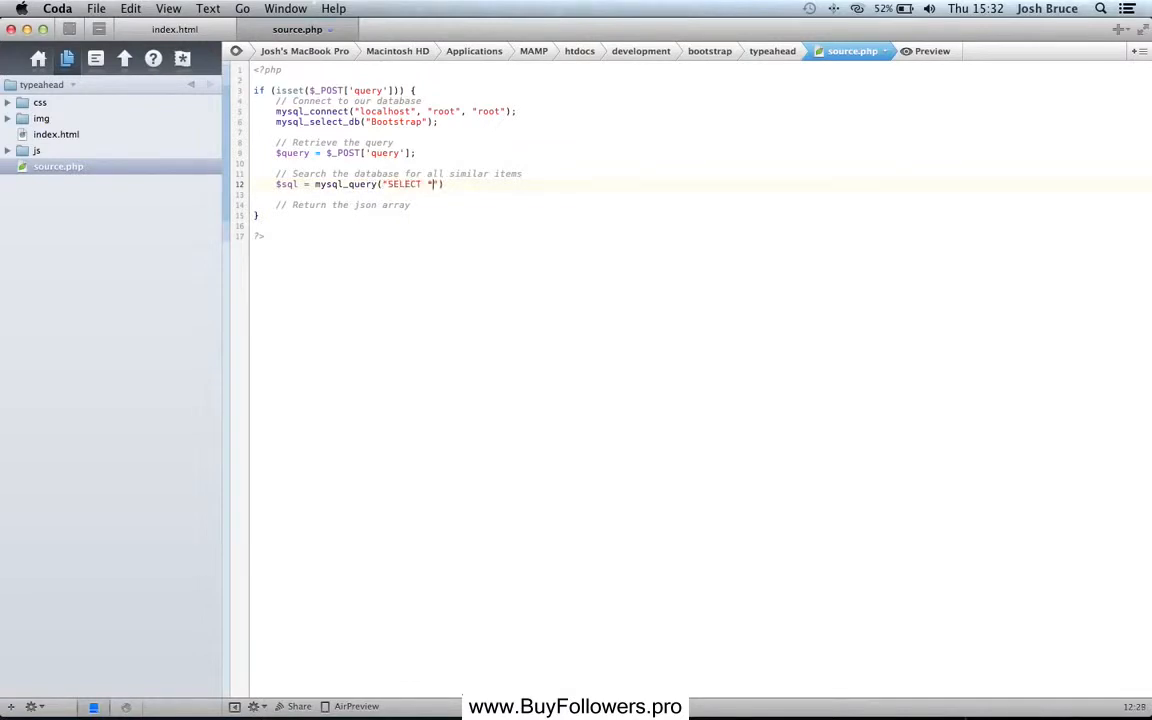
{"action": "type", "text": "FROM typeah"}
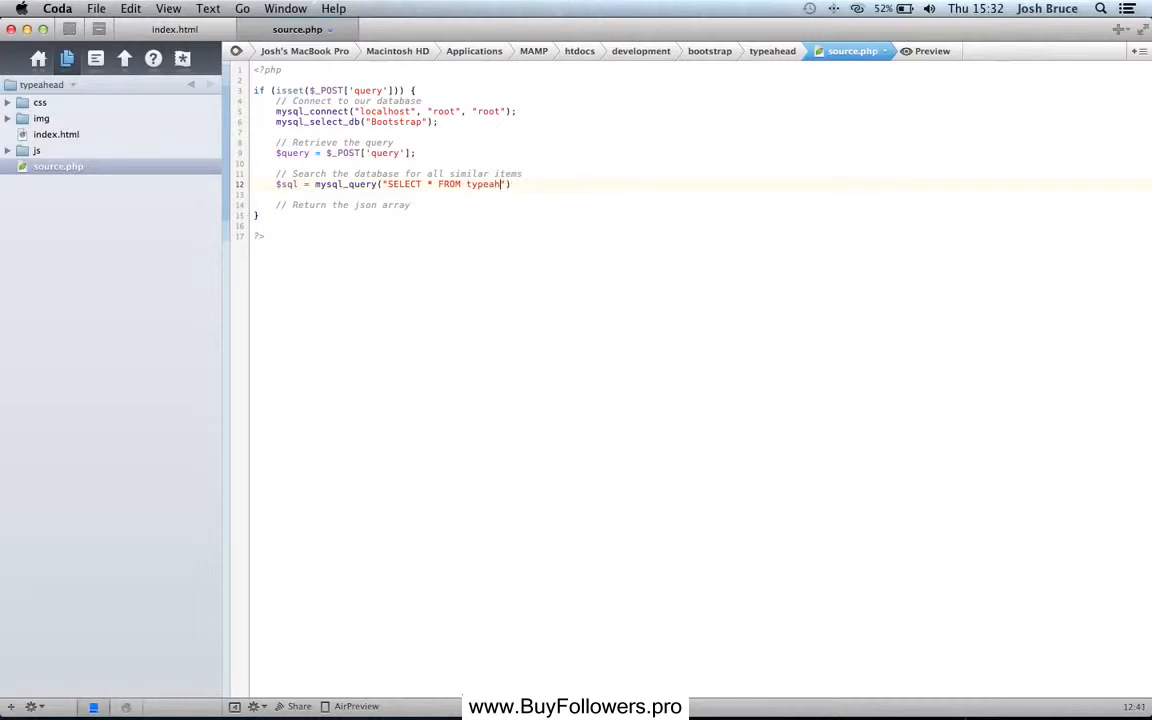
{"action": "type", "text": "WH"}
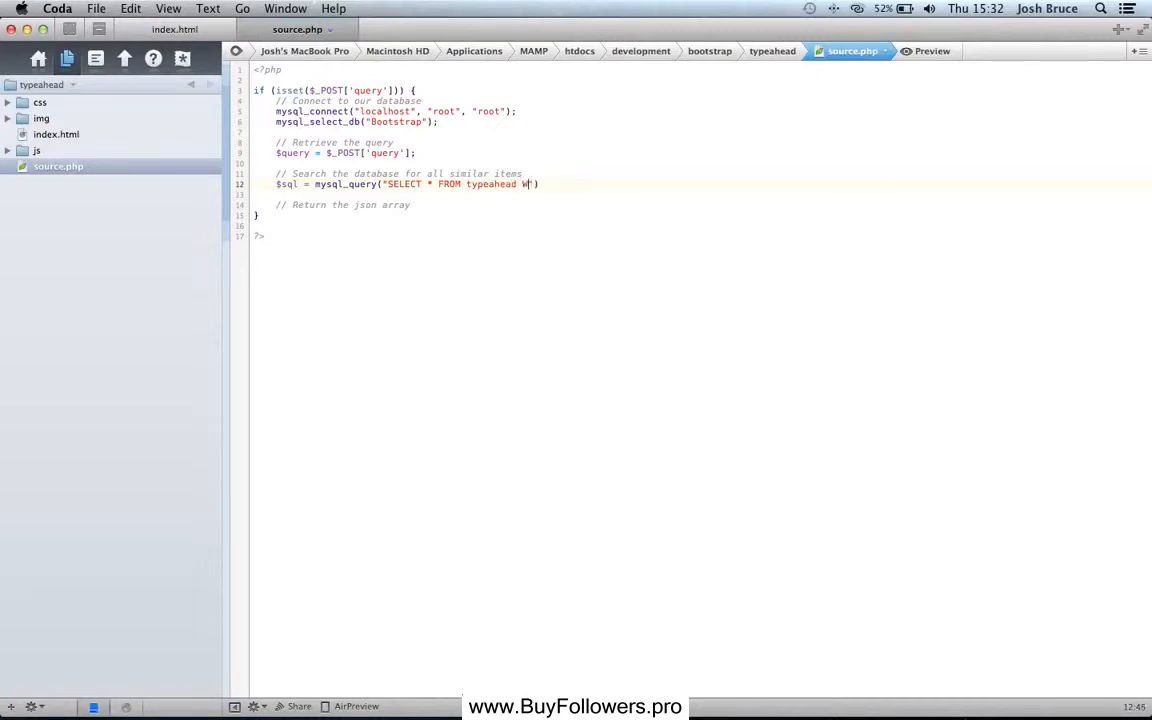
{"action": "type", "text": "HERE name LIKE '"}
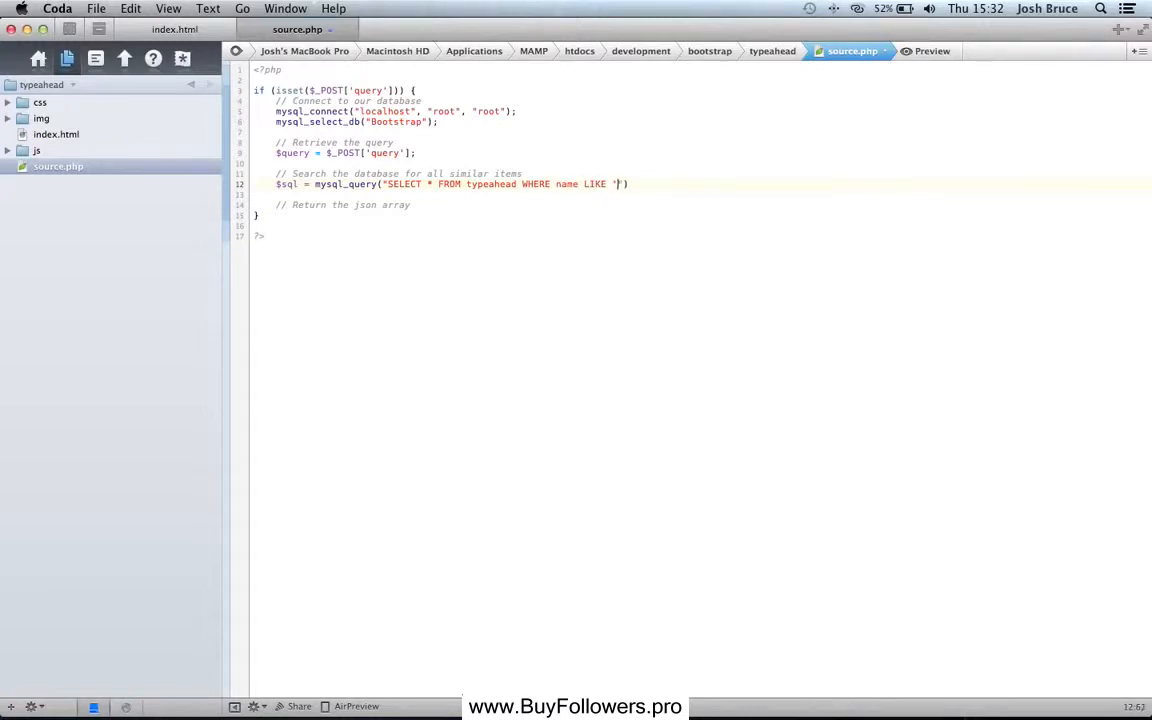
{"action": "type", "text": "%"}
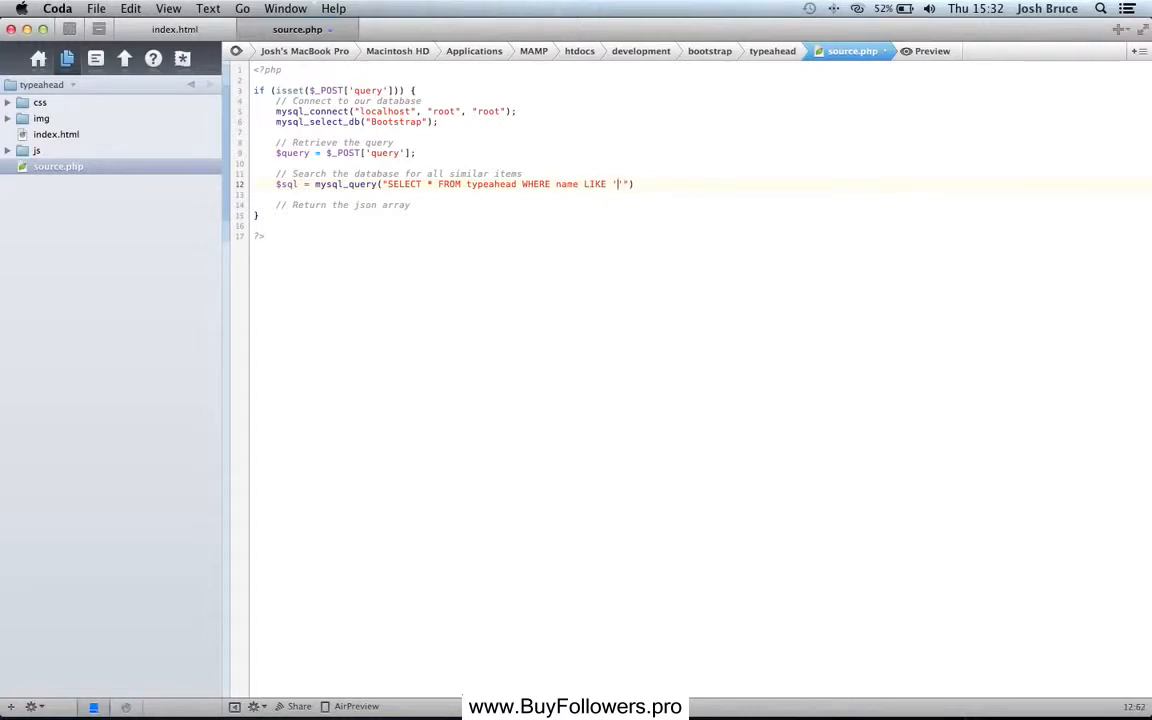
{"action": "type", "text": "%%"}
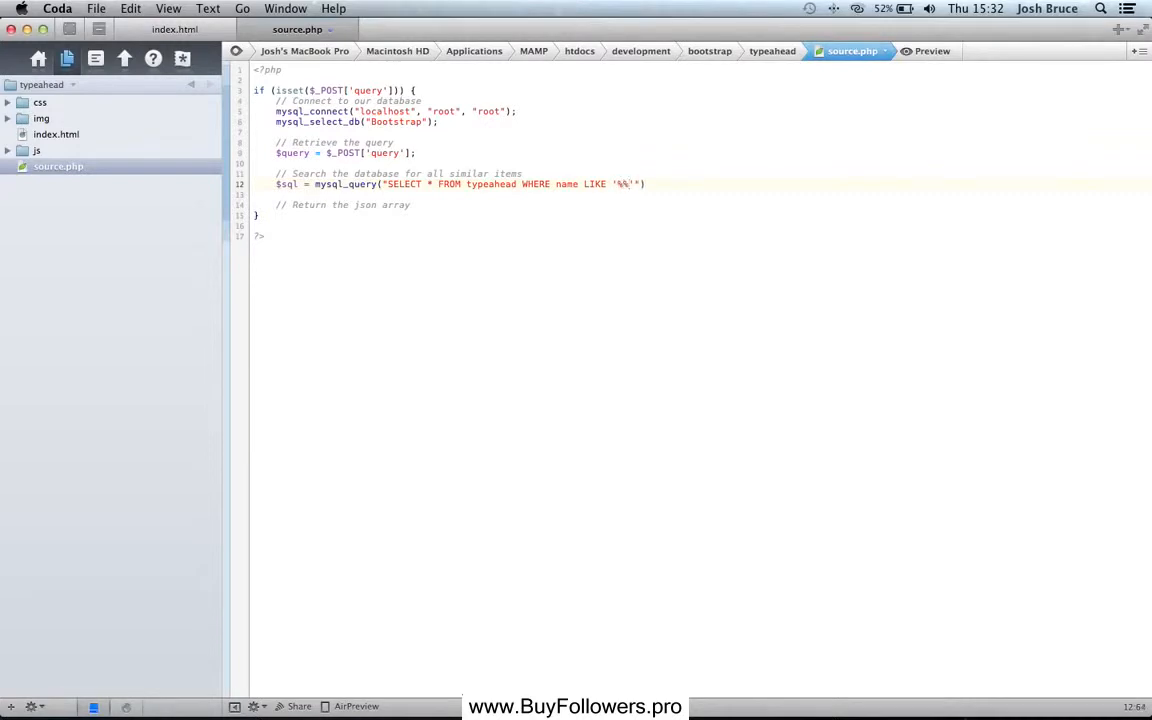
{"action": "type", "text": "%"}
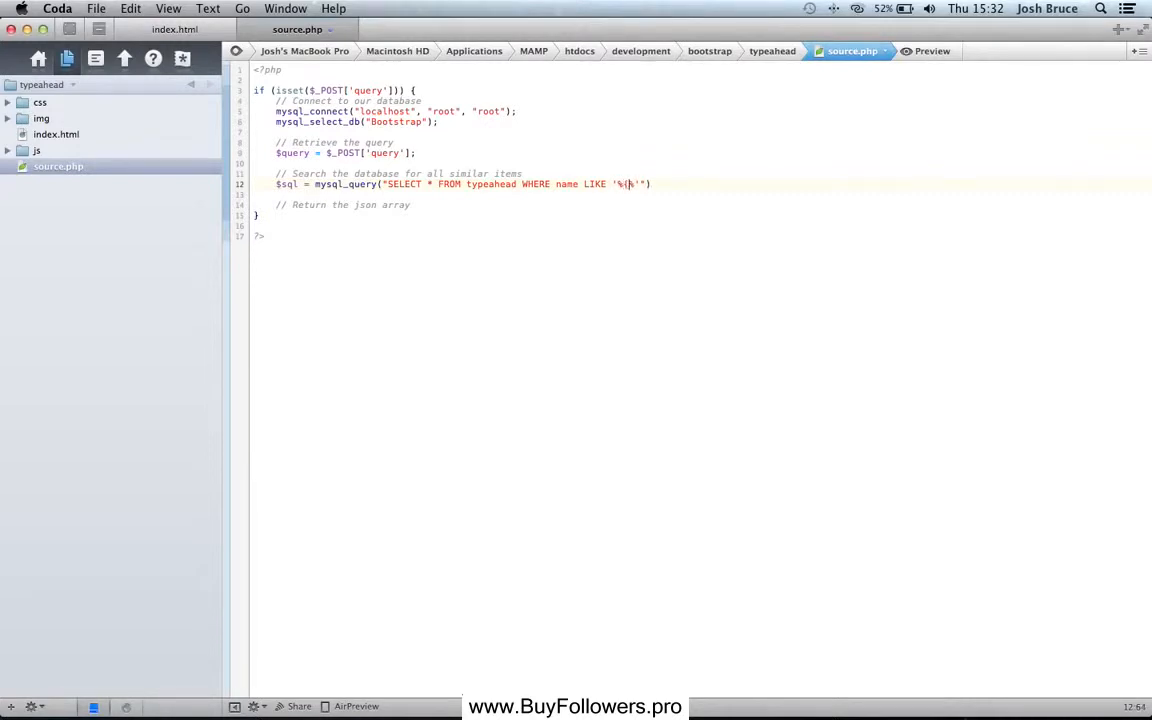
{"action": "type", "text": "%"}
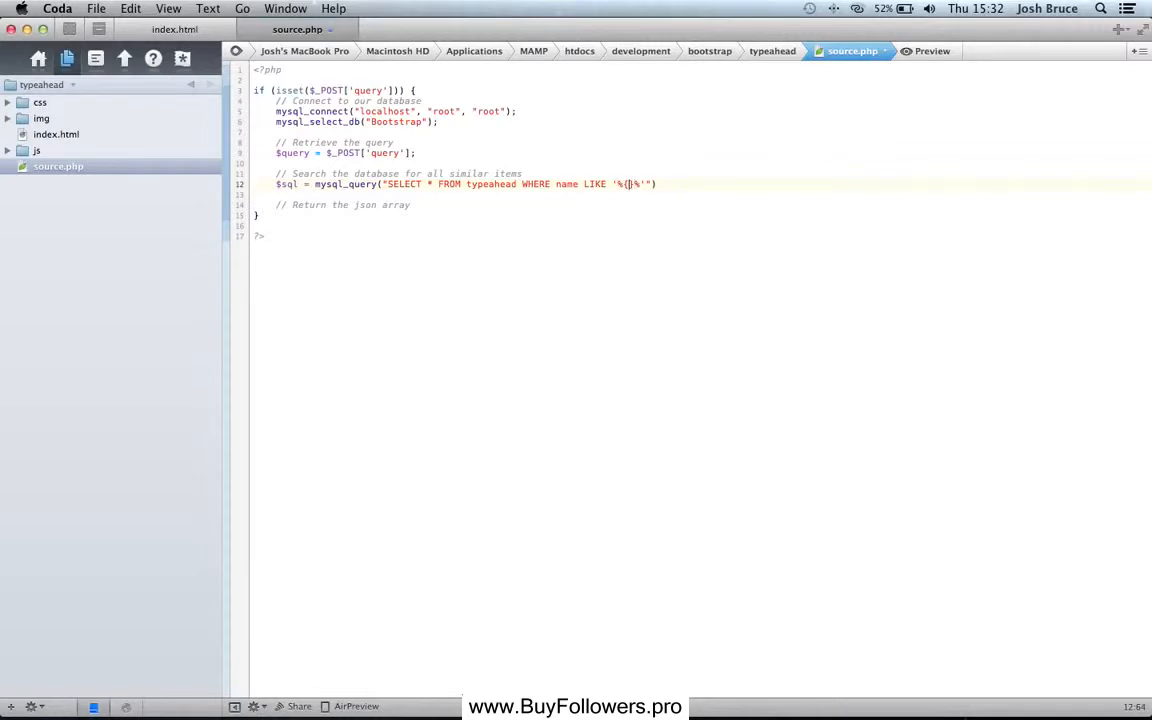
{"action": "type", "text": "$query"}
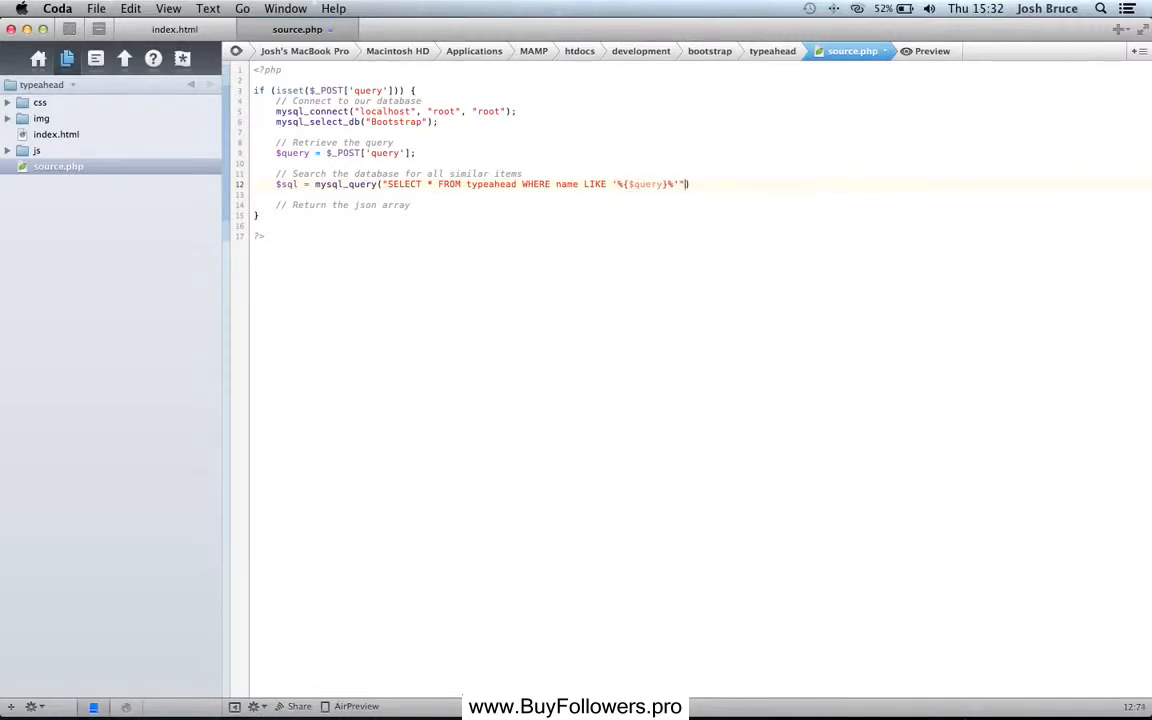
{"action": "type", "text": ");"}
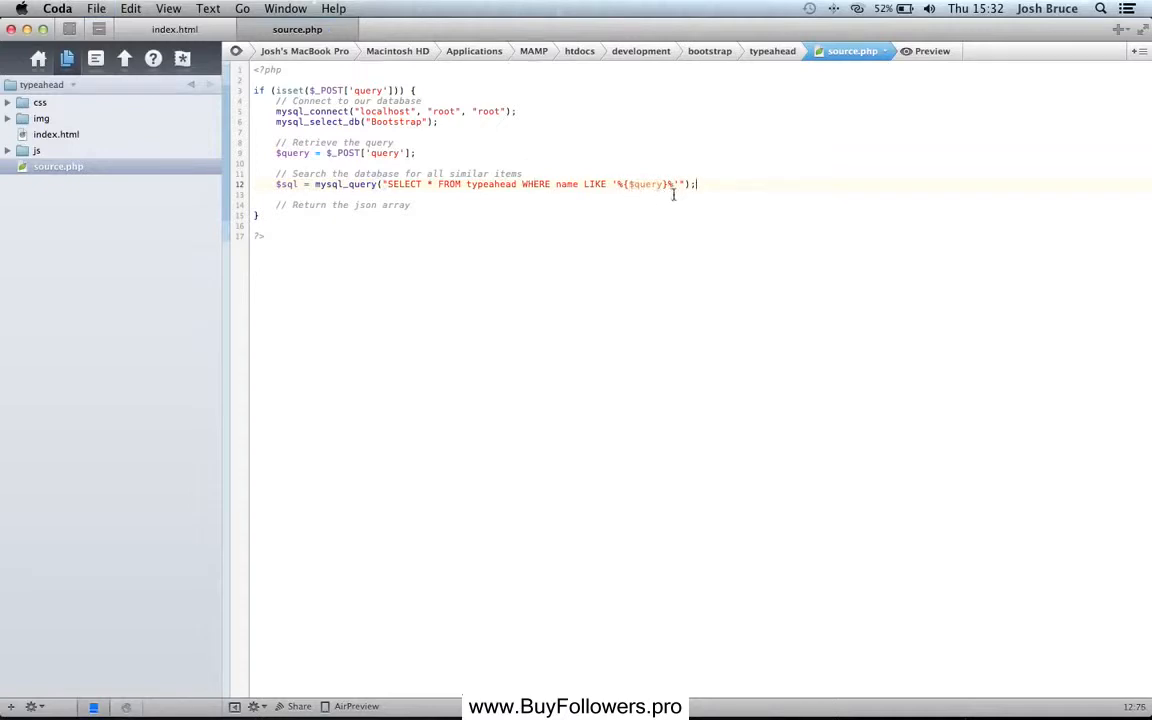
{"action": "type", "text": "$array"}
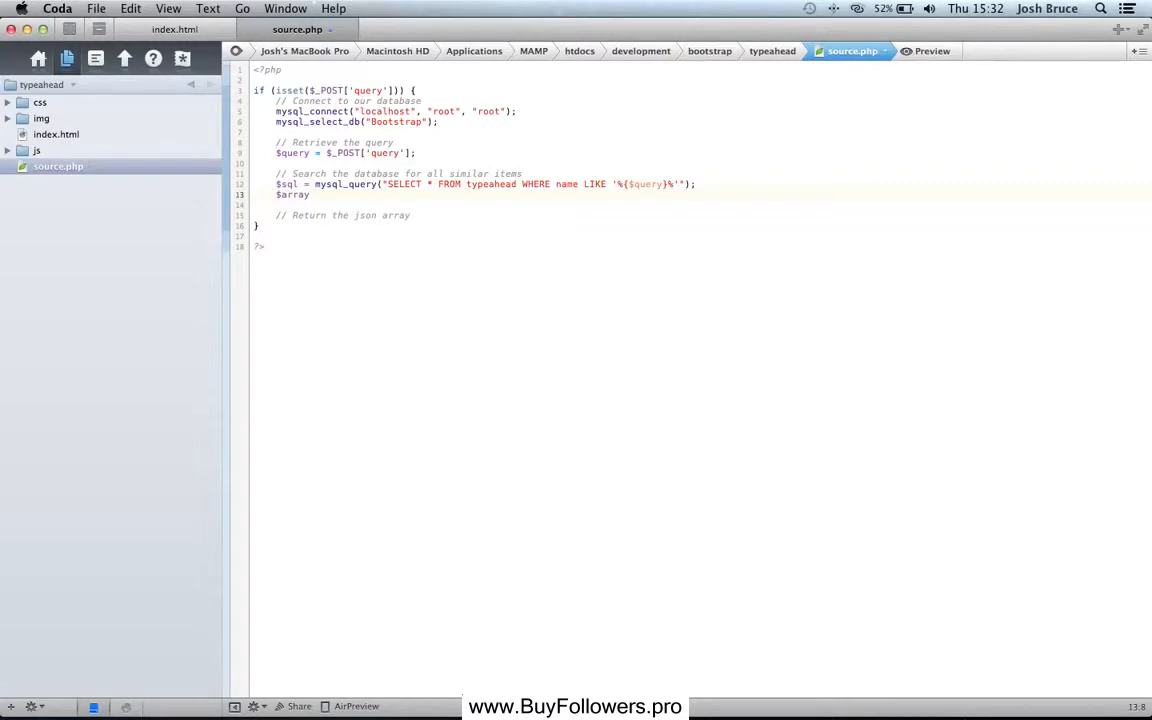
- Initialise $array and loop over fetched $sql rows adding each $row['name'] to it
{"action": "type", "text": "= array90;"}
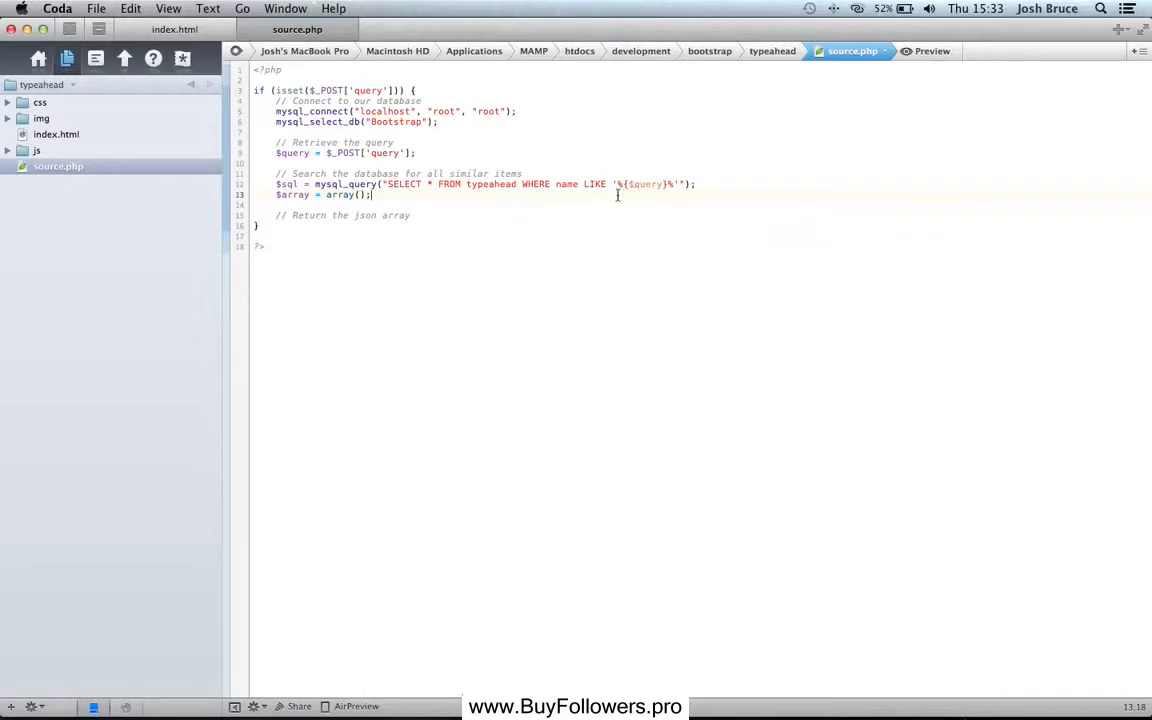
{"action": "type", "text": "while"}
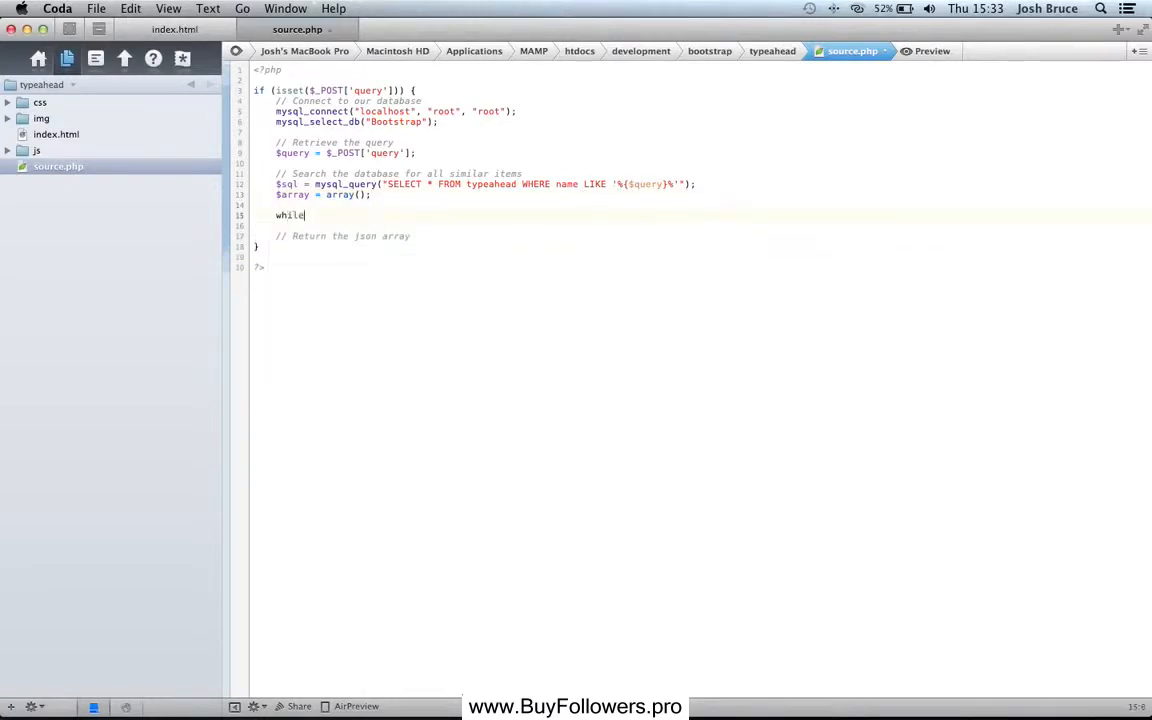
{"action": "type", "text": "($row ="}
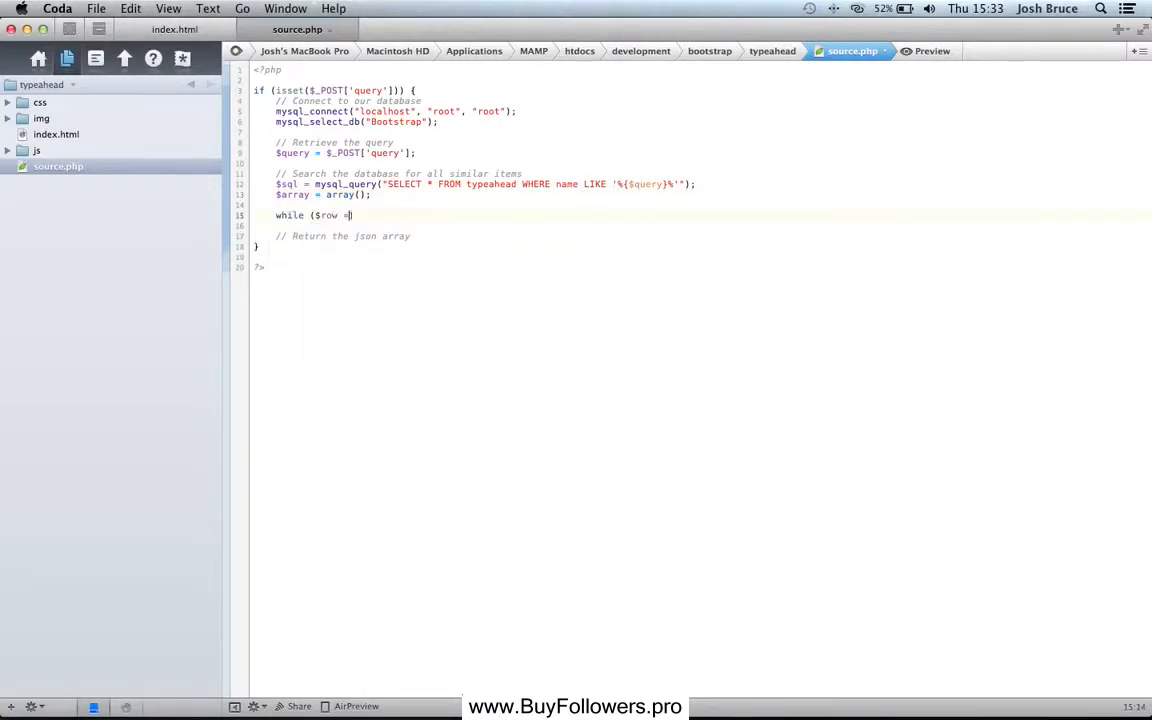
{"action": "type", "text": "mysql_fetch_assoc($sql))"}
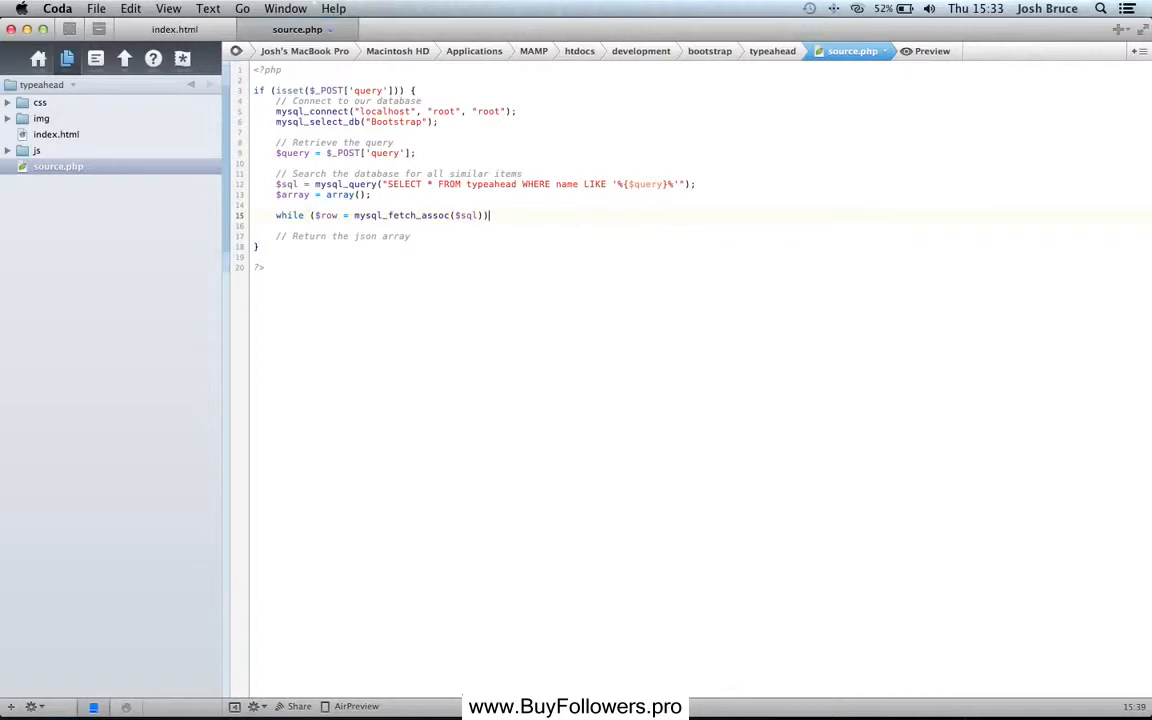
{"action": "double_click", "coordinate": [288, 184]}
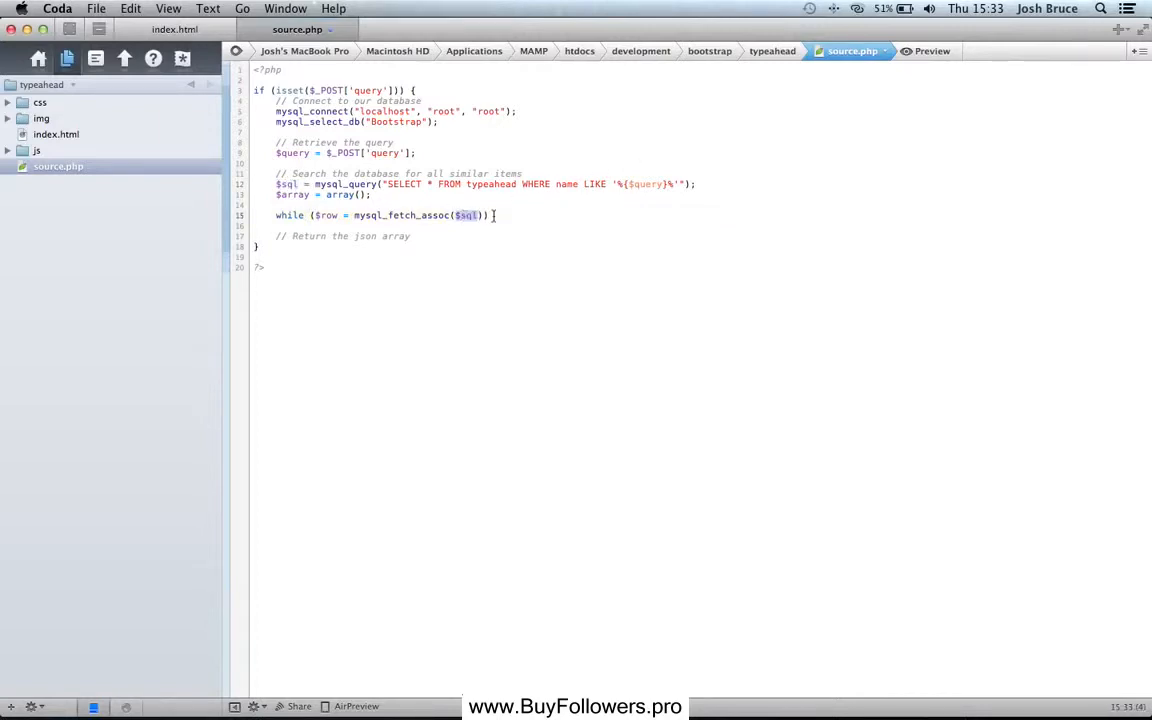
{"action": "type", "text": "{"}
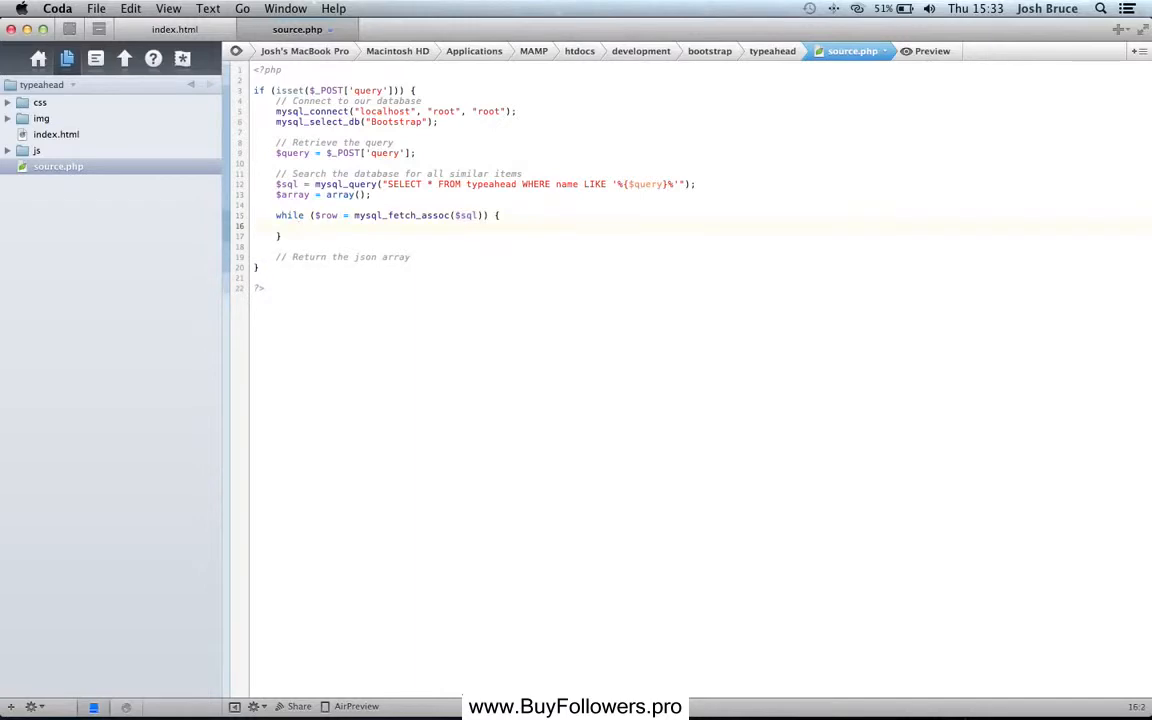
{"action": "type", "text": "$array"}
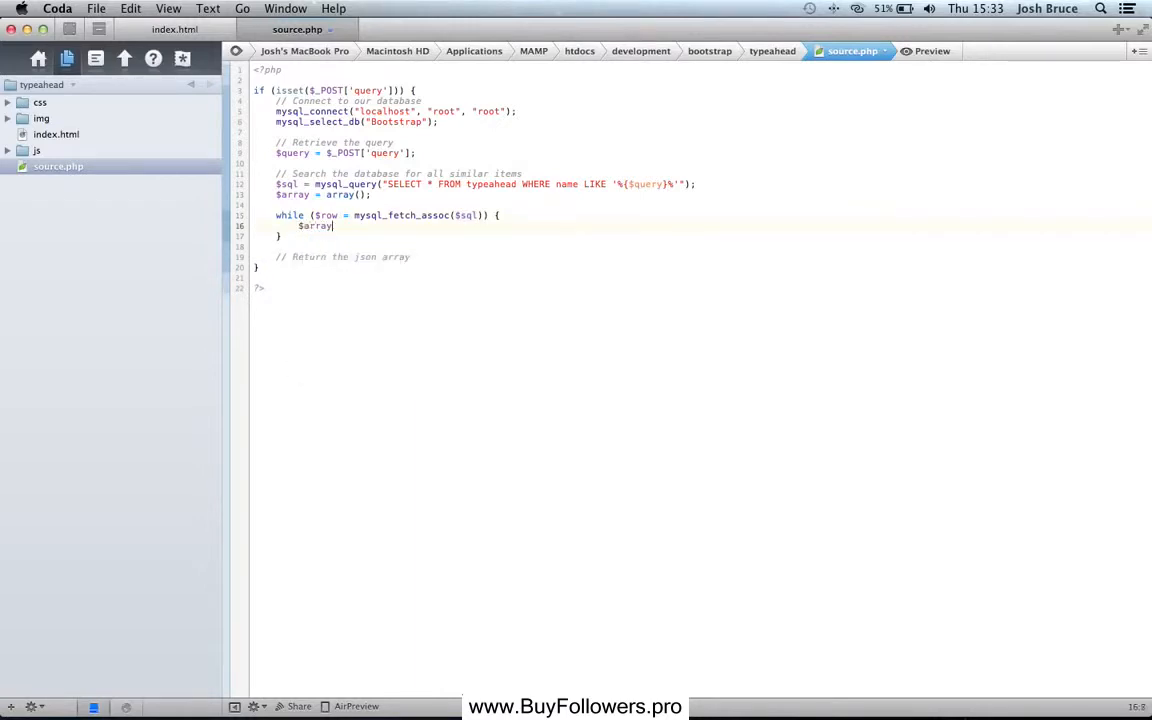
{"action": "type", "text": "[] ="}
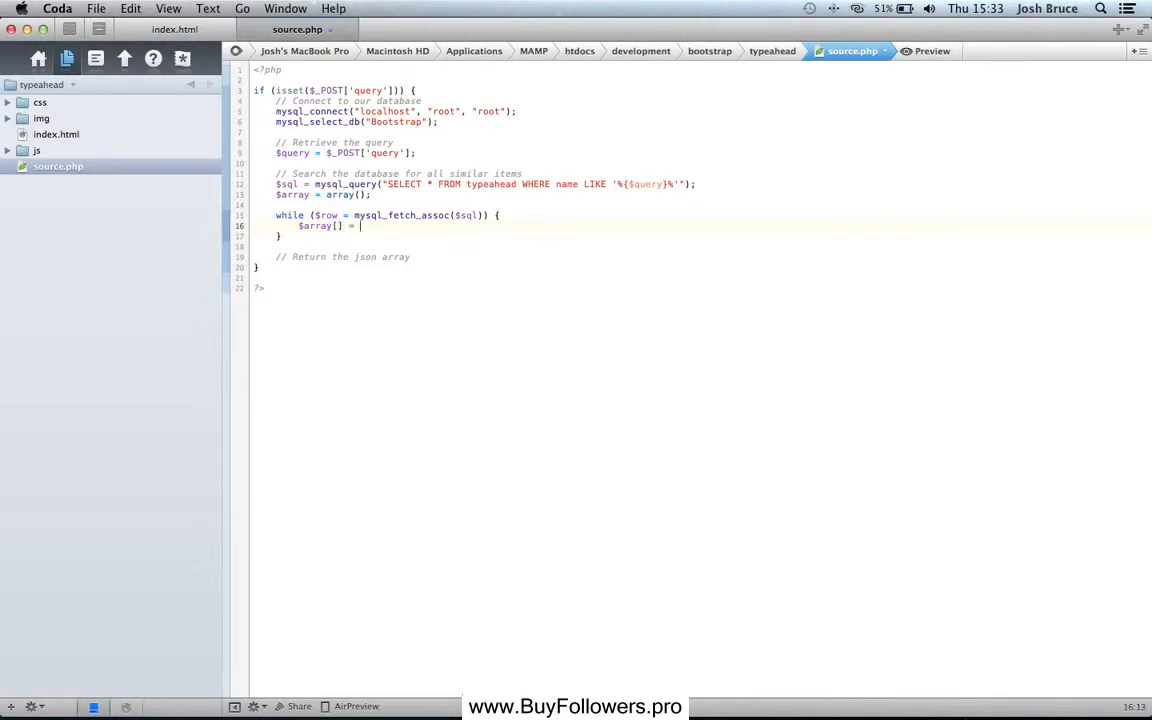
{"action": "type", "text": "$row['name'];"}
{"action": "type", "text": "echo"}
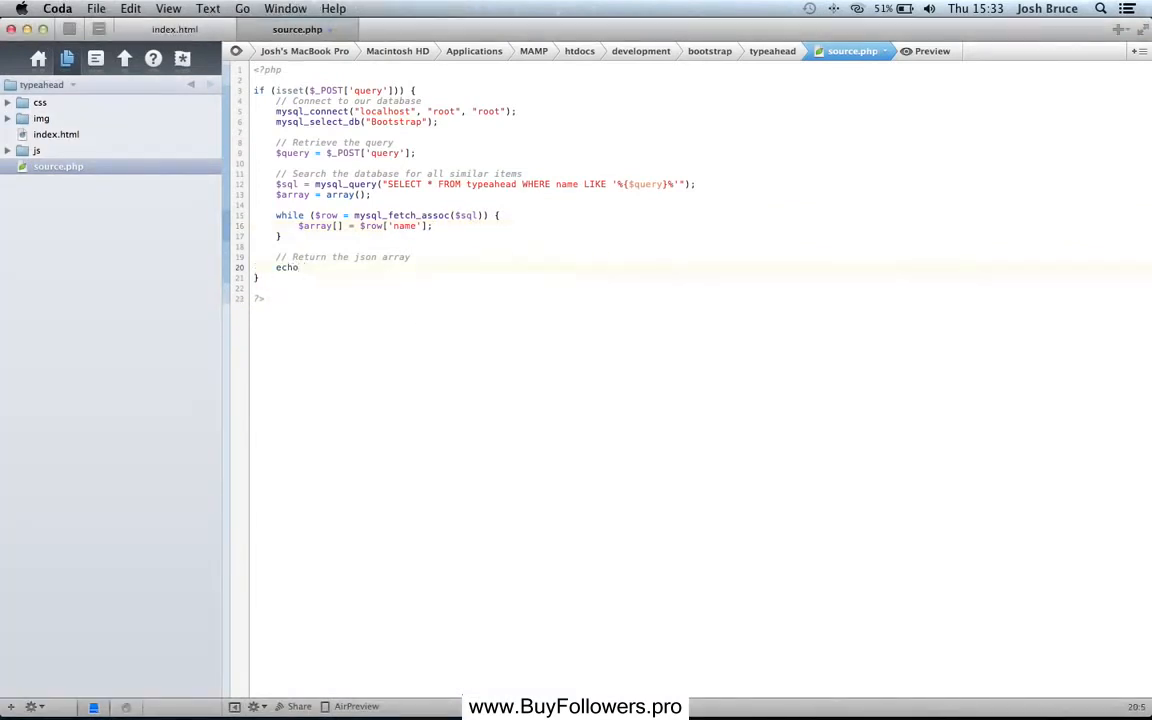
- Echo json_encode($array) at the end of source.php
{"action": "type", "text": "json_encode("}
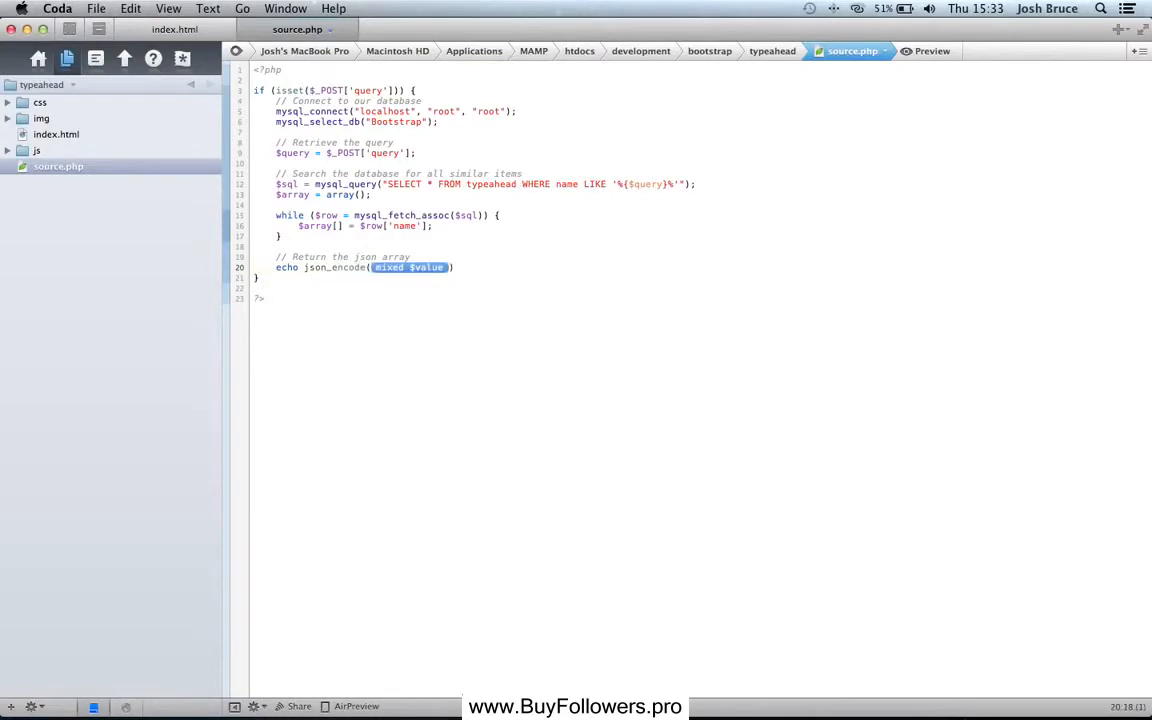
{"action": "type", "text": "$array"}
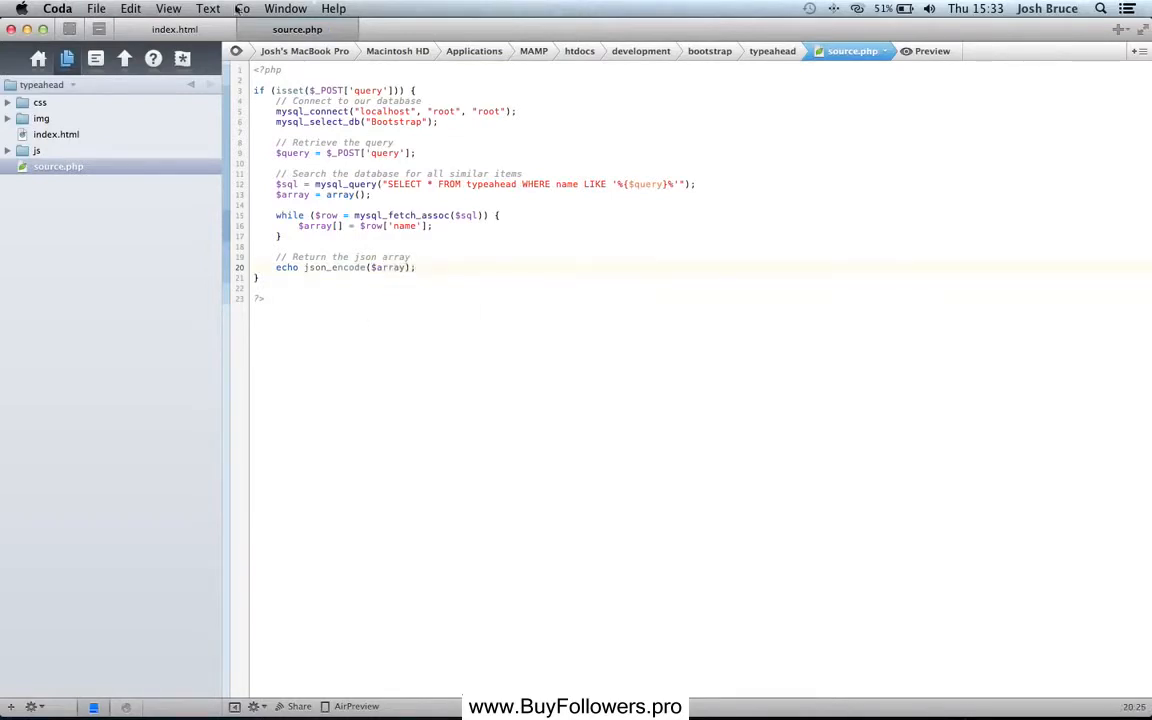
{"action": "left_click", "coordinate": [175, 29]}
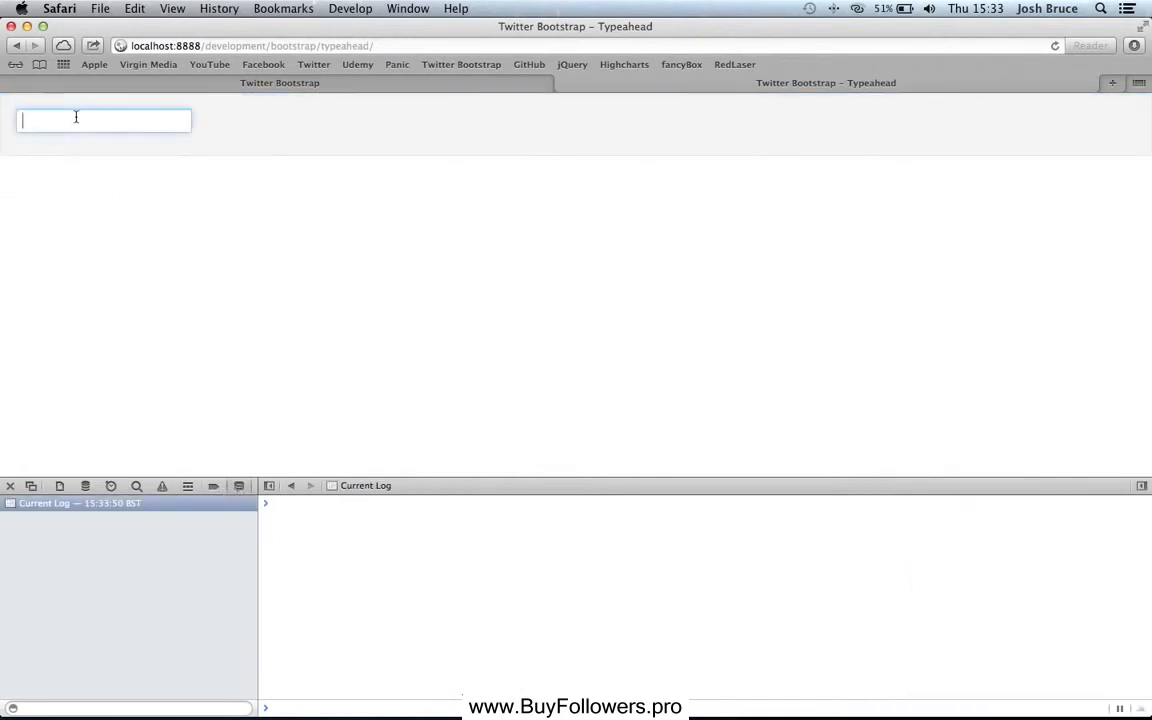
- Type 'y' in the typeahead field and confirm YouTube, Yahoo, Sky, jQuery are logged
{"action": "type", "text": "y"}
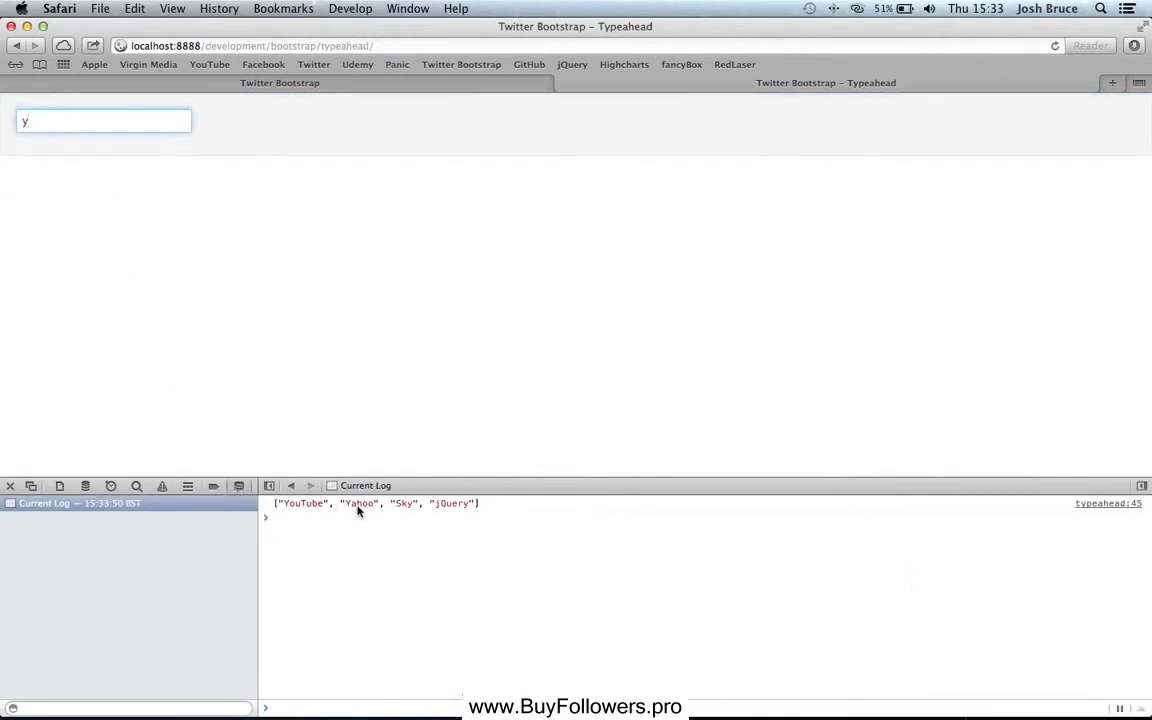
{"action": "mouse_move", "coordinate": [453, 518]}
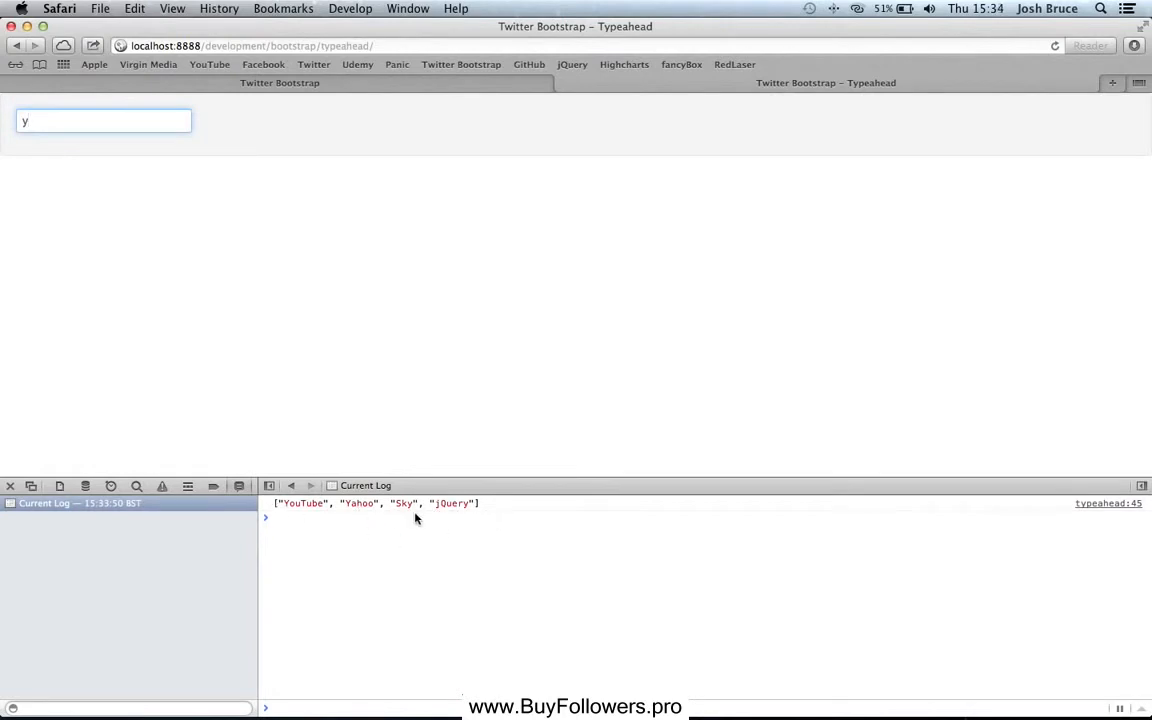
{"action": "left_click", "coordinate": [10, 485]}
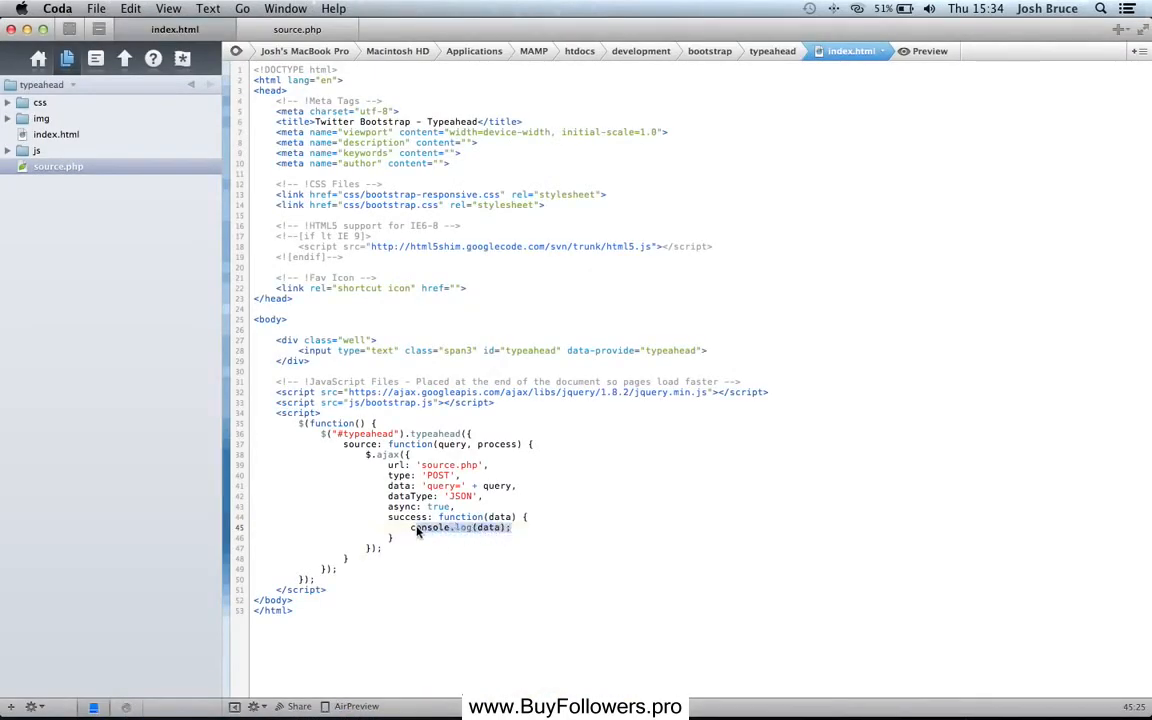
- Replace console.log(data); with process(data); in the AJAX success callback
{"action": "key", "text": "Delete"}
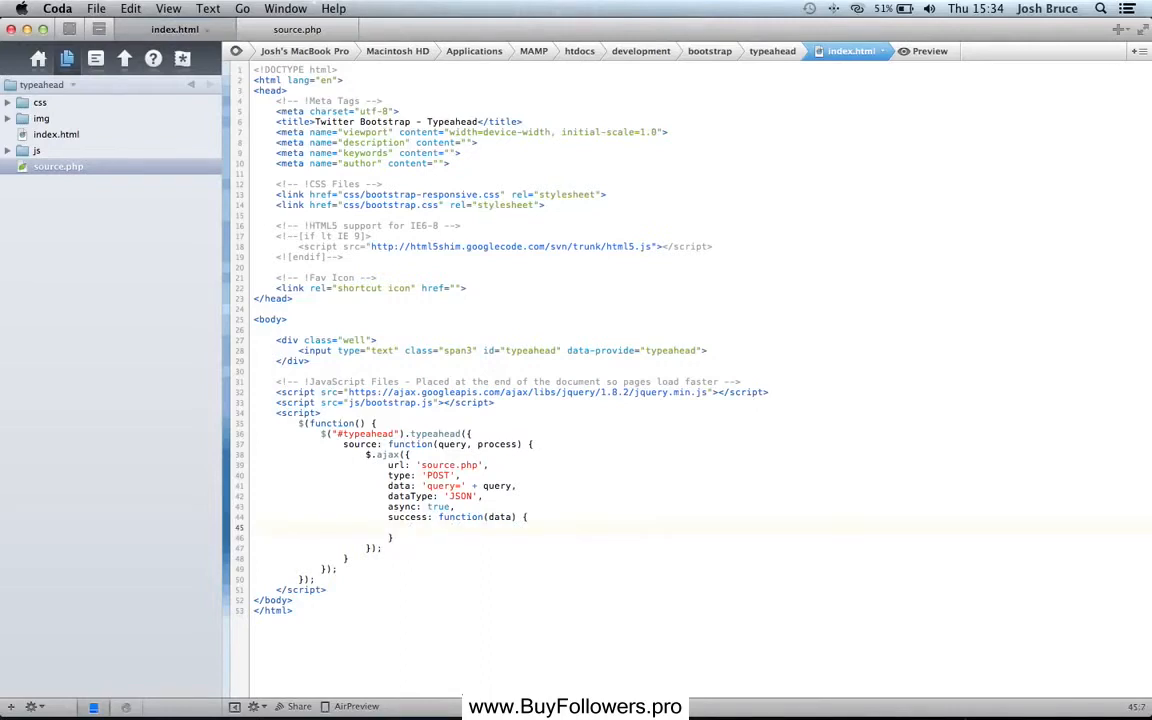
{"action": "type", "text": "pro"}
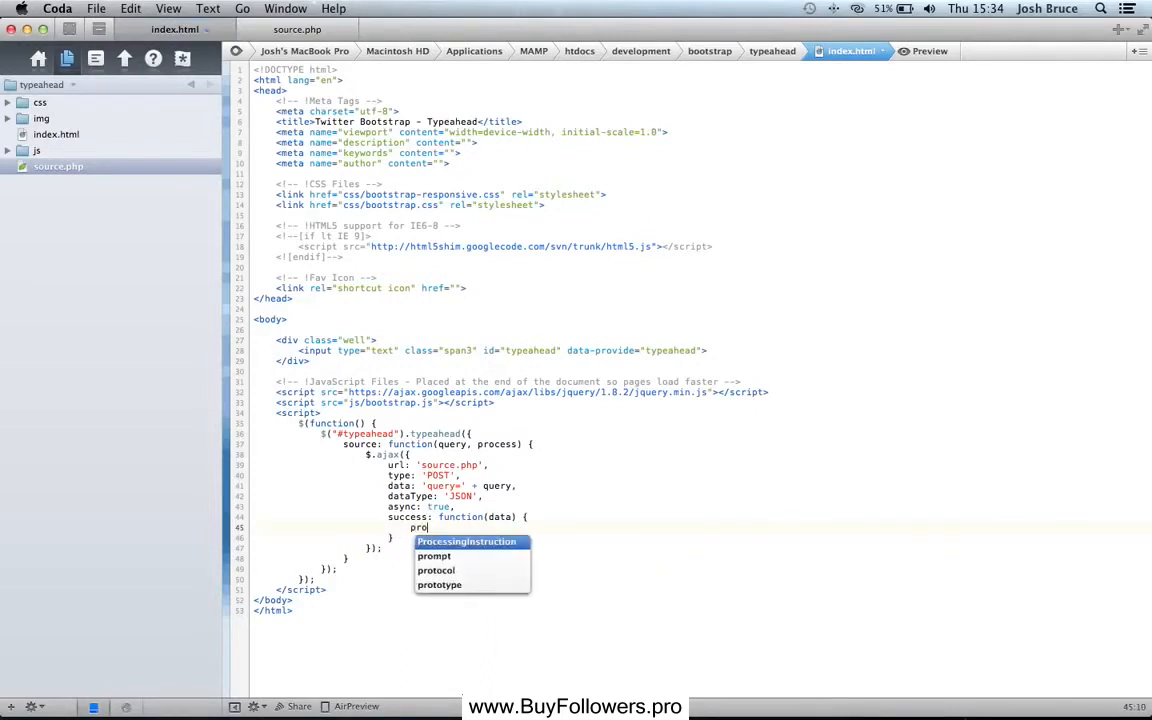
{"action": "type", "text": "cess("}
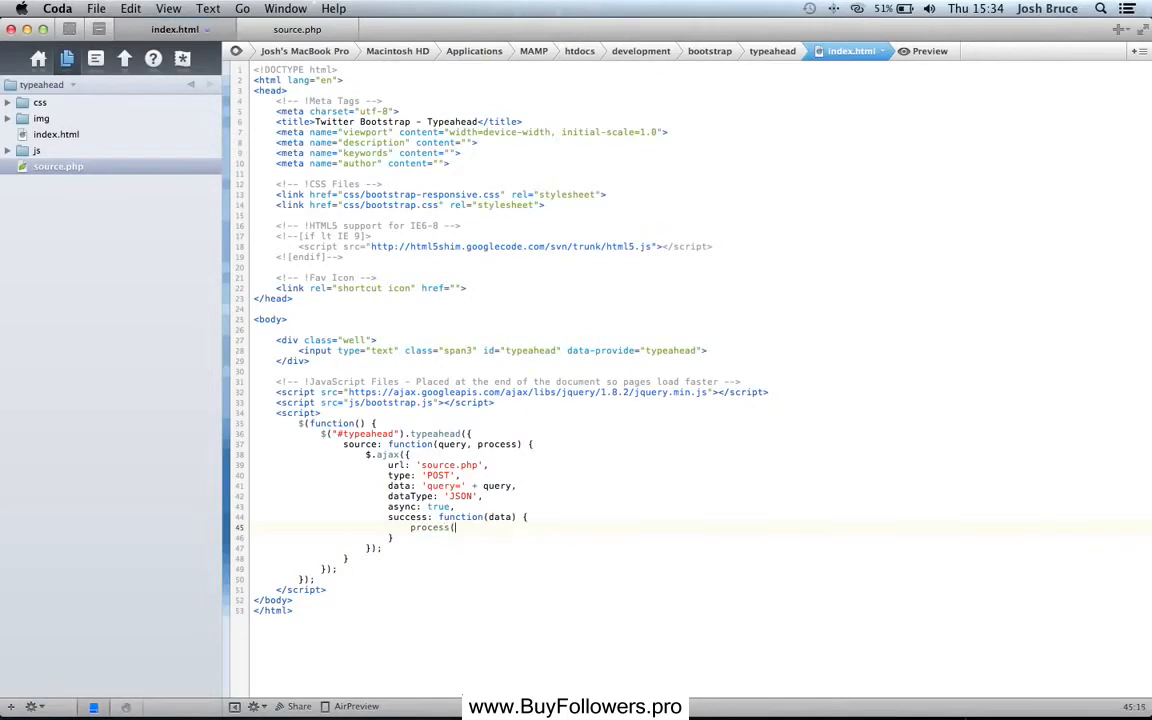
{"action": "type", "text": "data);"}
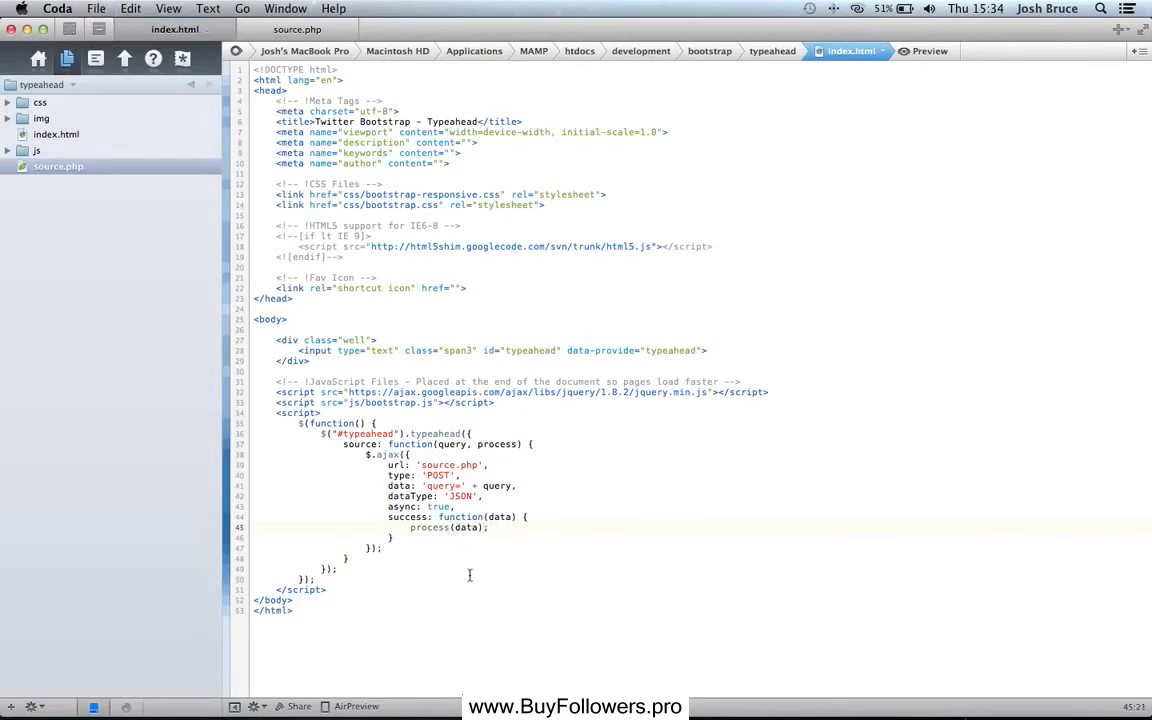
{"action": "mouse_move", "coordinate": [281, 694]}
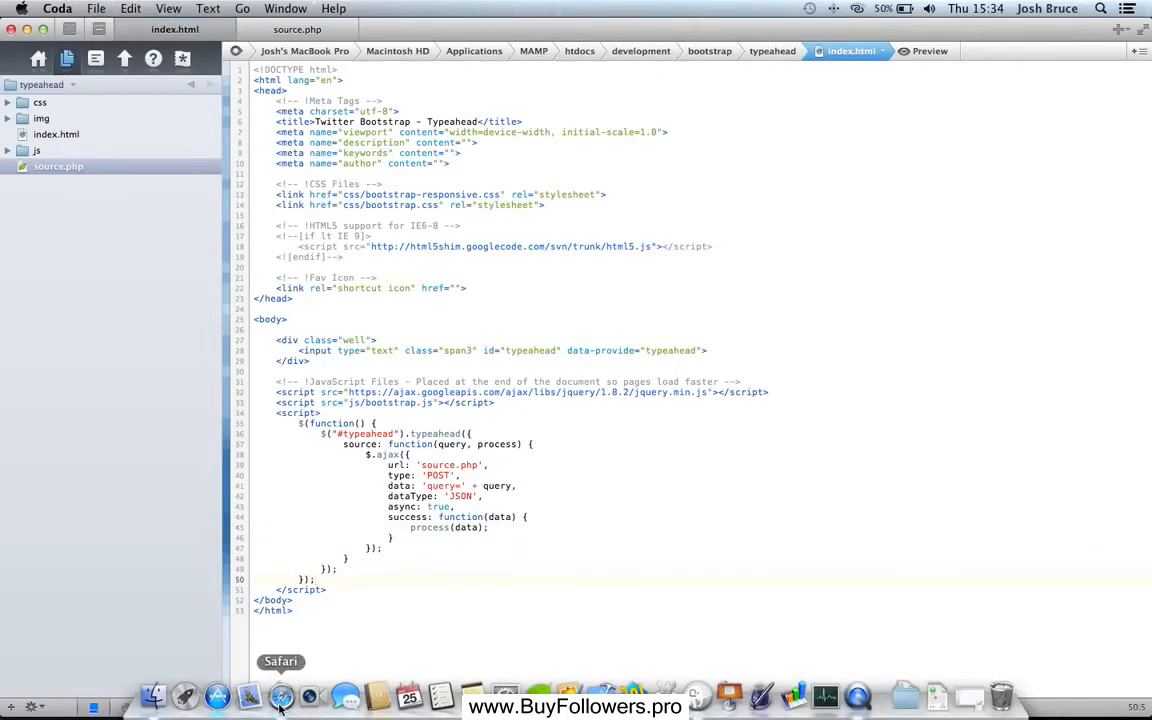
- In Safari, type 'you' in the typeahead, seeing suggestions narrow from four names to YouTube
{"action": "left_click", "coordinate": [281, 695]}
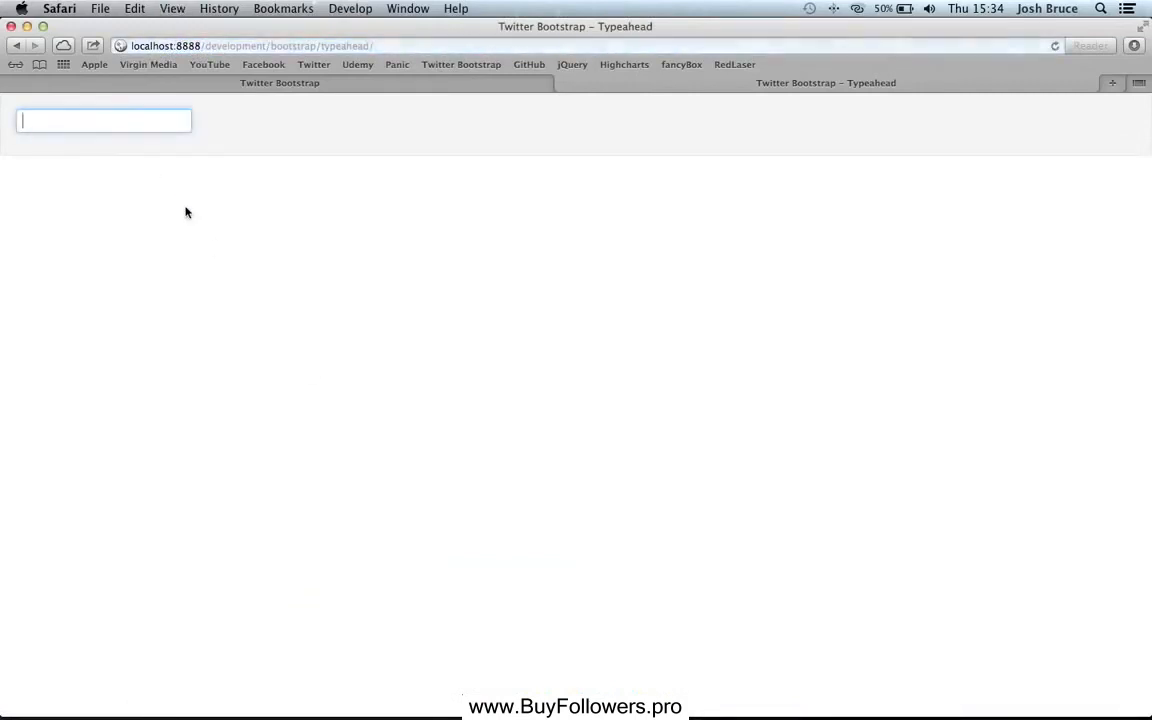
{"action": "type", "text": "y"}
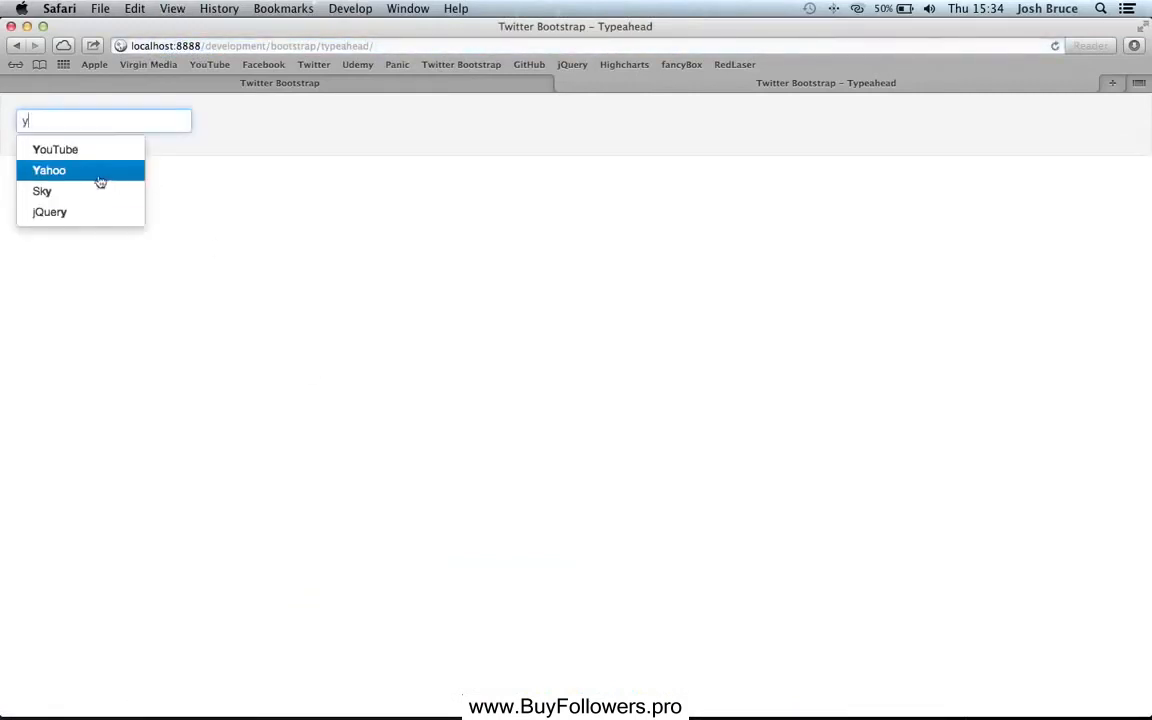
{"action": "type", "text": "ou"}
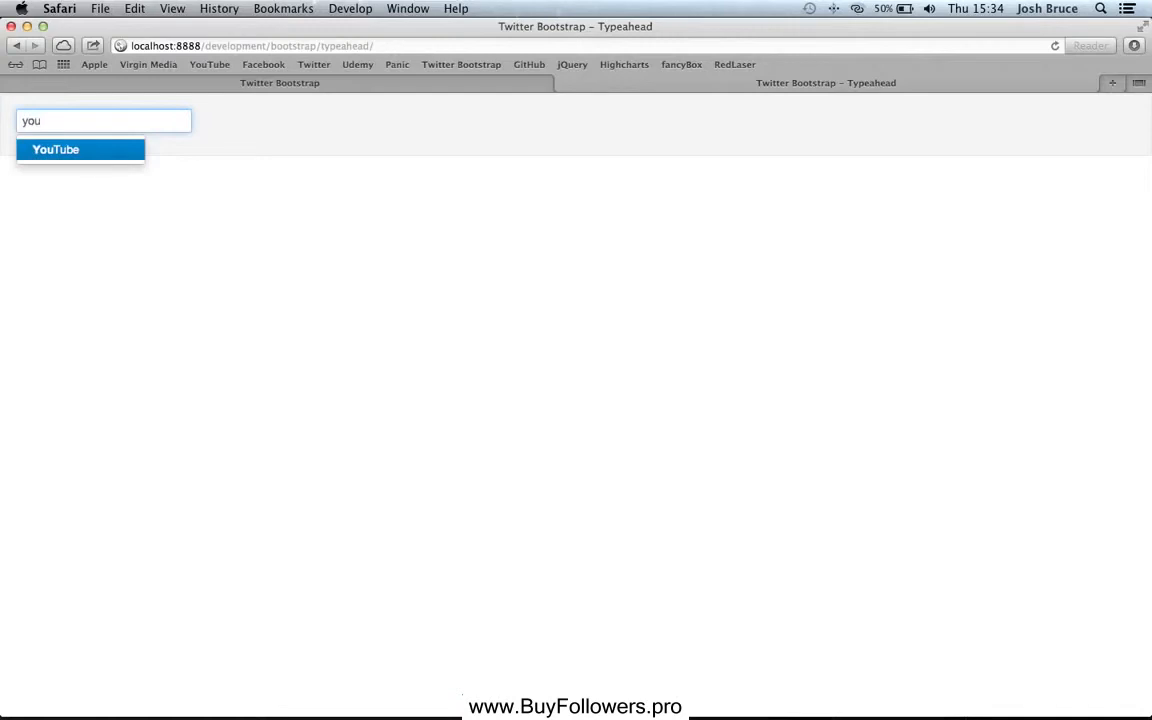
{"action": "left_click", "coordinate": [55, 149]}
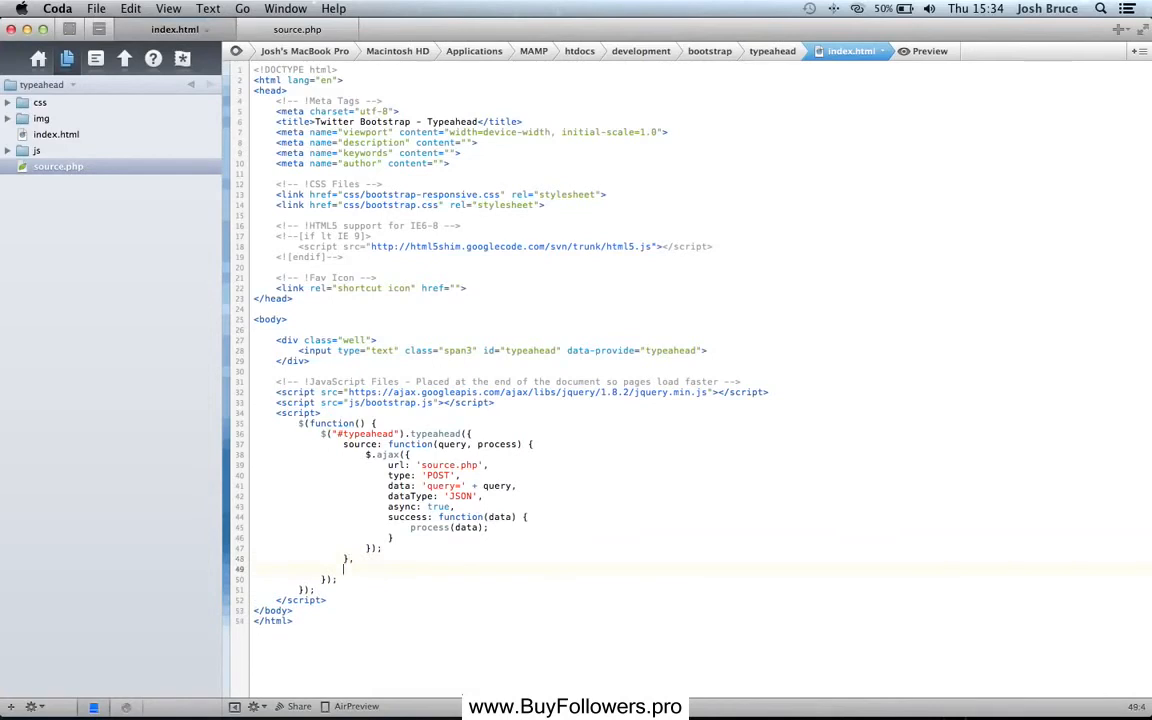
- Add a minLength option after the source function, entering 3 then 2 as its value
{"action": "type", "text": "minLength:"}
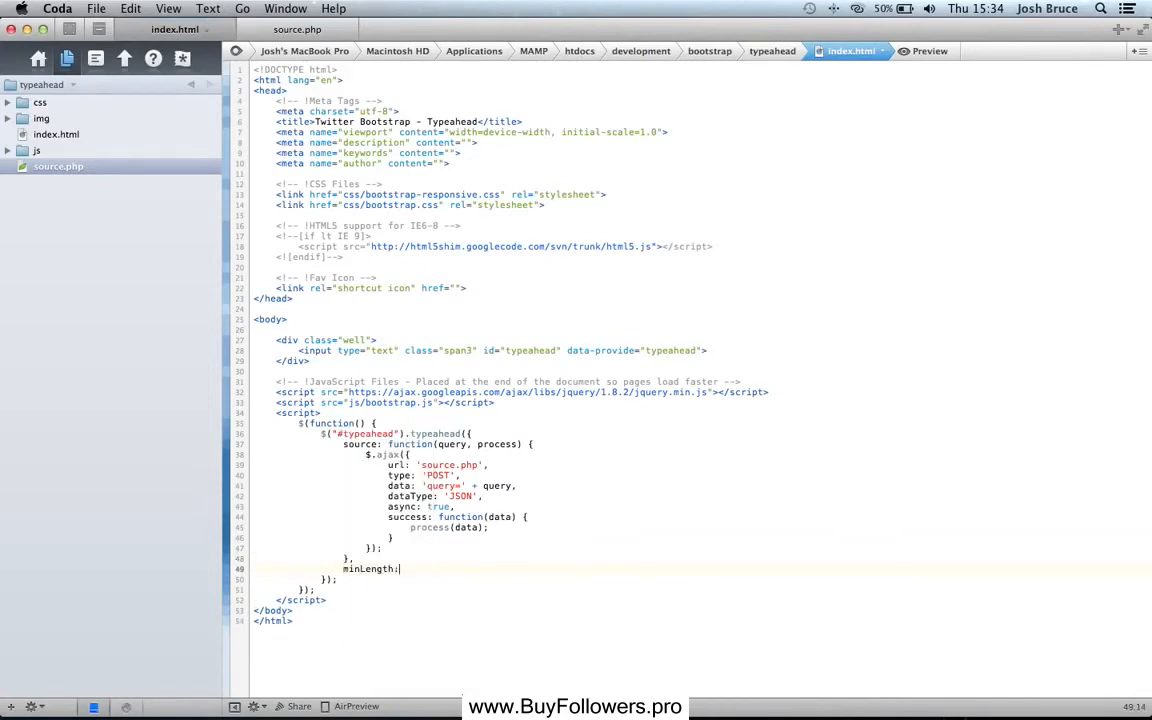
{"action": "type", "text": "3"}
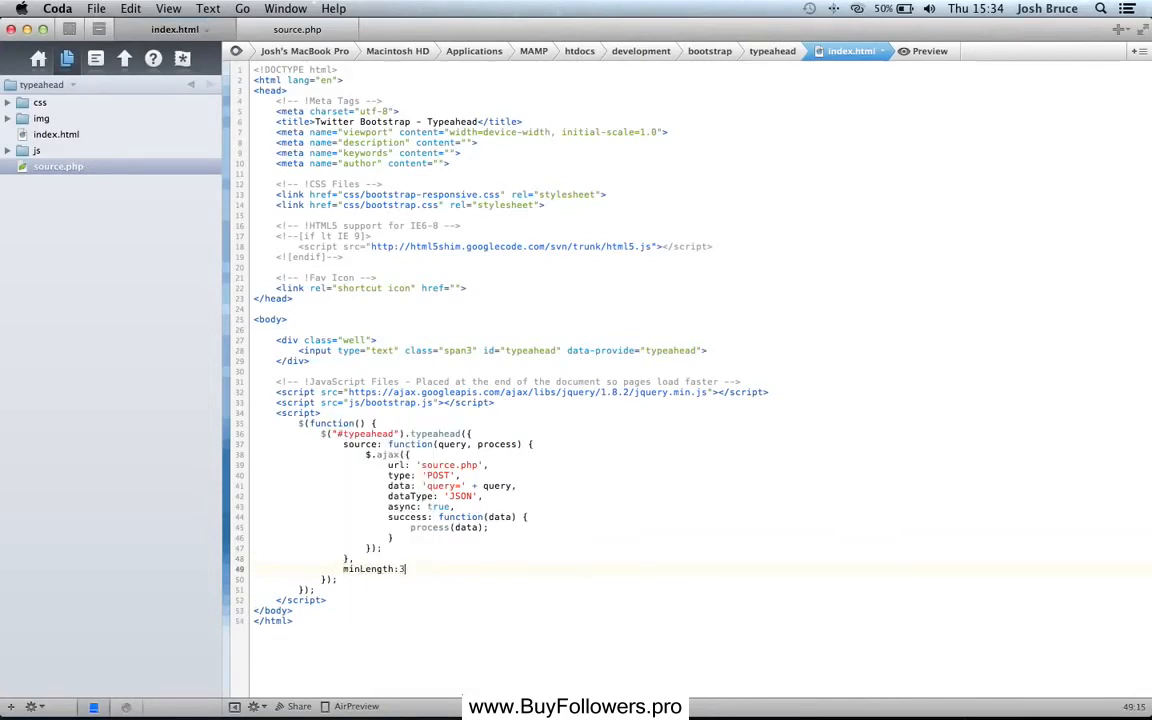
{"action": "type", "text": "2"}
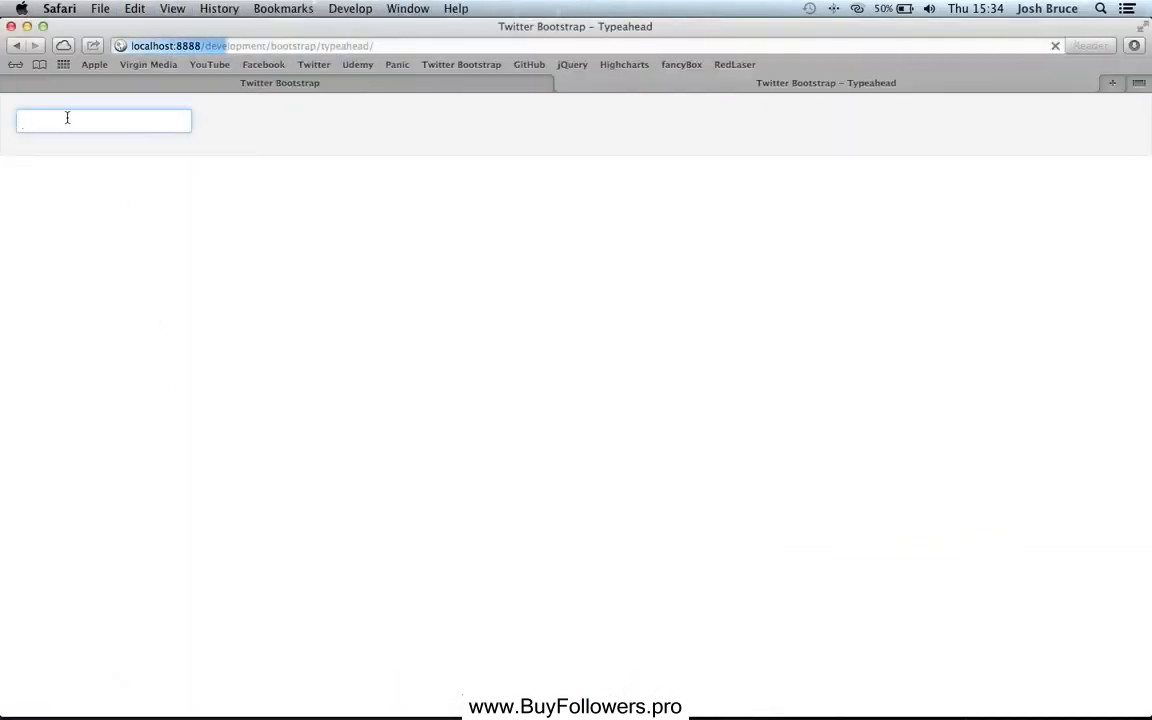
- Type 'yo' in the reloaded typeahead: no suggestions for 'y', YouTube for 'yo'
{"action": "type", "text": "y"}
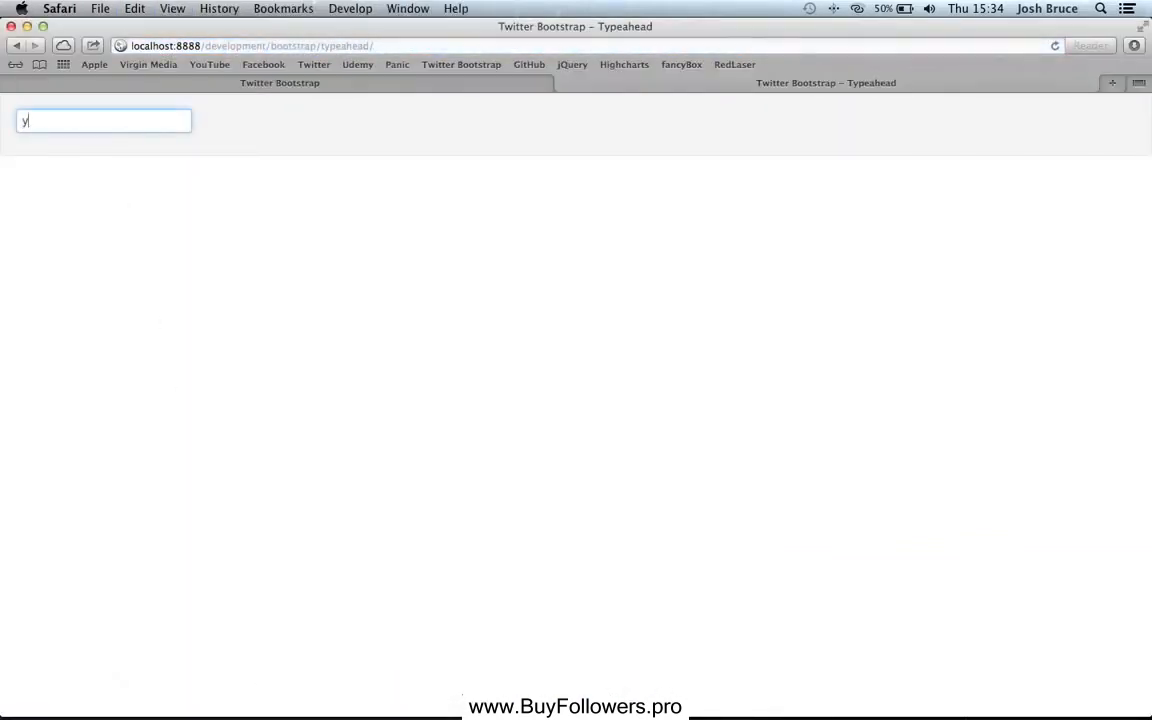
{"action": "type", "text": "o"}
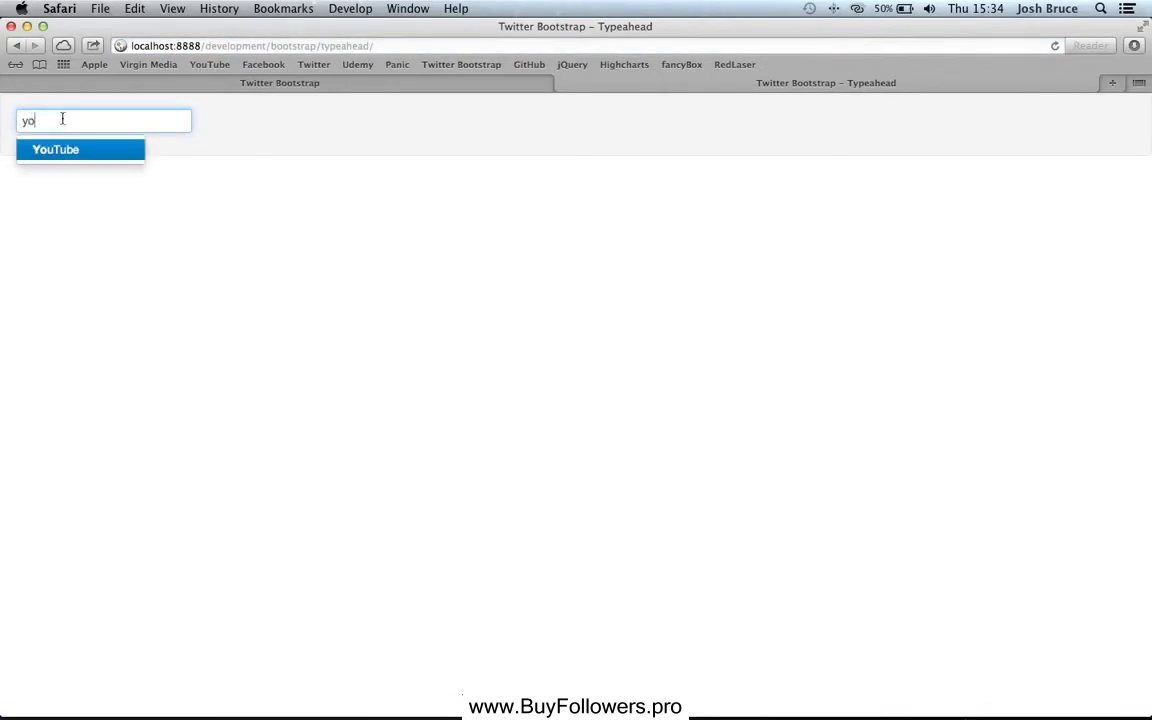